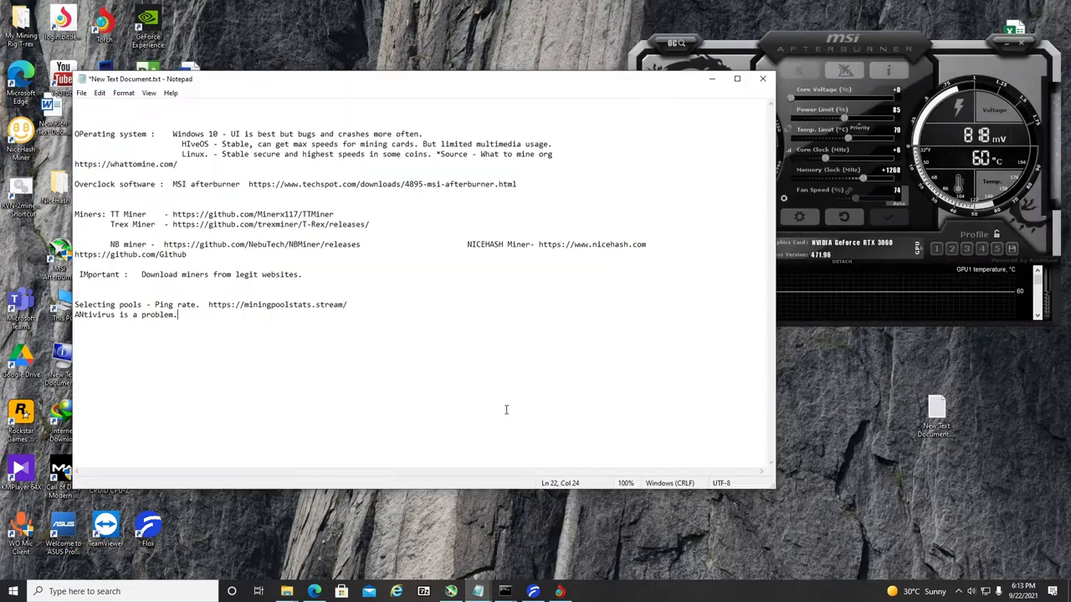
pyautogui.moveTo(499, 433)
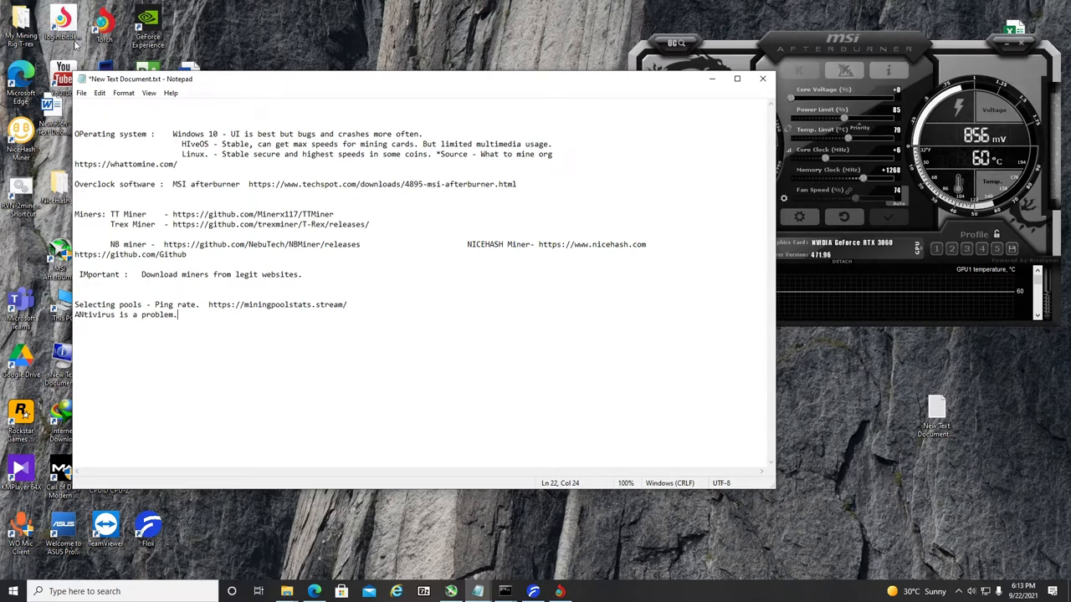
pyautogui.moveTo(306, 256)
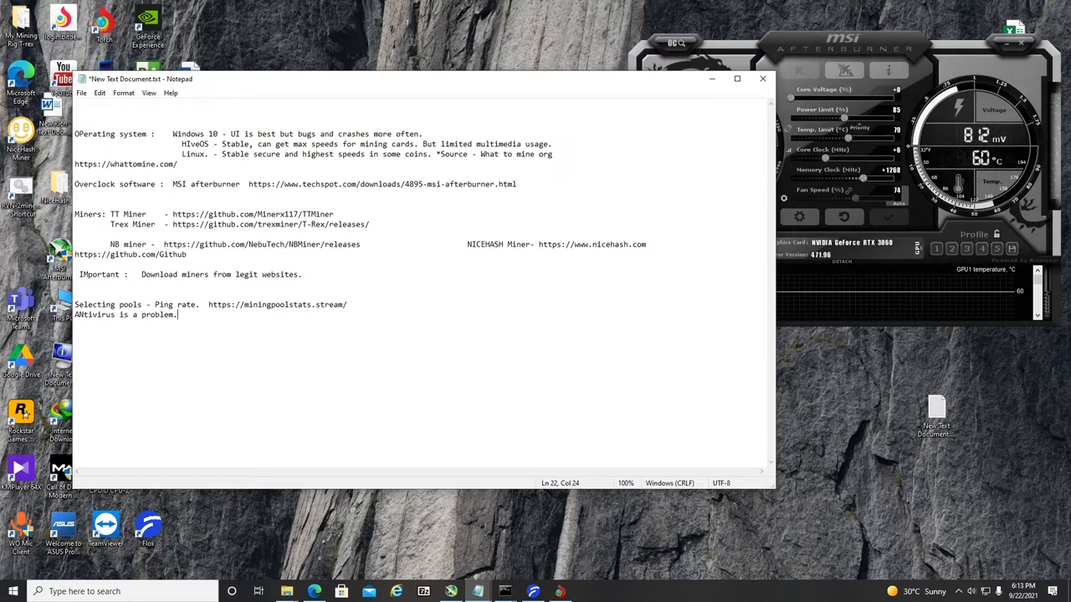
pyautogui.moveTo(953, 458)
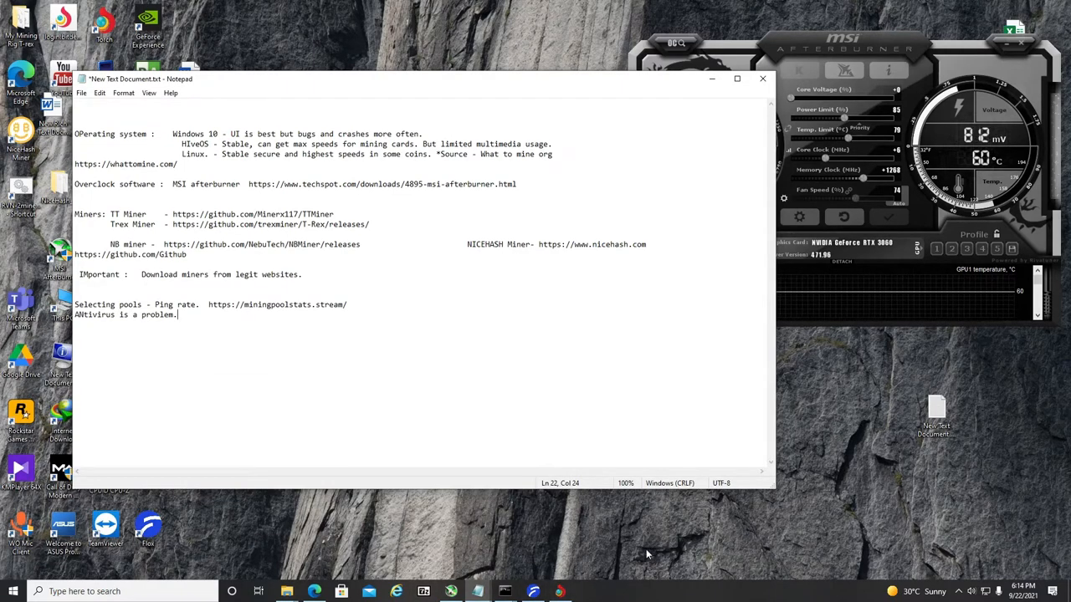
# Step: Highlight the operating system line and the 'Overclock software : MSI afterburner' note, showing Afterburner's GTX 1050 Ti settings
pyautogui.click(559, 591)
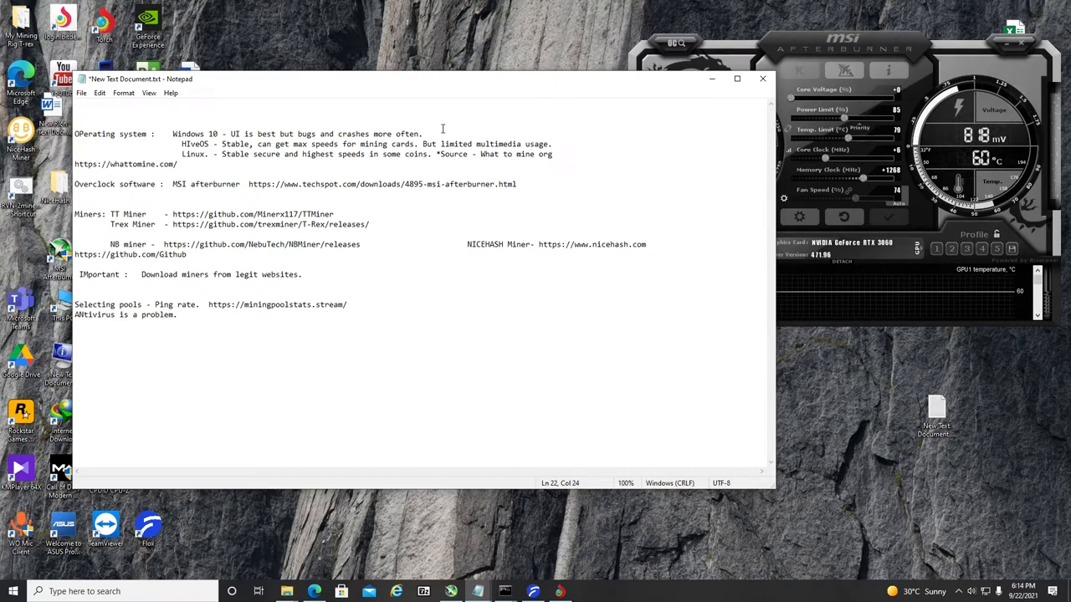
pyautogui.tripleClick(251, 133)
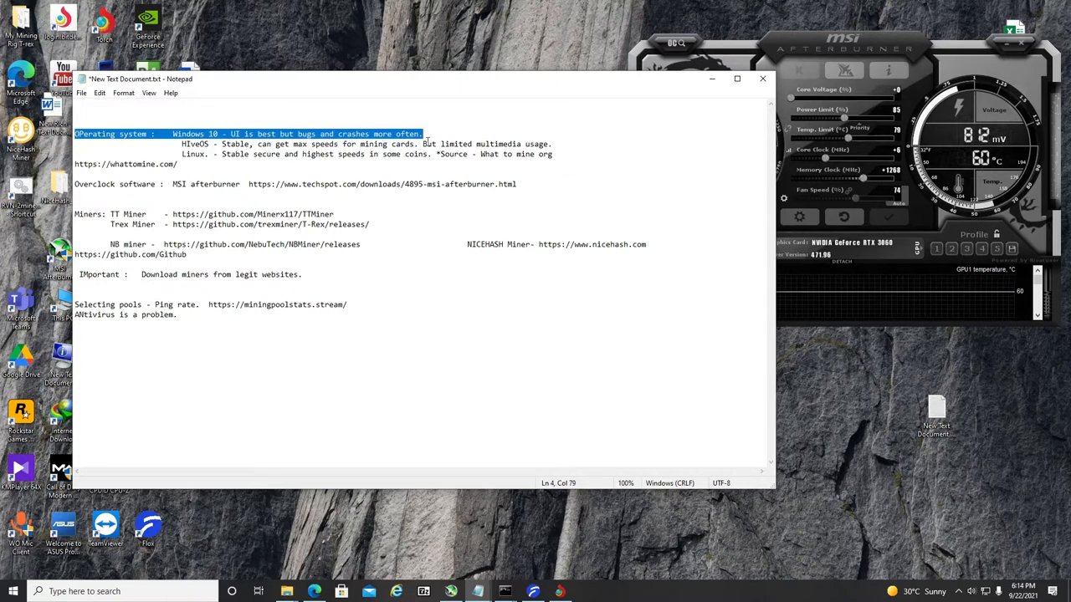
pyautogui.click(75, 122)
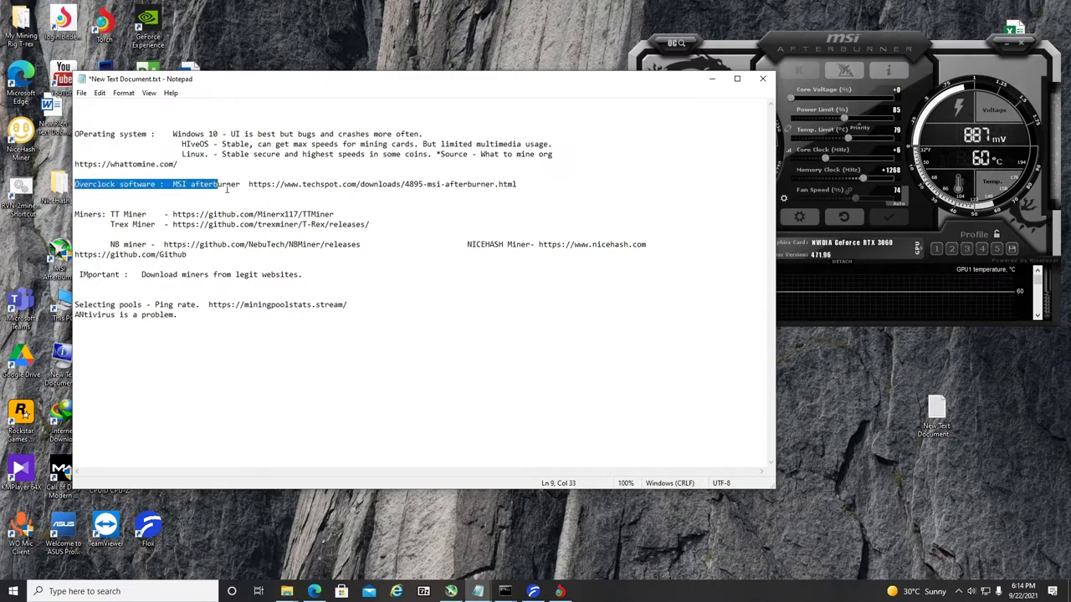
pyautogui.moveTo(216, 184); pyautogui.dragTo(245, 184)
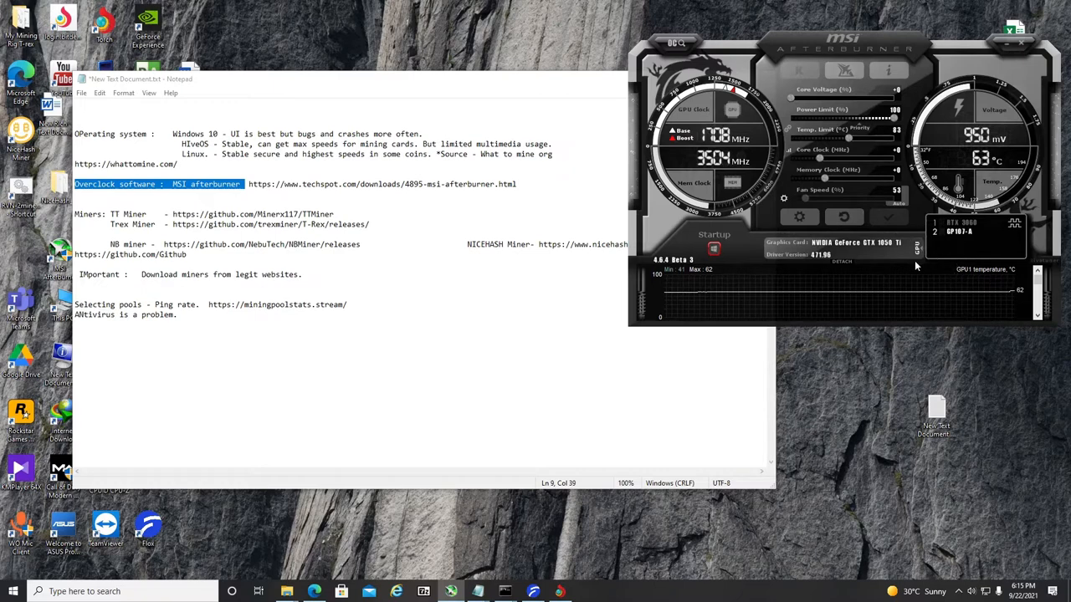
# Step: Load GTX 1050 Ti profiles 2, 3 and 4, then switch to the RTX 3060 and load profile 2
pyautogui.click(952, 249)
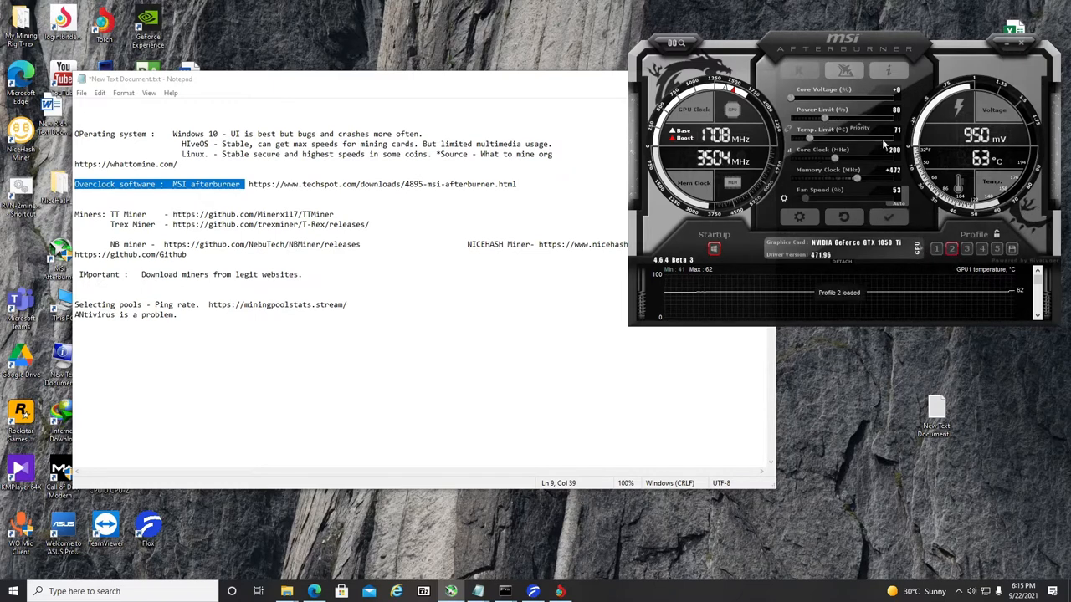
pyautogui.click(981, 248)
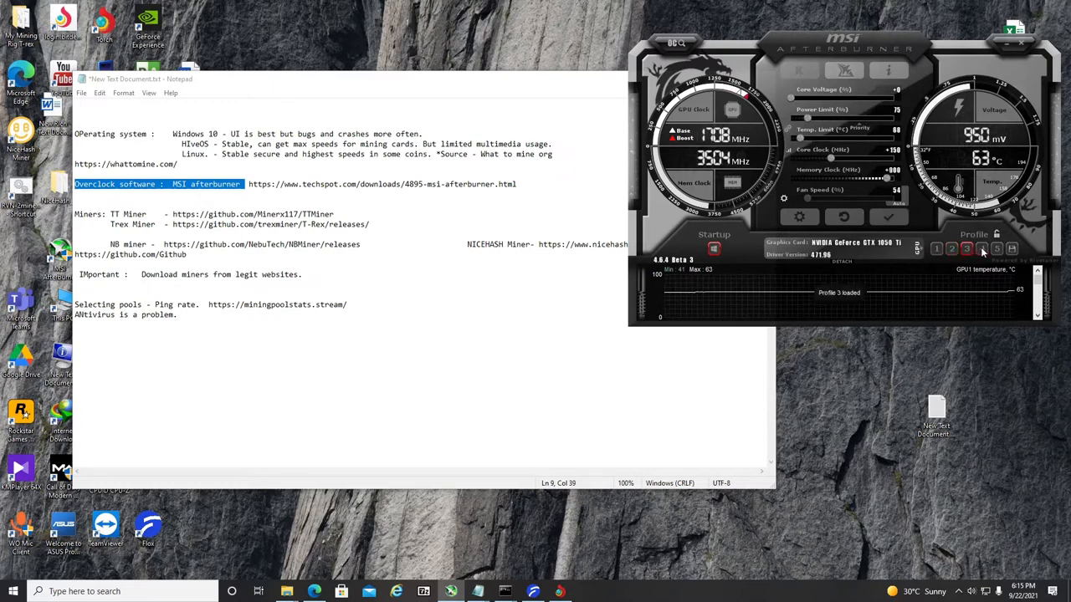
pyautogui.click(982, 249)
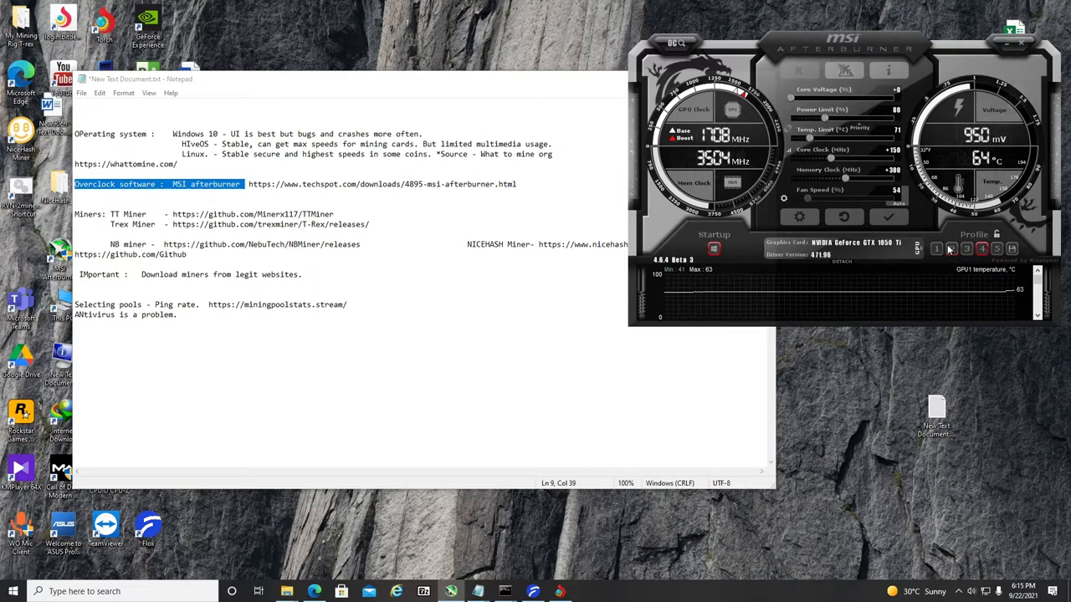
pyautogui.click(981, 249)
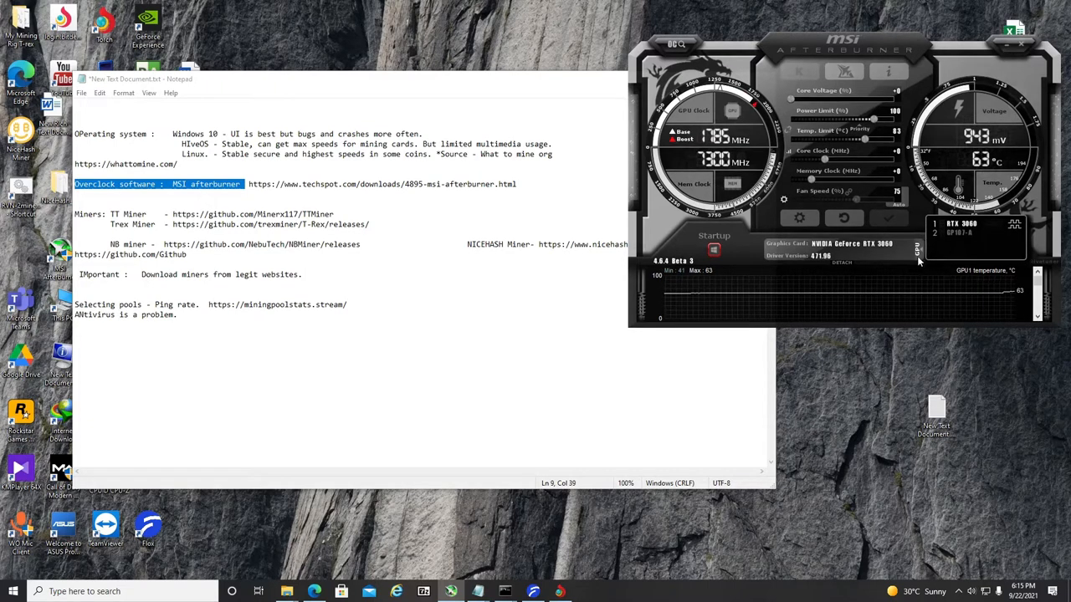
pyautogui.click(951, 250)
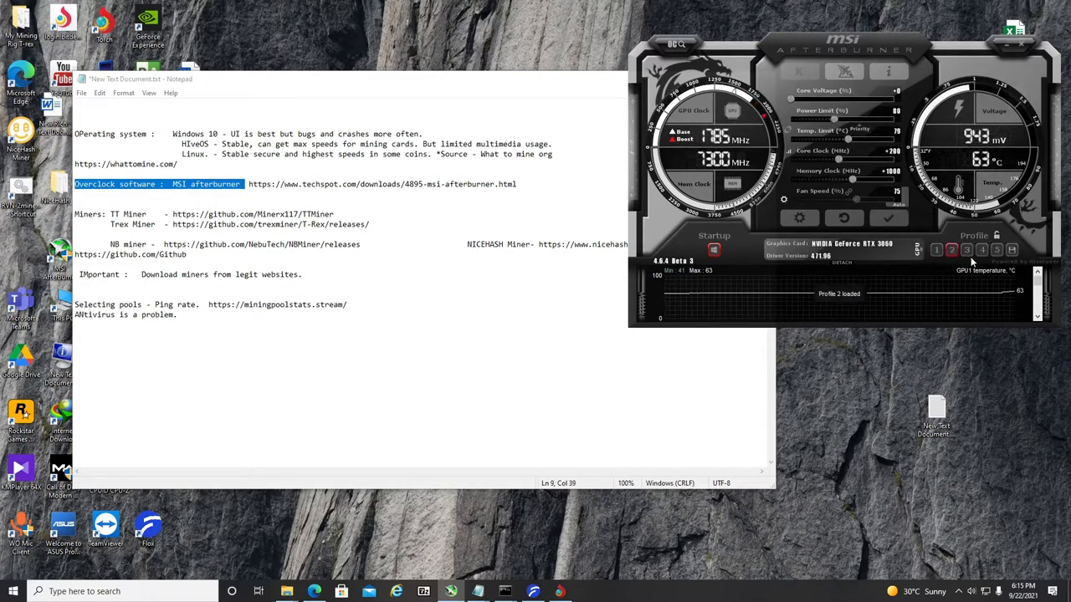
pyautogui.click(966, 249)
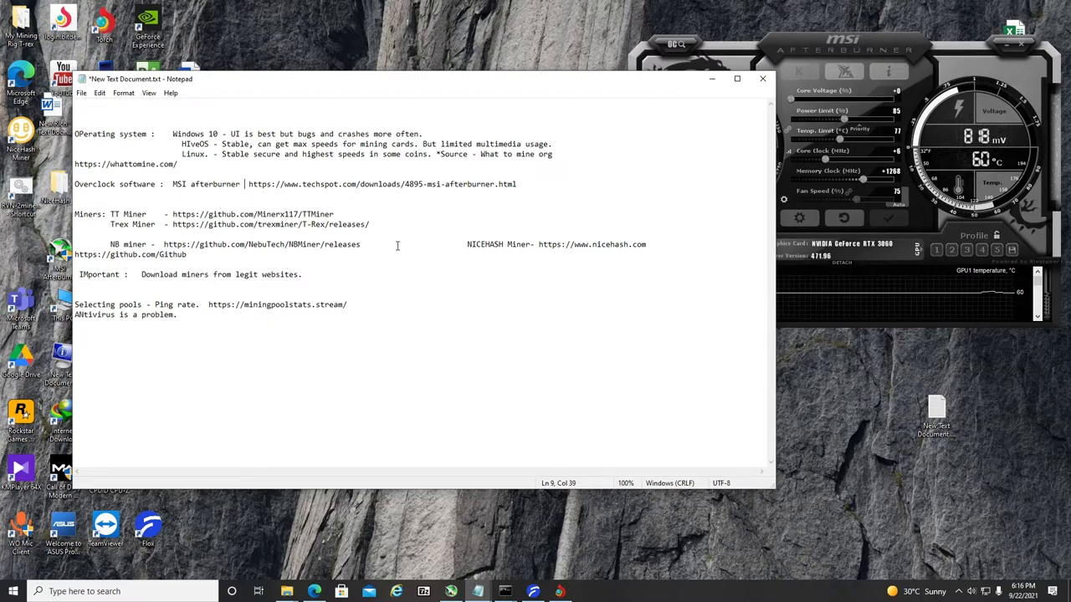
pyautogui.moveTo(539, 272)
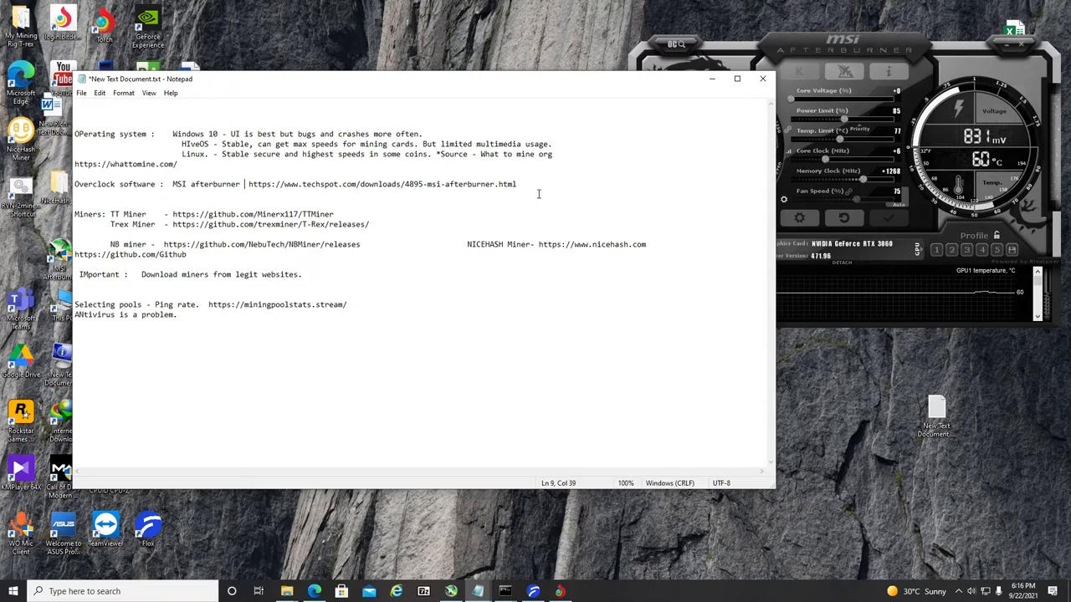
pyautogui.moveTo(467, 244); pyautogui.dragTo(645, 244)
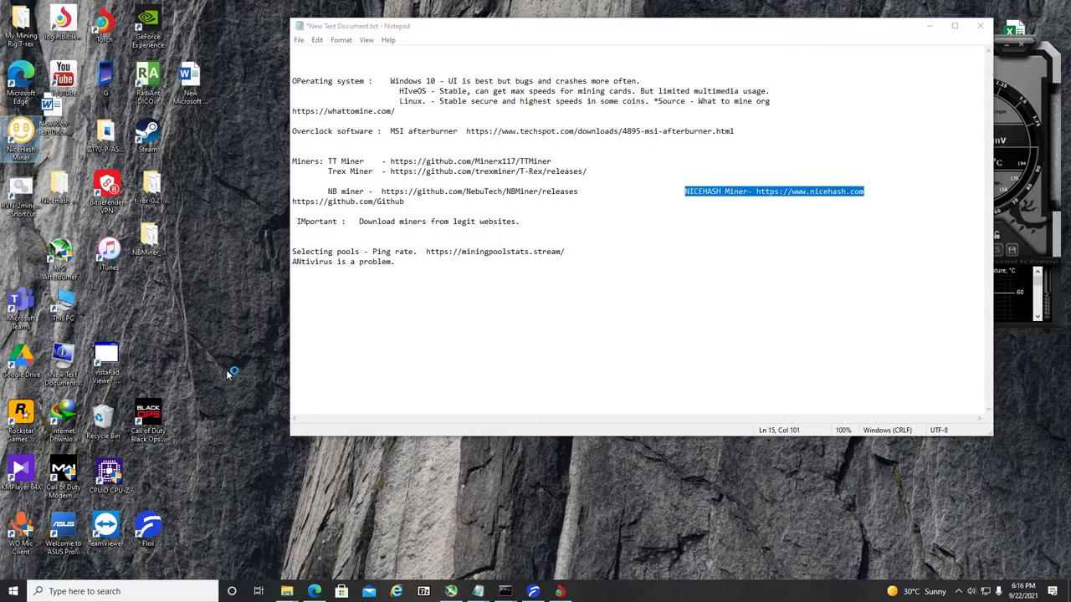
pyautogui.moveTo(434, 336)
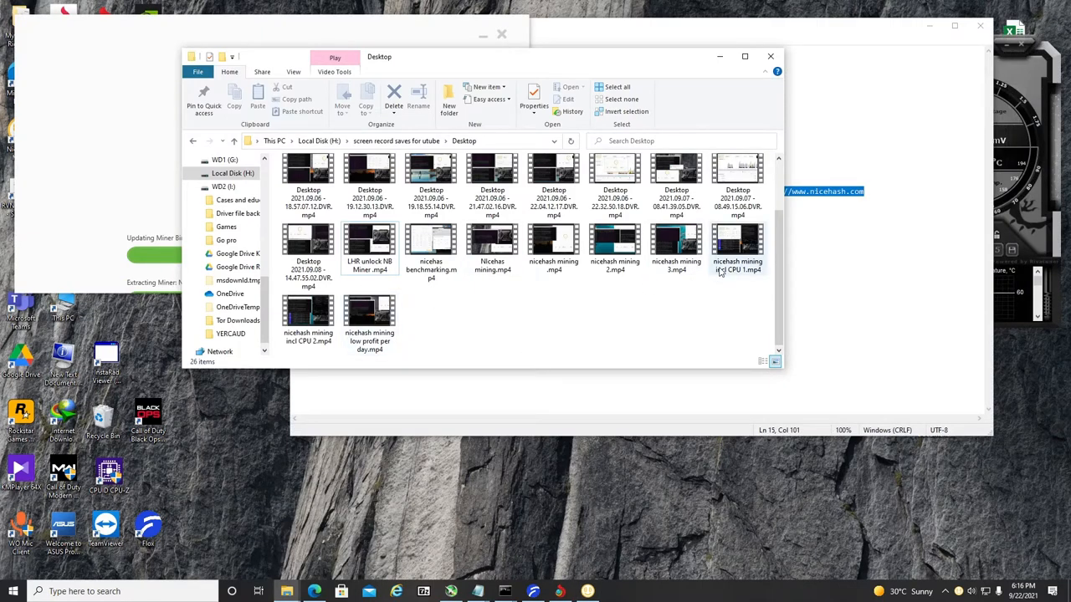
# Step: Play 'nicehash mining incl CPU 1.mp4' from the screen recordings Desktop folder
pyautogui.click(431, 247)
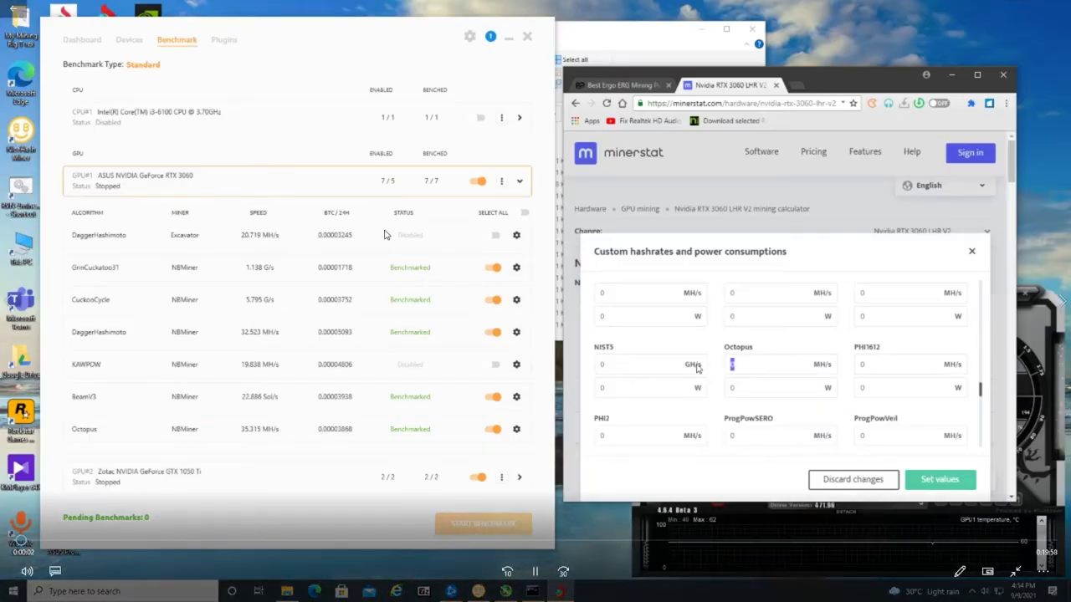
pyautogui.moveTo(374, 369)
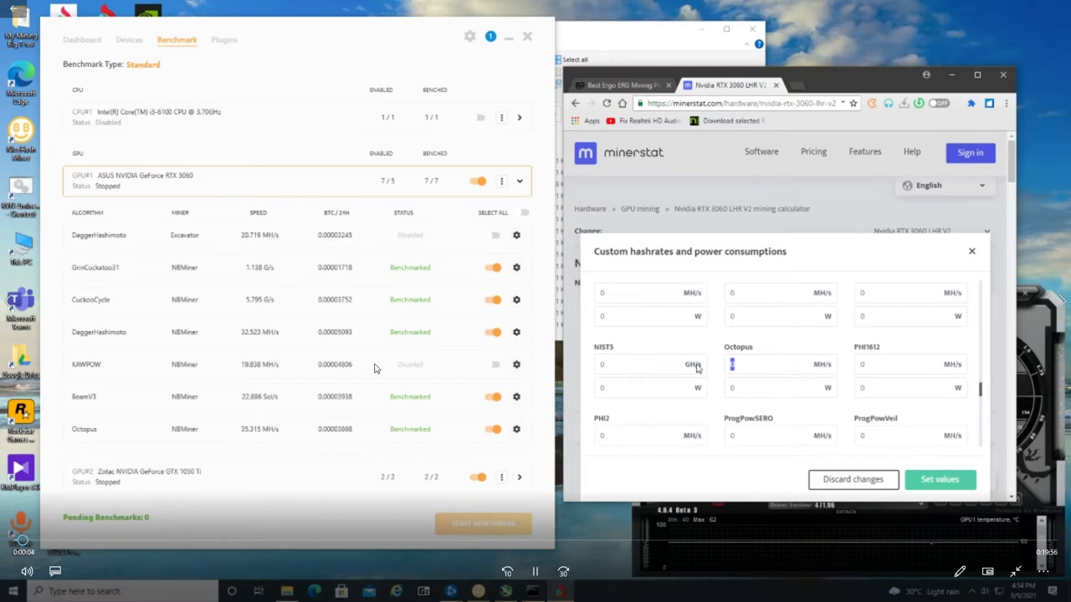
pyautogui.write('41')
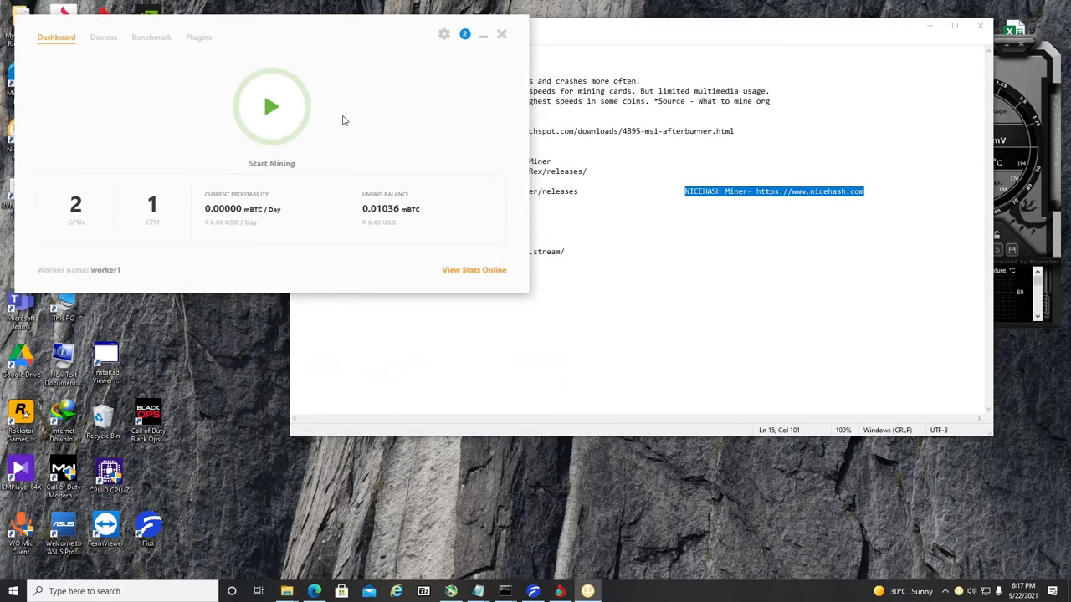
pyautogui.moveTo(280, 144)
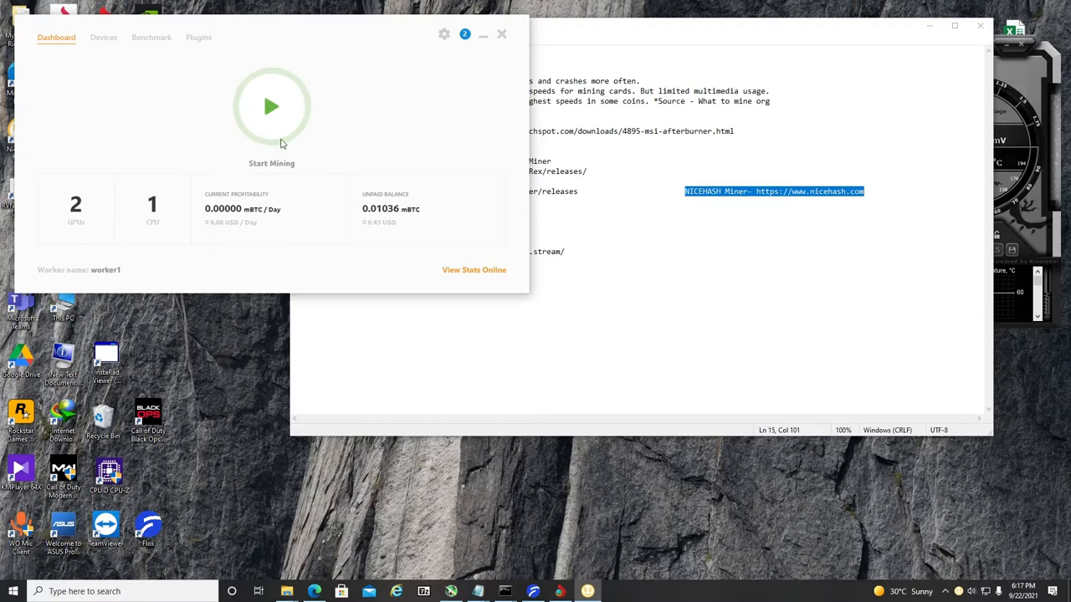
pyautogui.moveTo(271, 106)
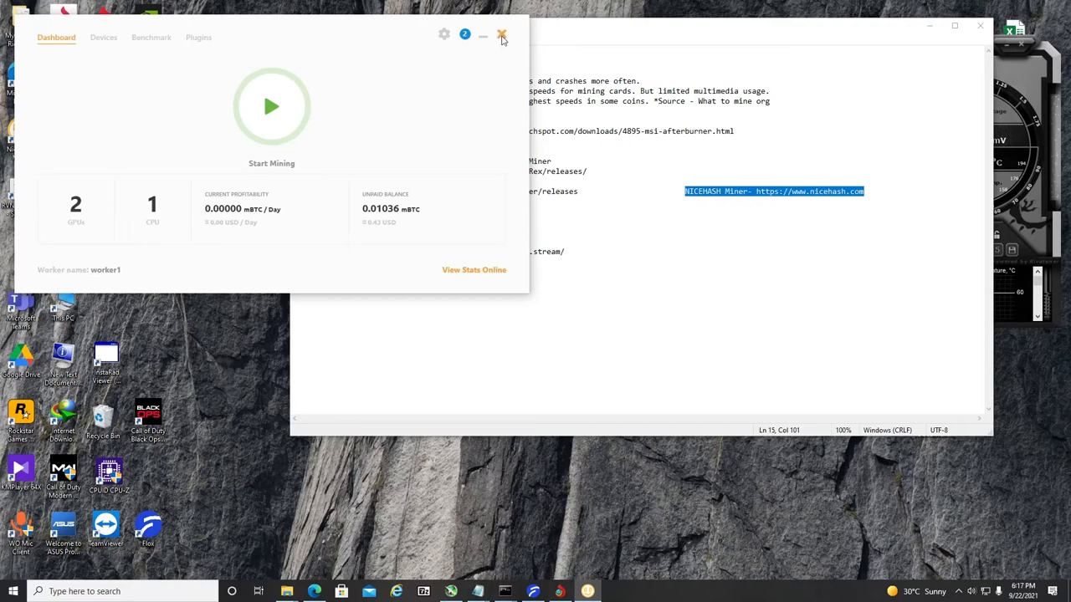
# Step: Close the NiceHash Miner dashboard and deselect the NiceHash link in Notepad
pyautogui.click(501, 35)
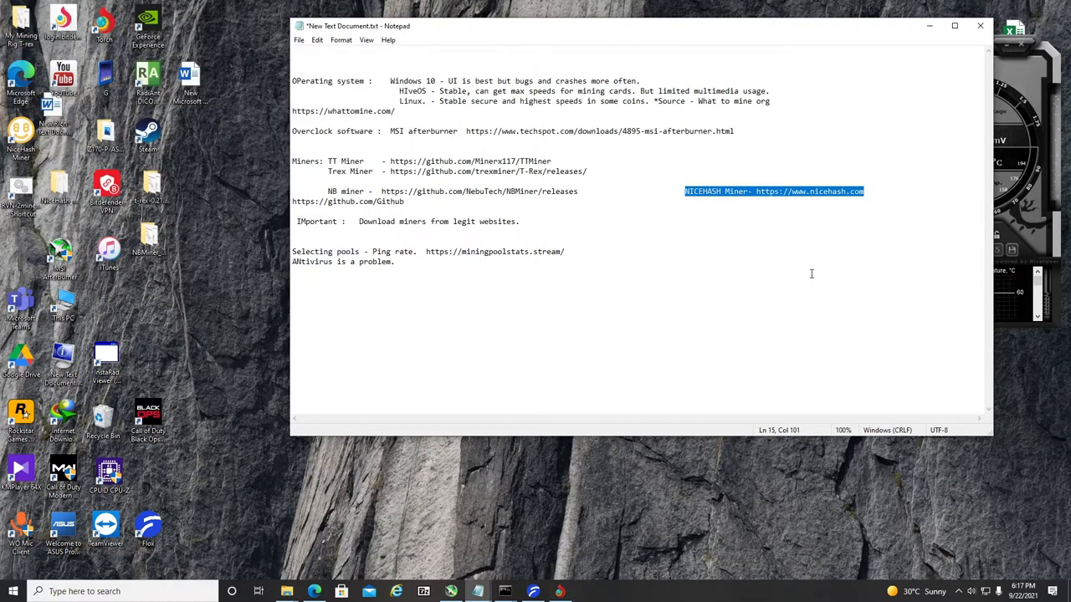
pyautogui.click(304, 312)
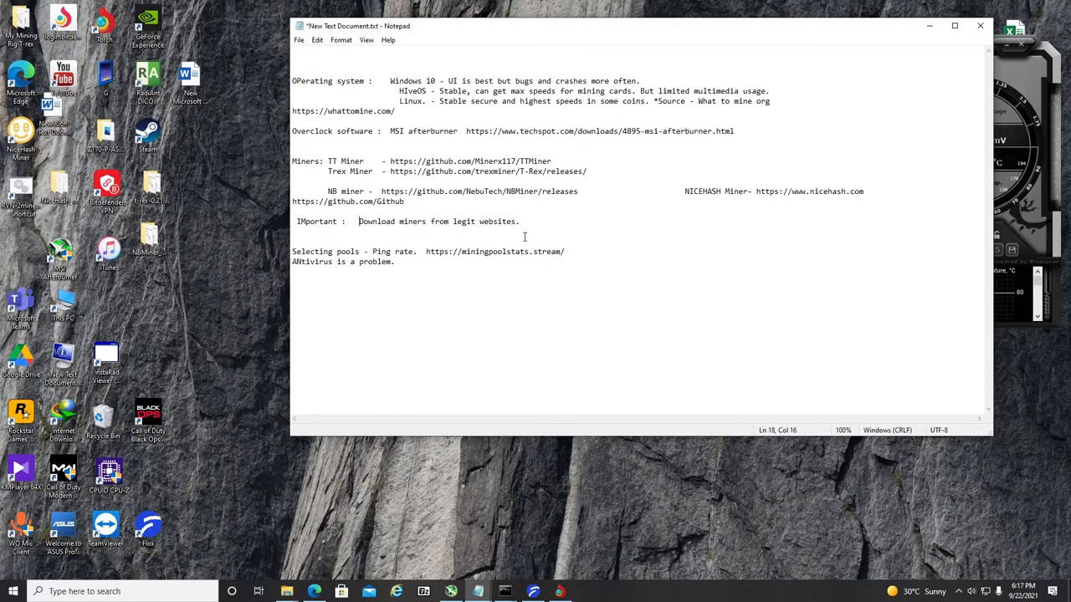
pyautogui.moveTo(385, 201)
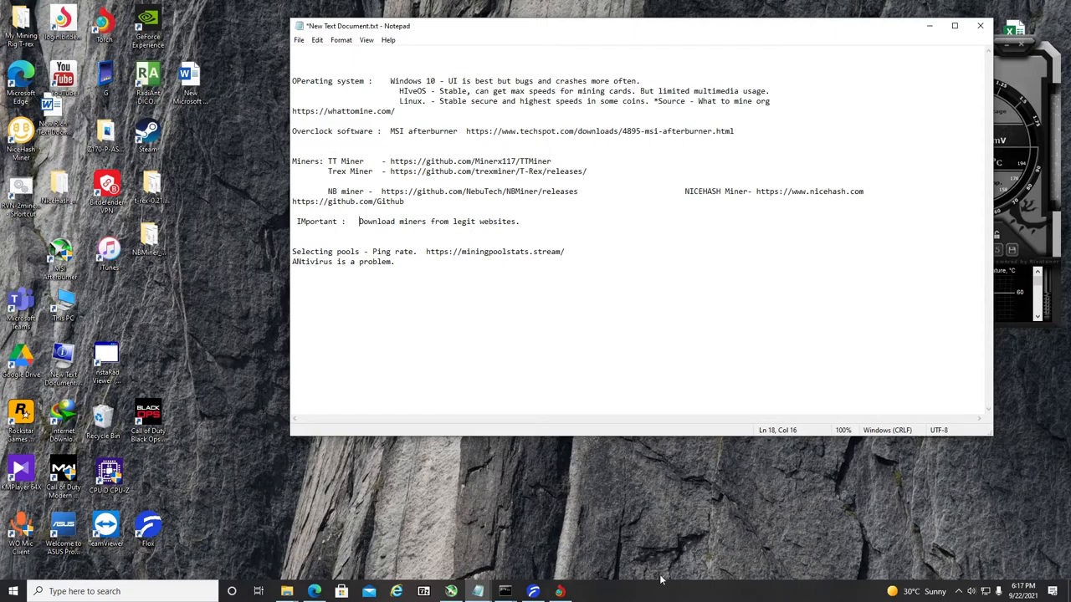
pyautogui.moveTo(970, 594)
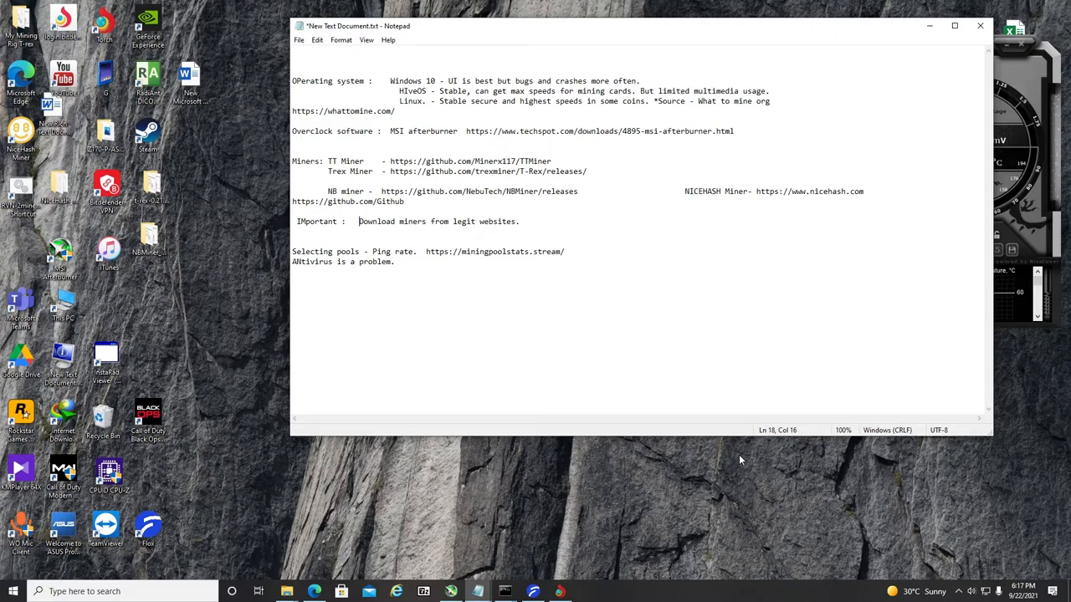
pyautogui.moveTo(828, 448)
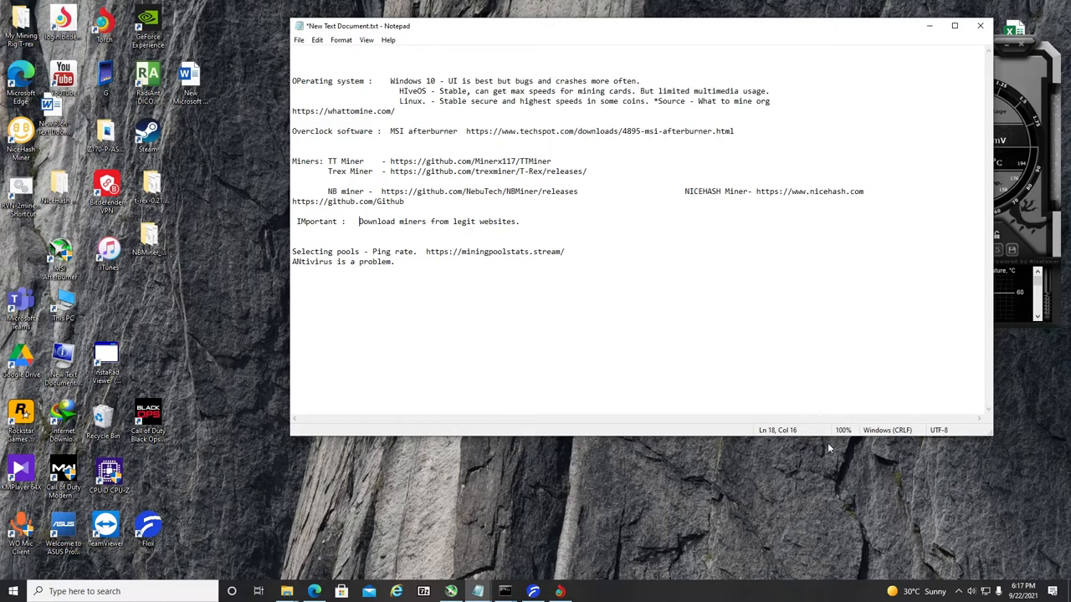
pyautogui.moveTo(812, 422)
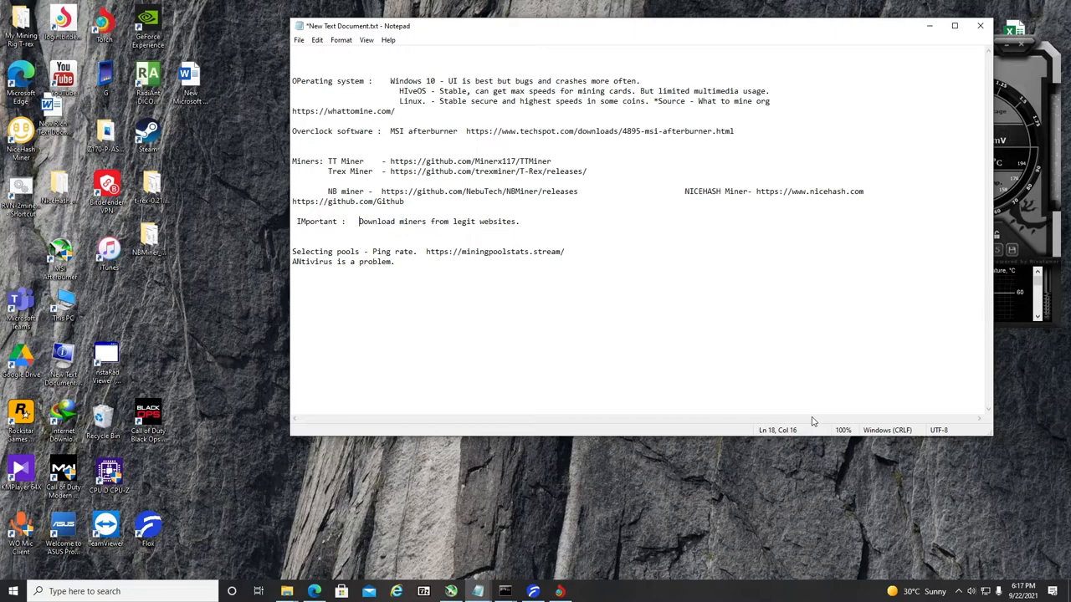
pyautogui.moveTo(810, 420)
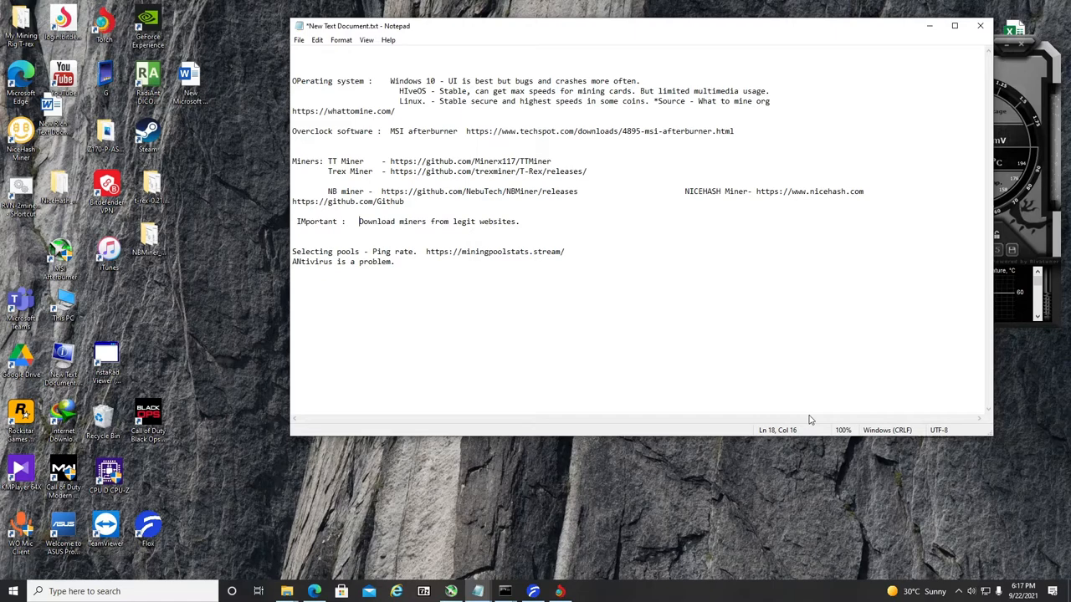
pyautogui.moveTo(675, 590)
pyautogui.write('windows de')
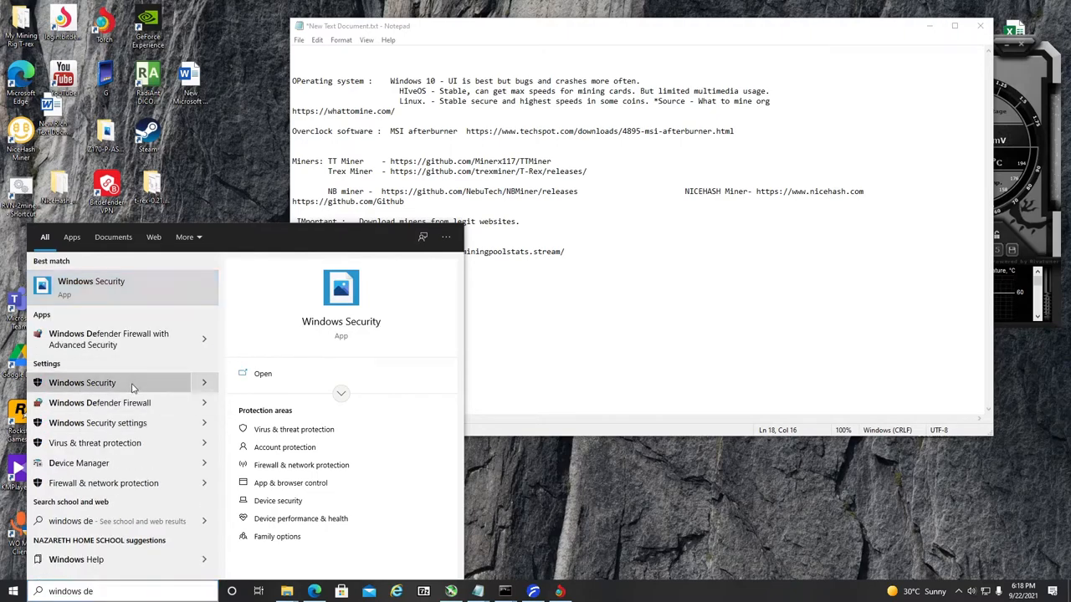
# Step: Open the Virus & threat protection settings and scroll down to the Exclusions section
pyautogui.click(90, 285)
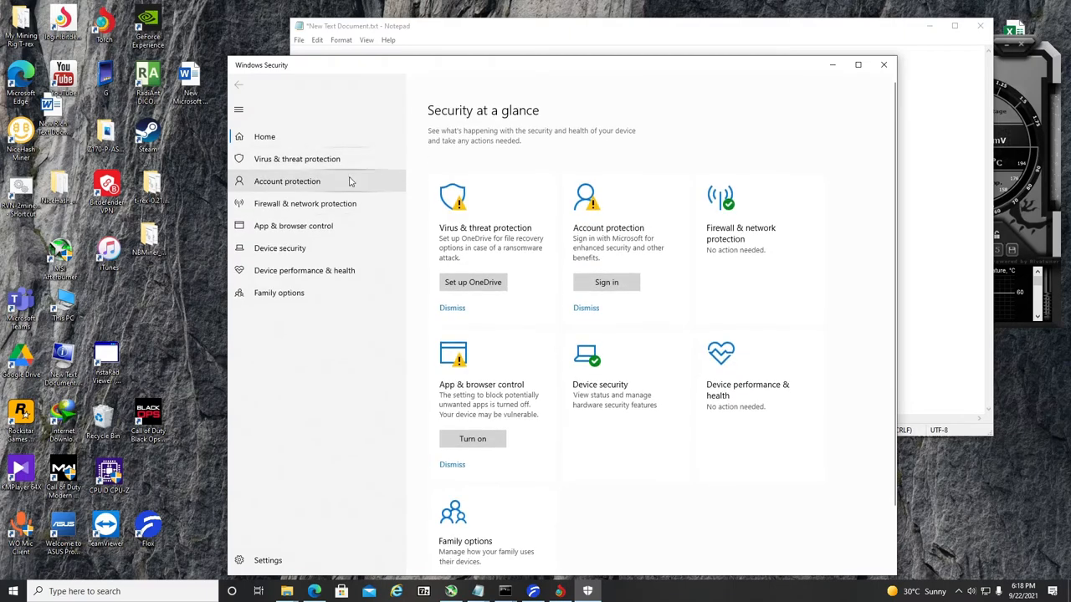
pyautogui.scroll(-3)
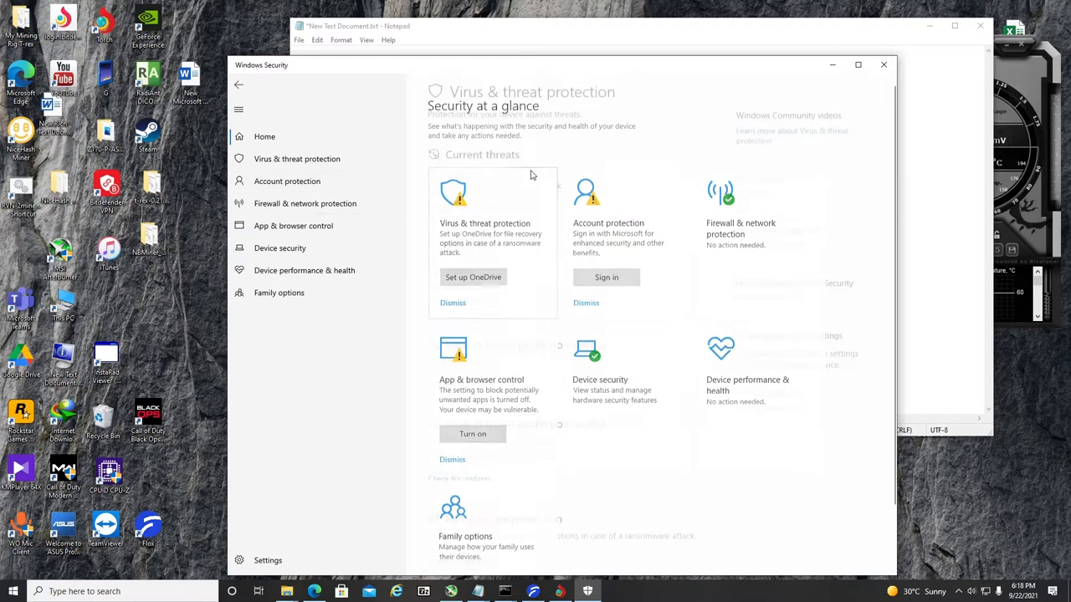
pyautogui.click(297, 158)
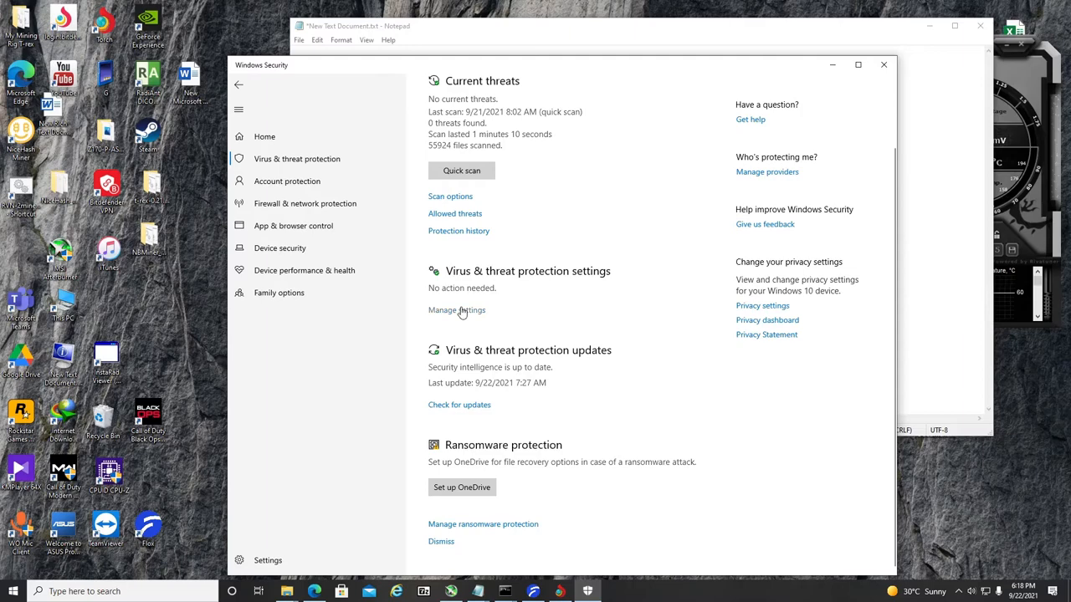
pyautogui.click(457, 310)
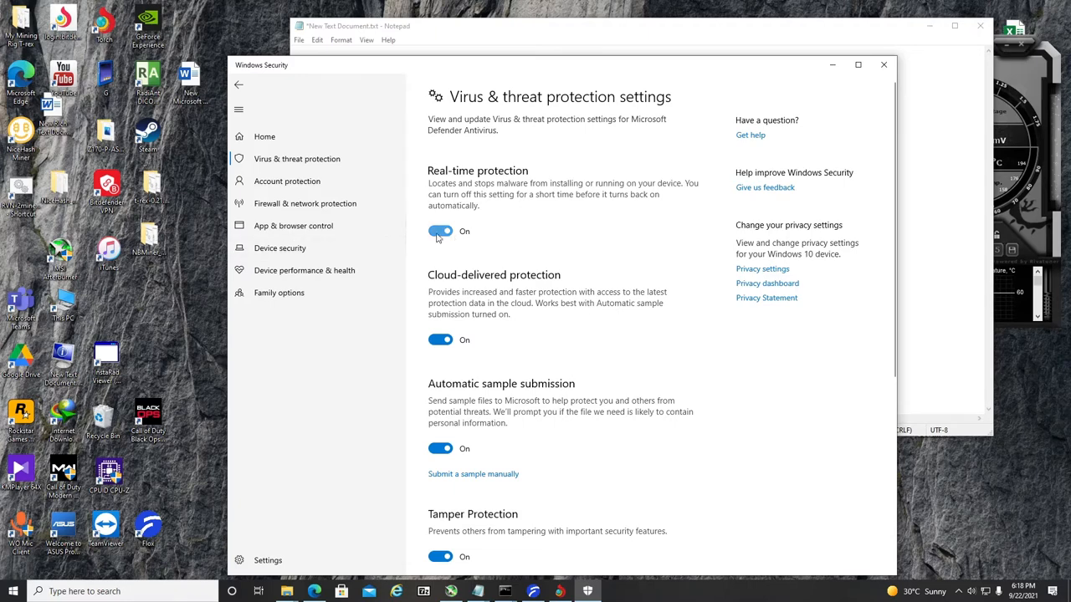
pyautogui.click(440, 232)
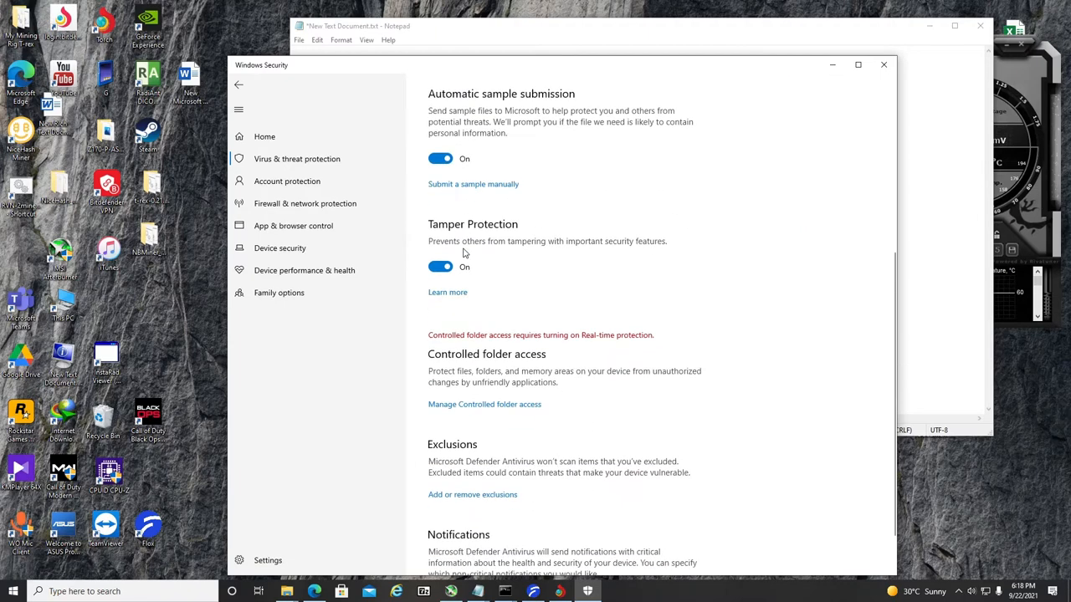
pyautogui.scroll(-3)
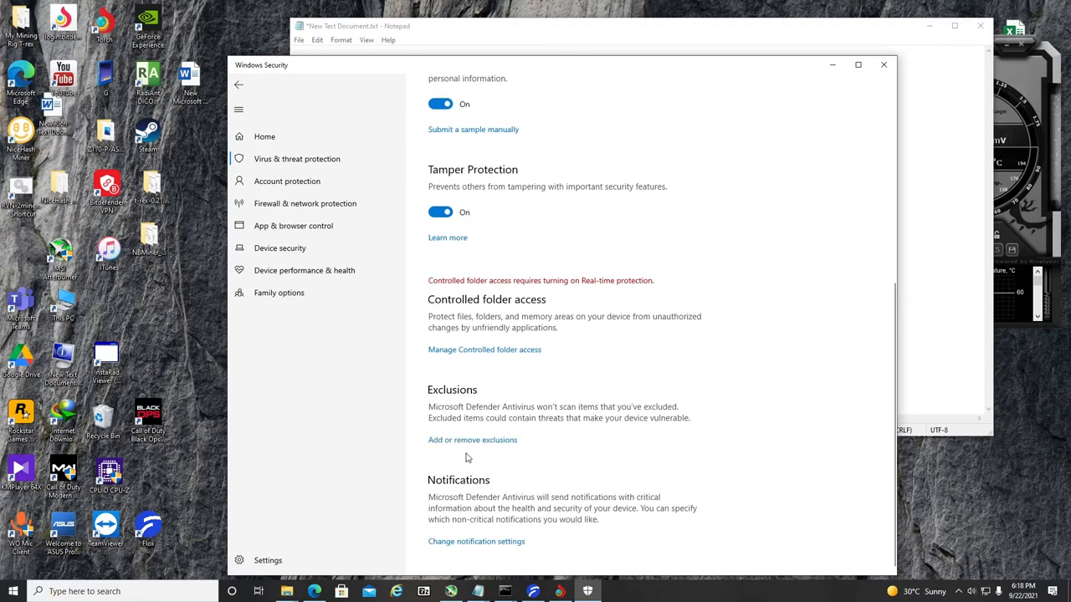
# Step: Open the exclusions list, start a folder exclusion for My Mining Rig T-rex, then cancel the picker
pyautogui.click(472, 439)
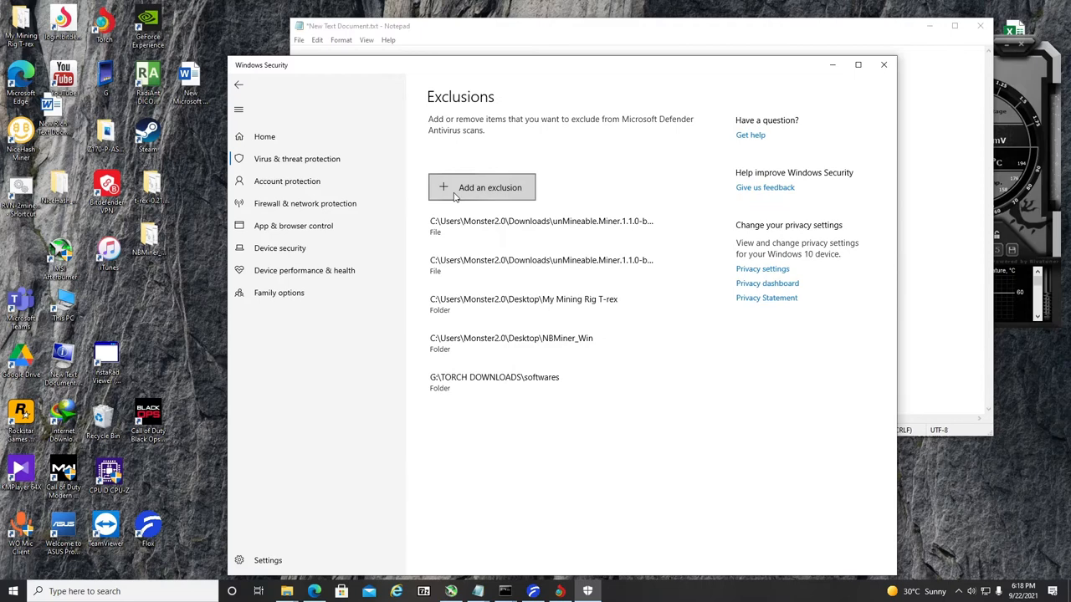
pyautogui.moveTo(182, 282)
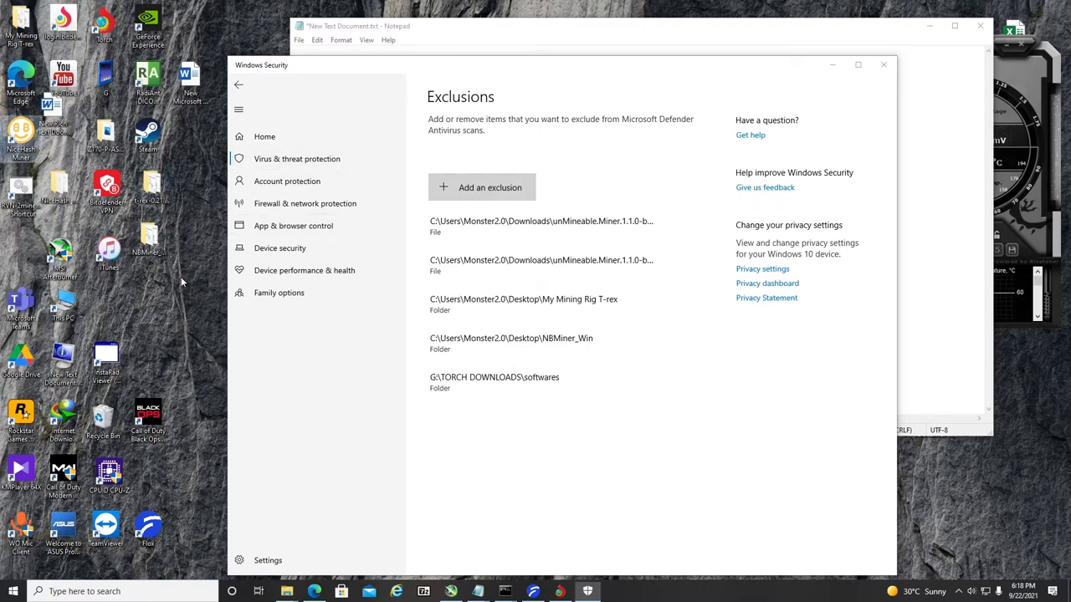
pyautogui.click(553, 226)
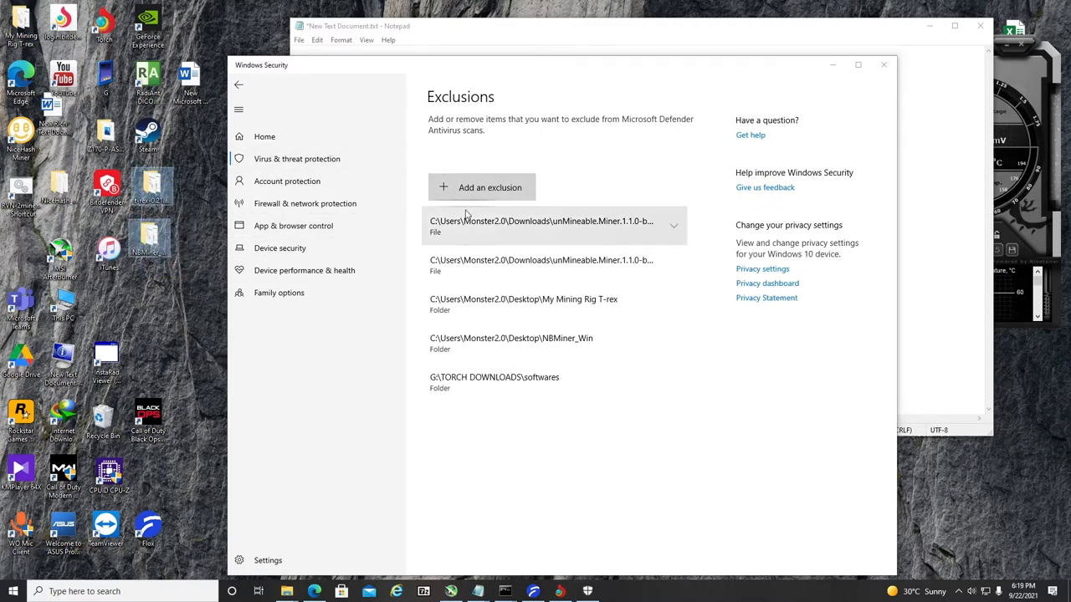
pyautogui.click(489, 187)
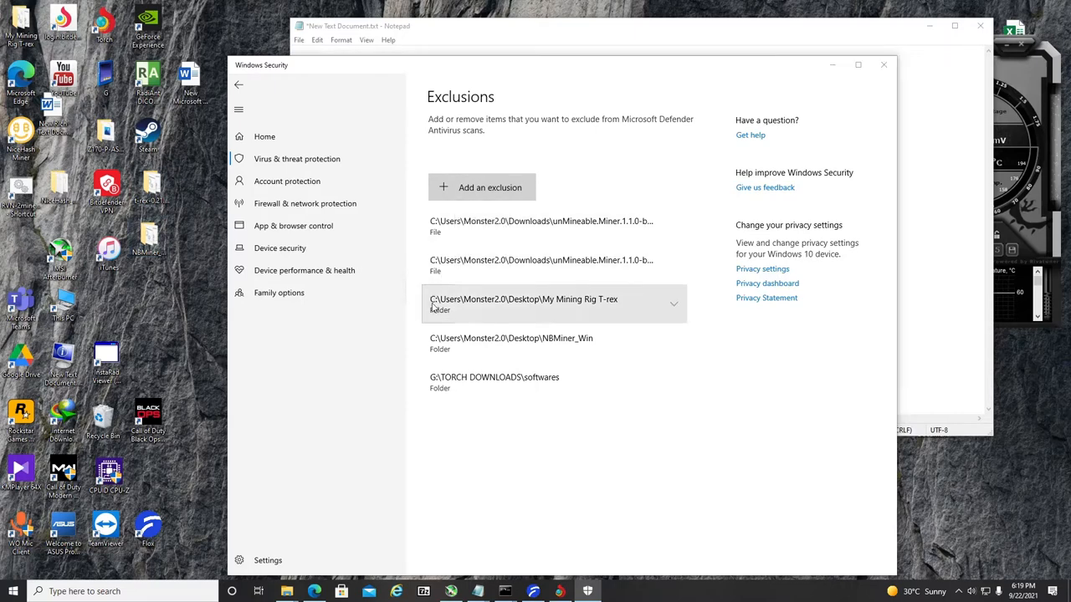
pyautogui.click(482, 187)
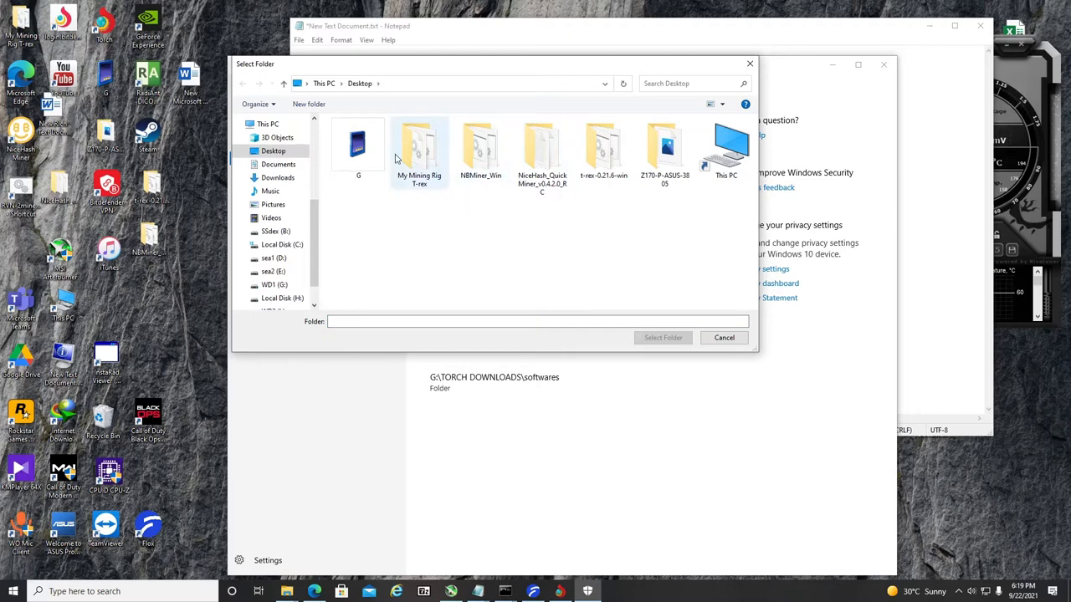
pyautogui.click(419, 151)
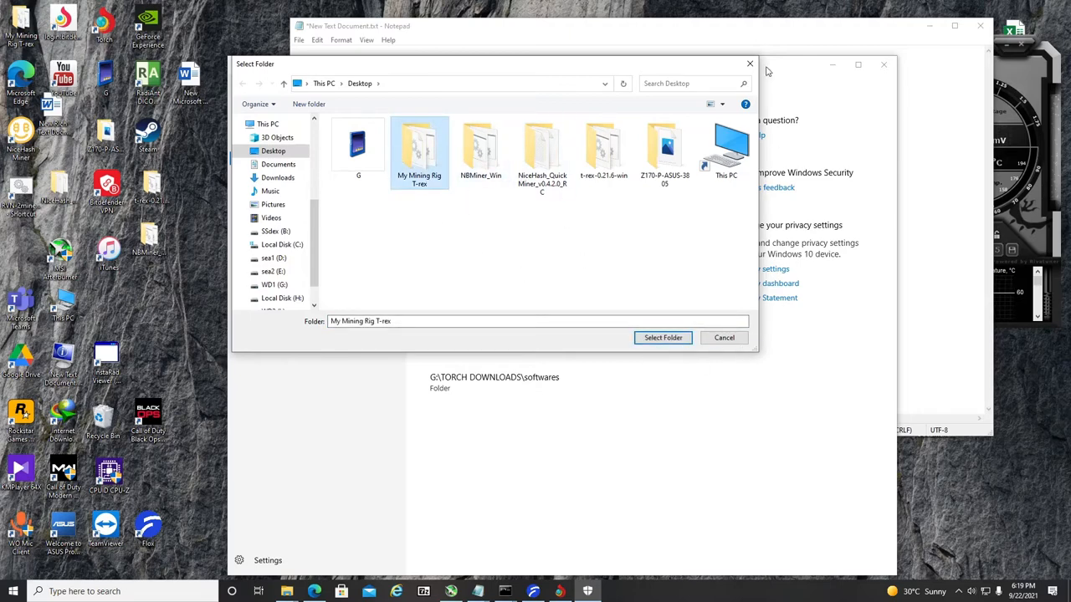
pyautogui.click(663, 337)
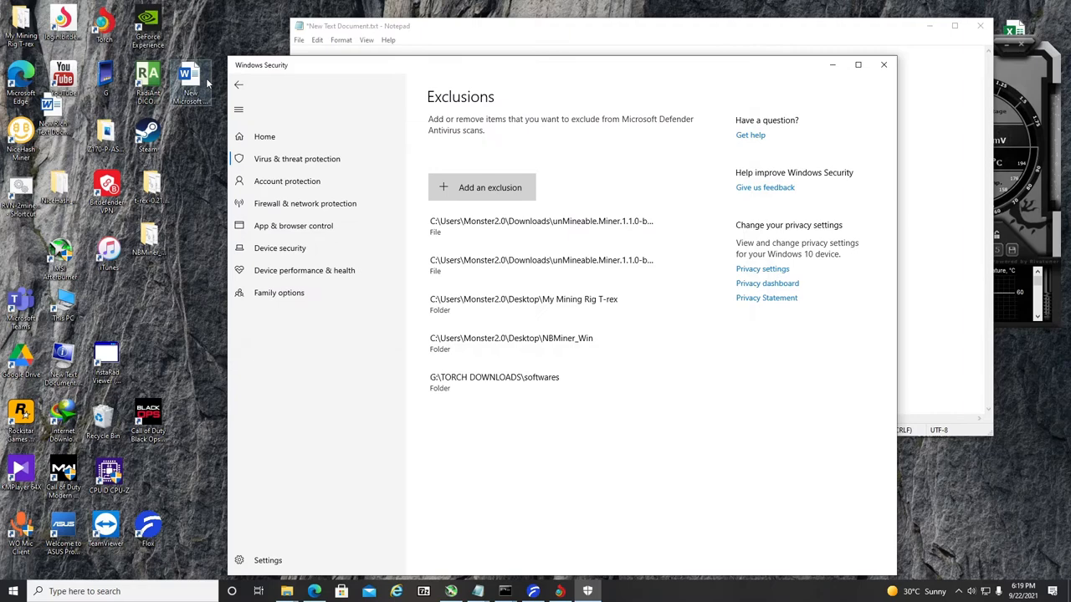
# Step: Turn real-time protection back on, approve the UAC prompt, and close Windows Security
pyautogui.click(238, 85)
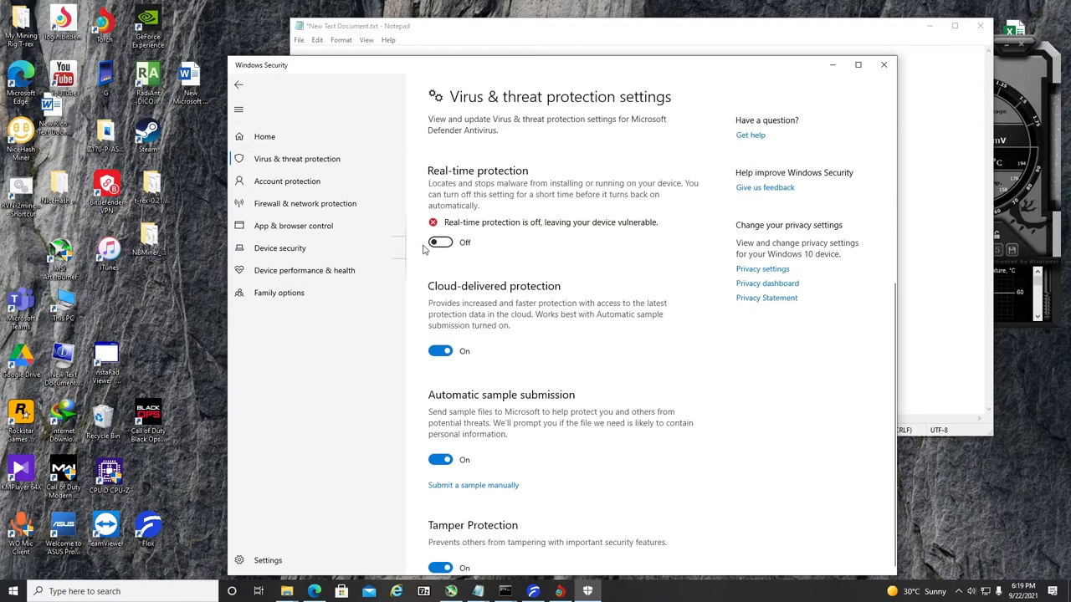
pyautogui.click(440, 242)
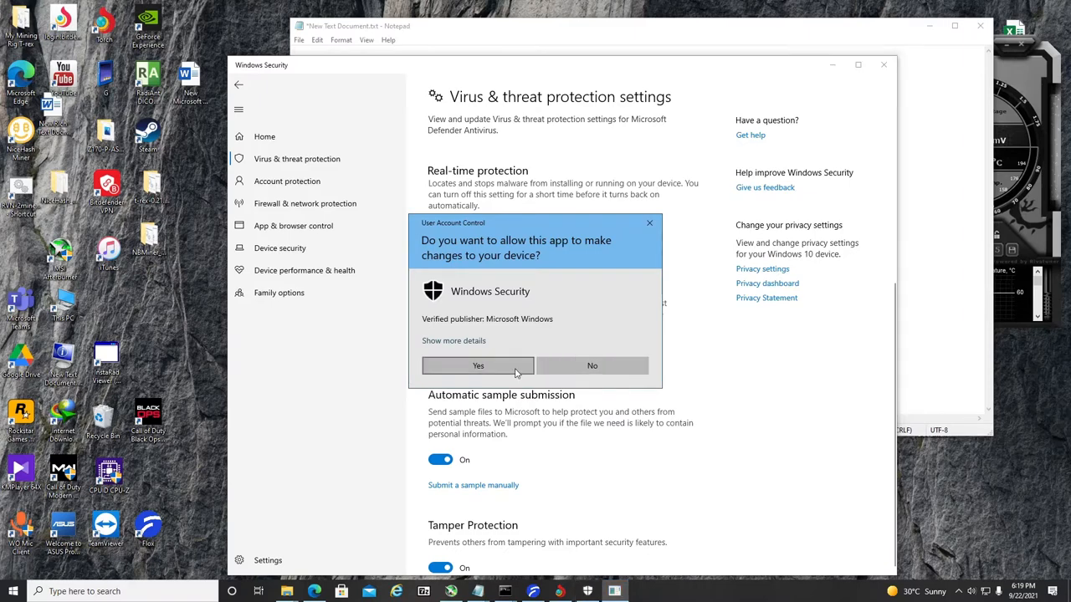
pyautogui.click(478, 366)
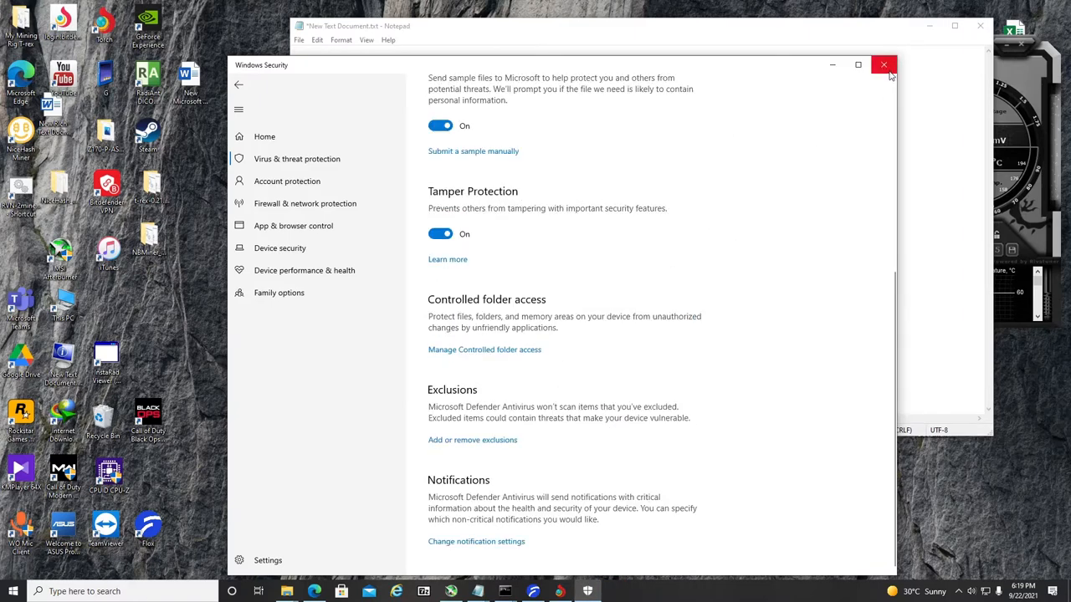
pyautogui.moveTo(883, 66)
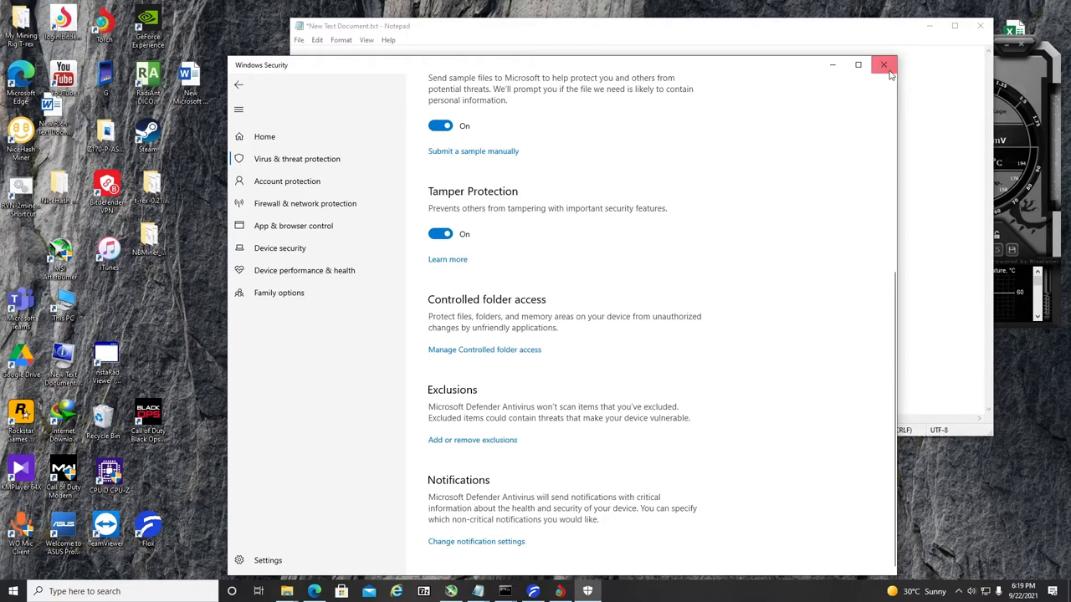
pyautogui.click(883, 65)
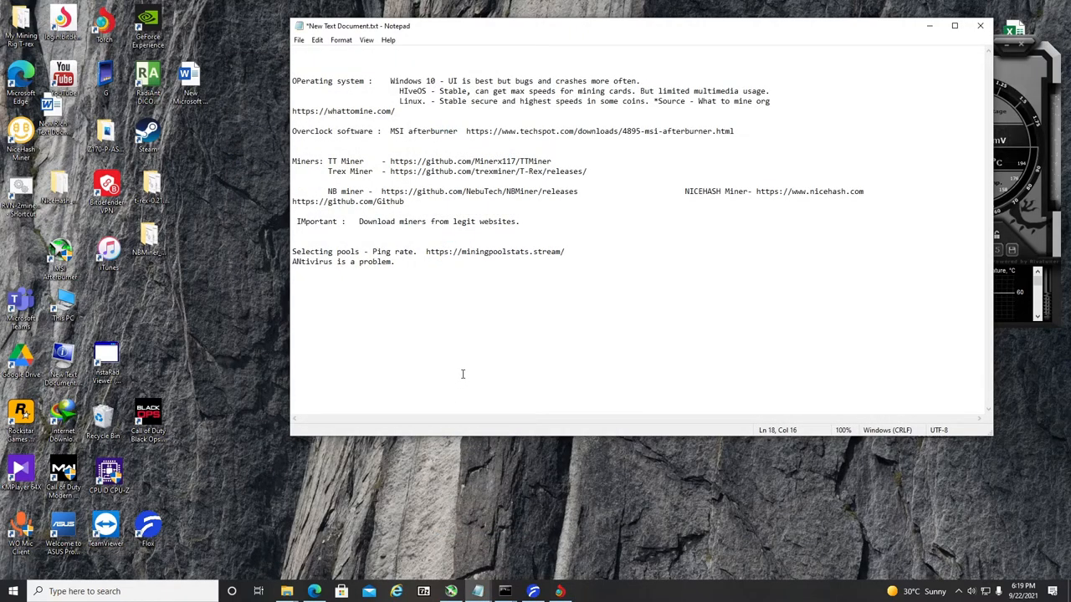
pyautogui.moveTo(449, 361)
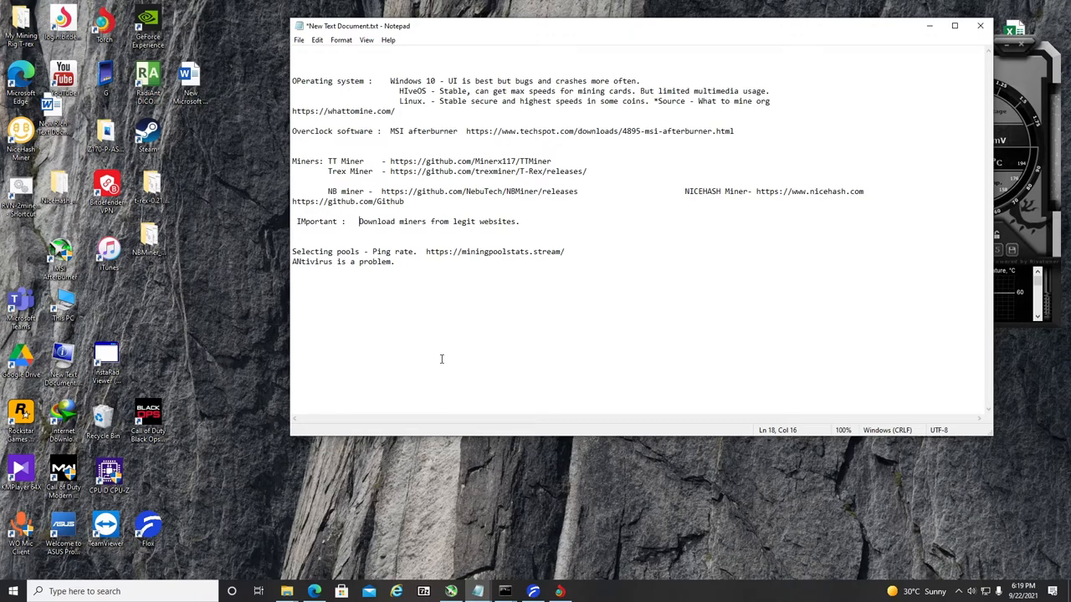
pyautogui.moveTo(404, 315)
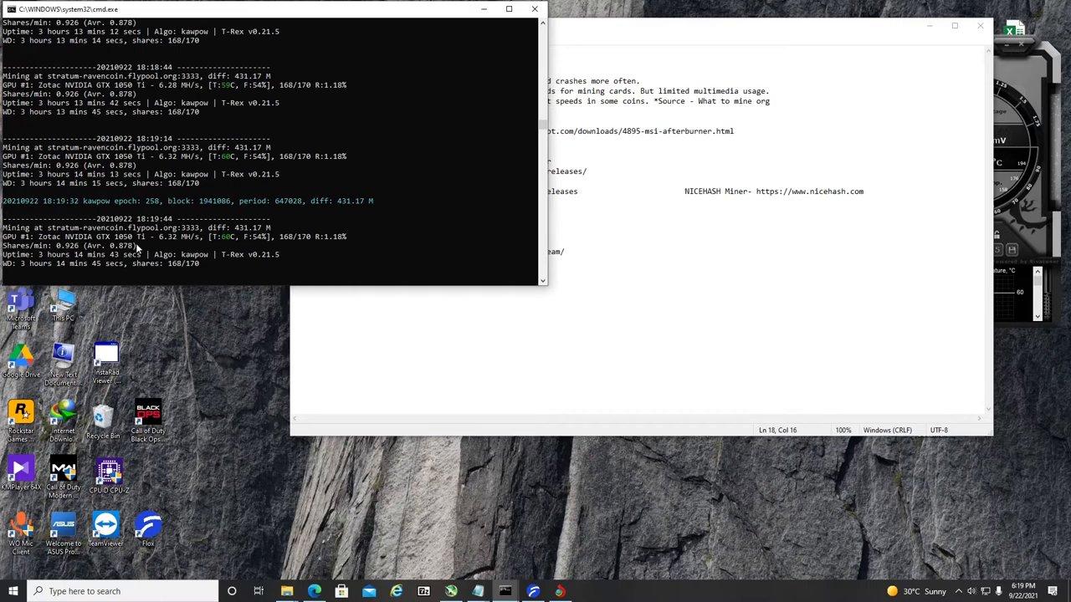
pyautogui.moveTo(247, 227)
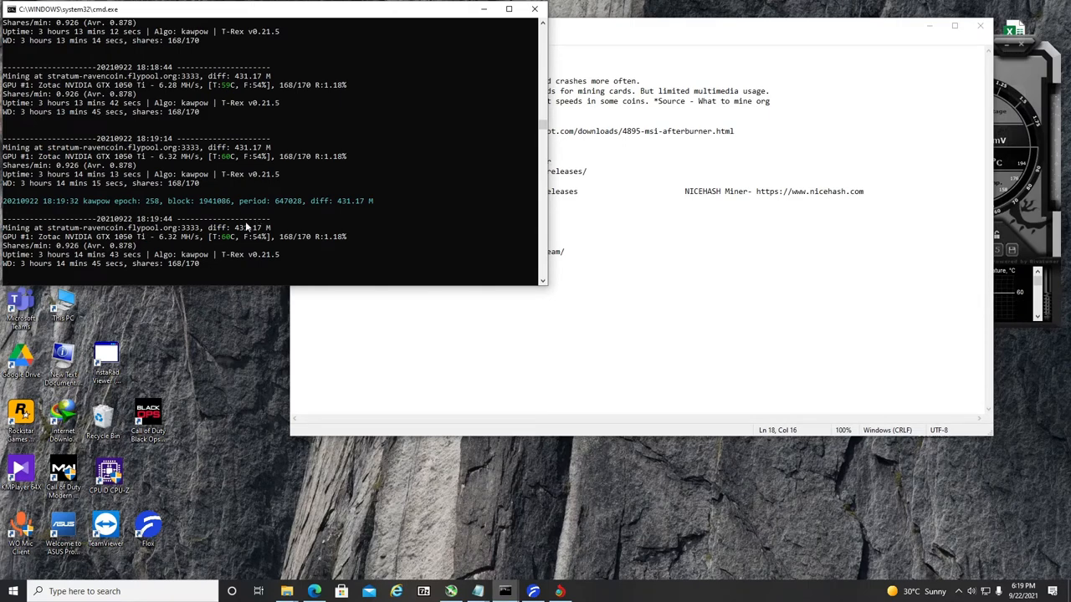
pyautogui.moveTo(195, 301)
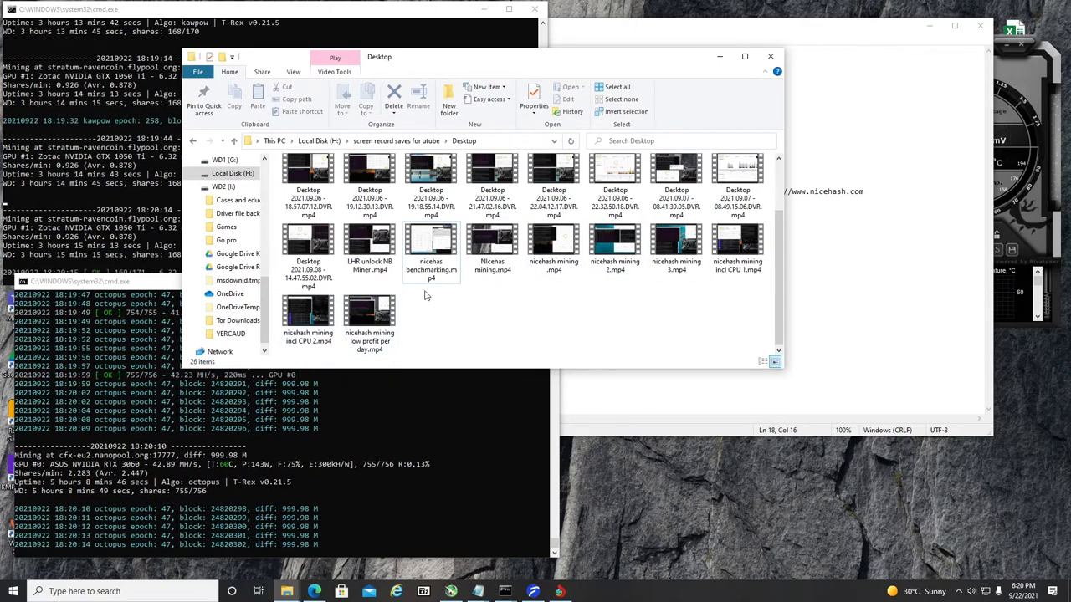
# Step: Show the second cmd.exe miner mining Conflux on the RTX 3060
pyautogui.doubleClick(369, 243)
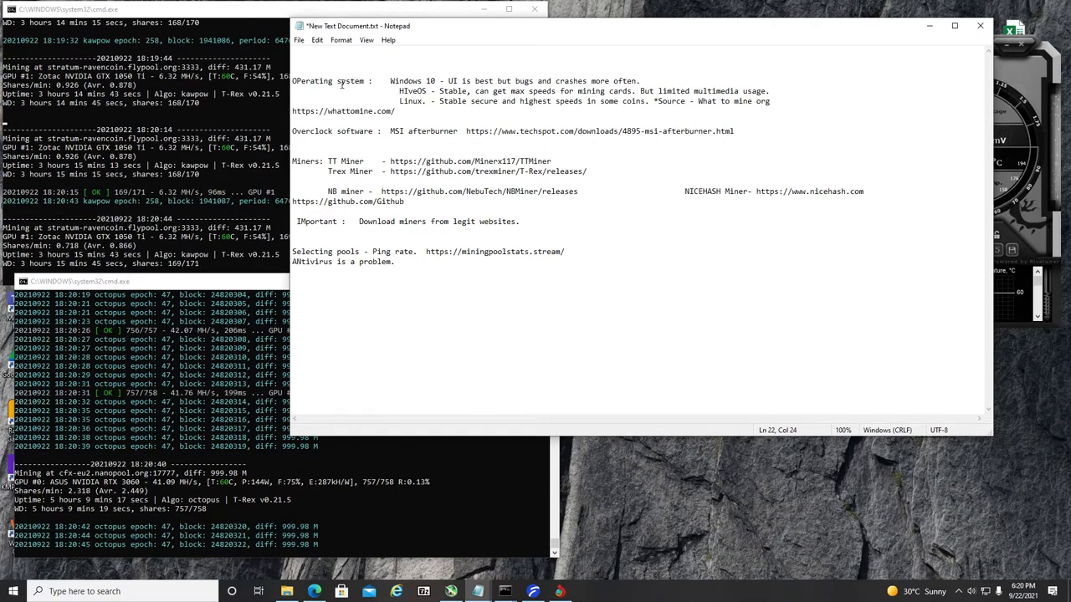
# Step: Highlight MSI afterburner, Trex Miner and the IMportant line, then place the cursor at its end
pyautogui.moveTo(390, 81); pyautogui.dragTo(640, 81)
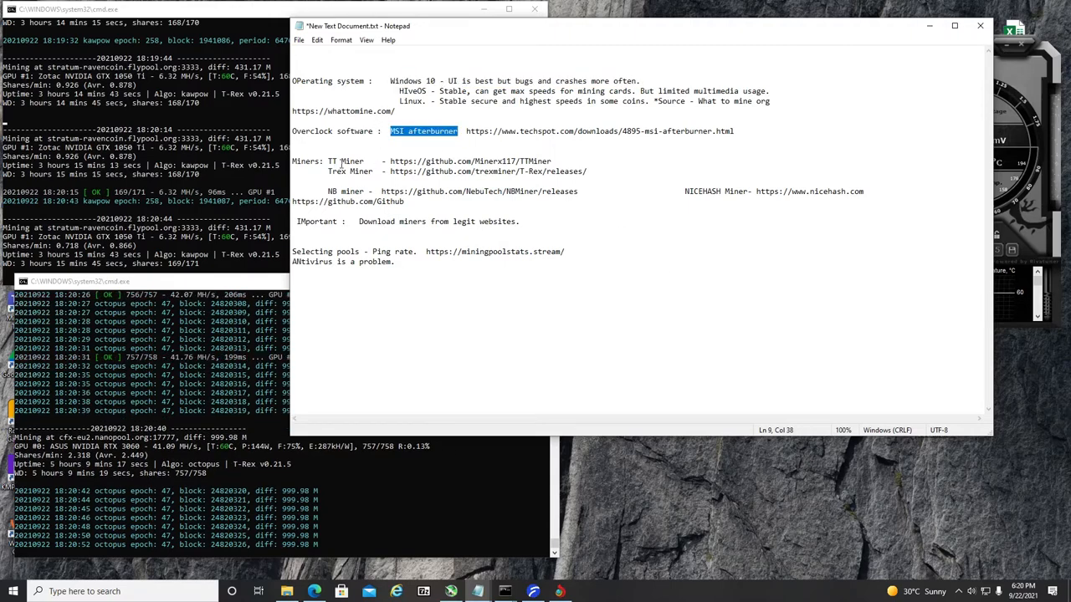
pyautogui.doubleClick(334, 171)
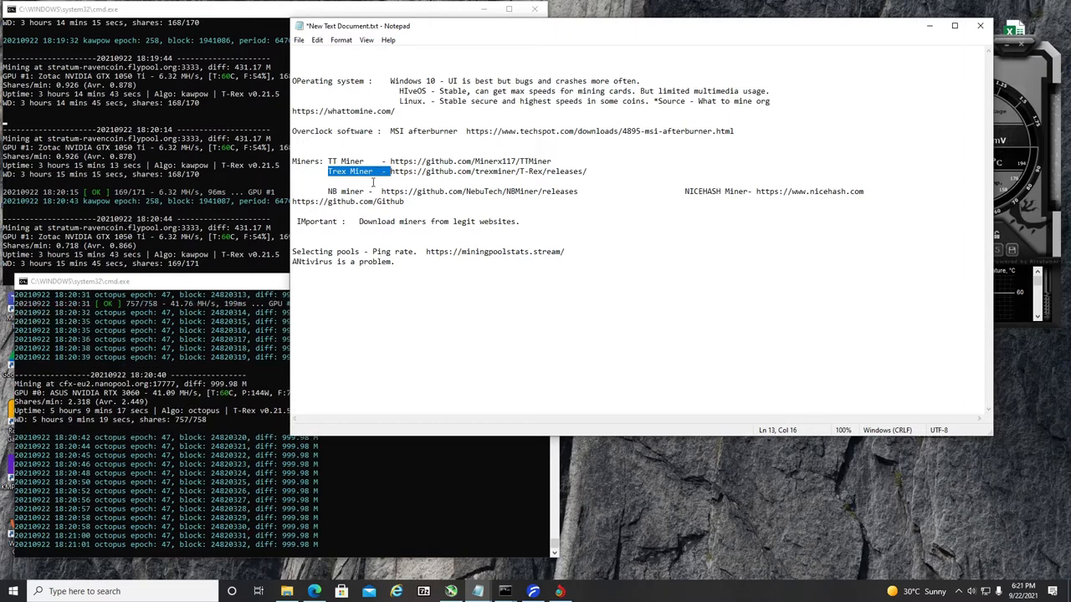
pyautogui.moveTo(447, 385)
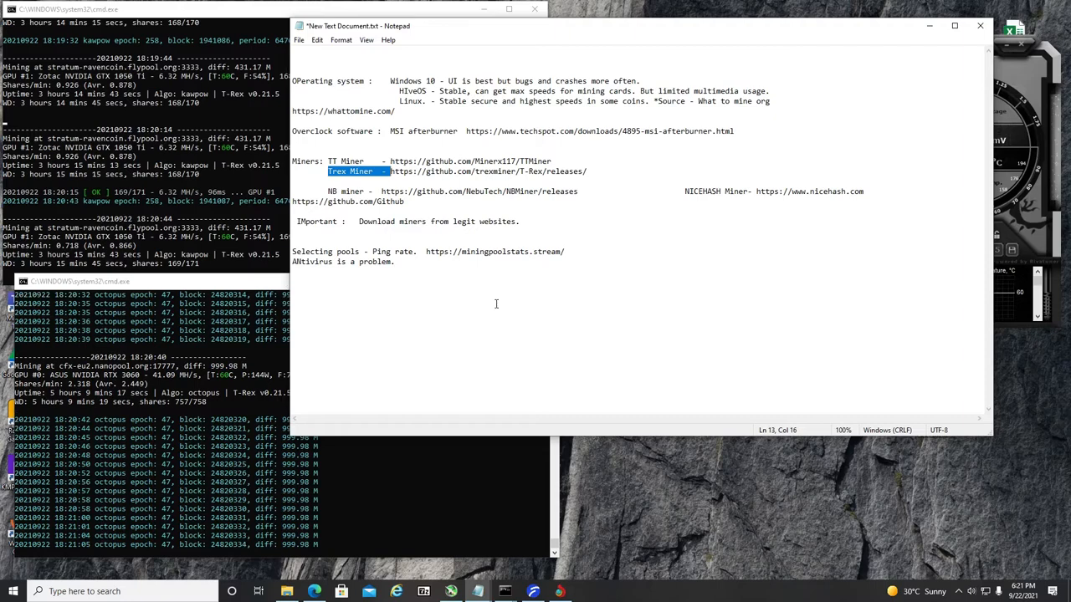
pyautogui.moveTo(399, 276)
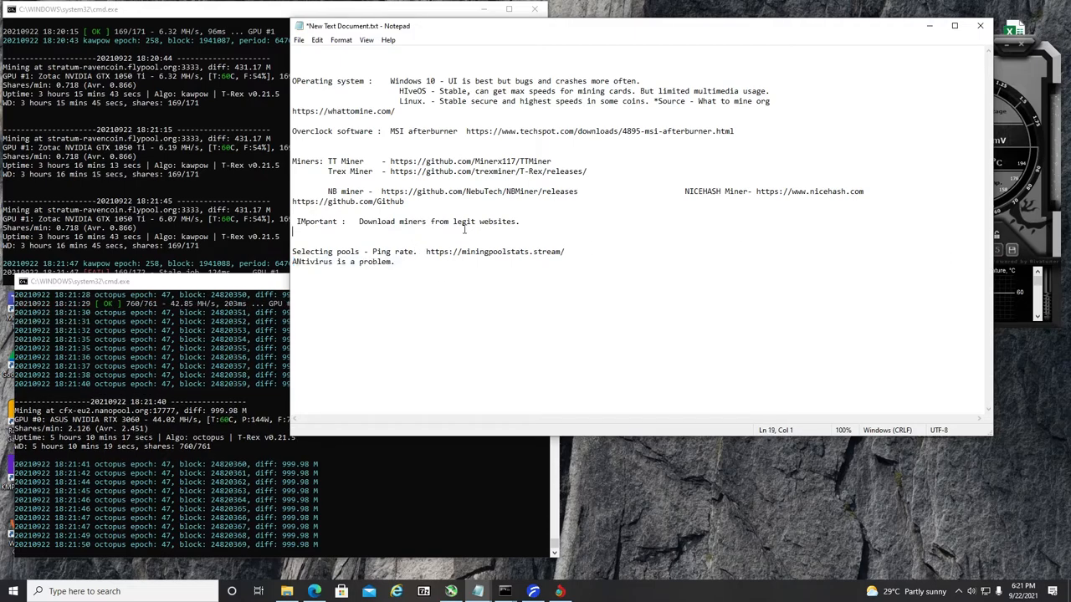
pyautogui.tripleClick(410, 220)
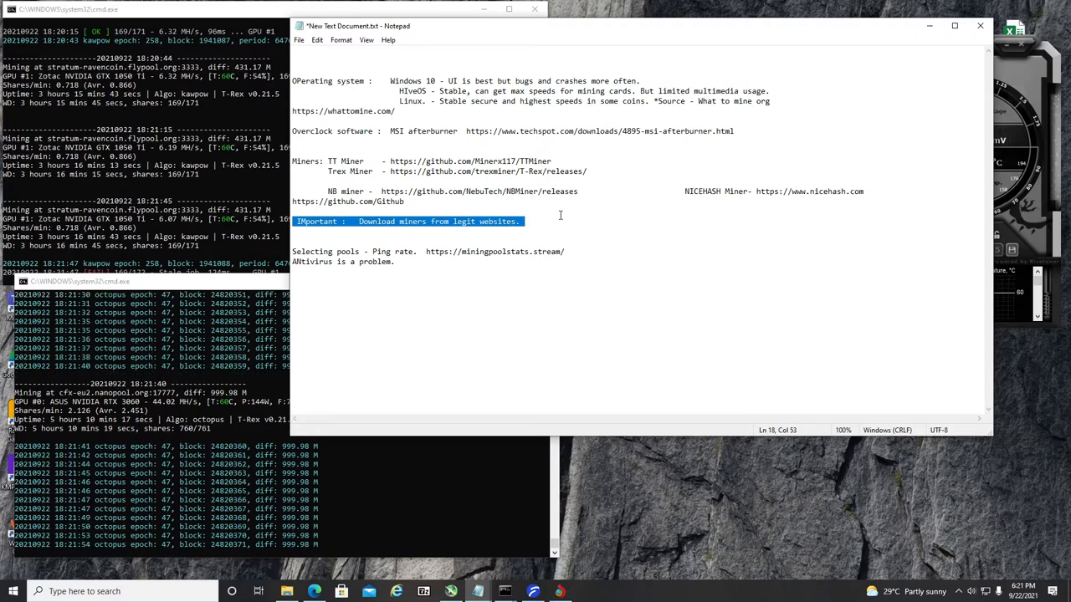
pyautogui.click(525, 221)
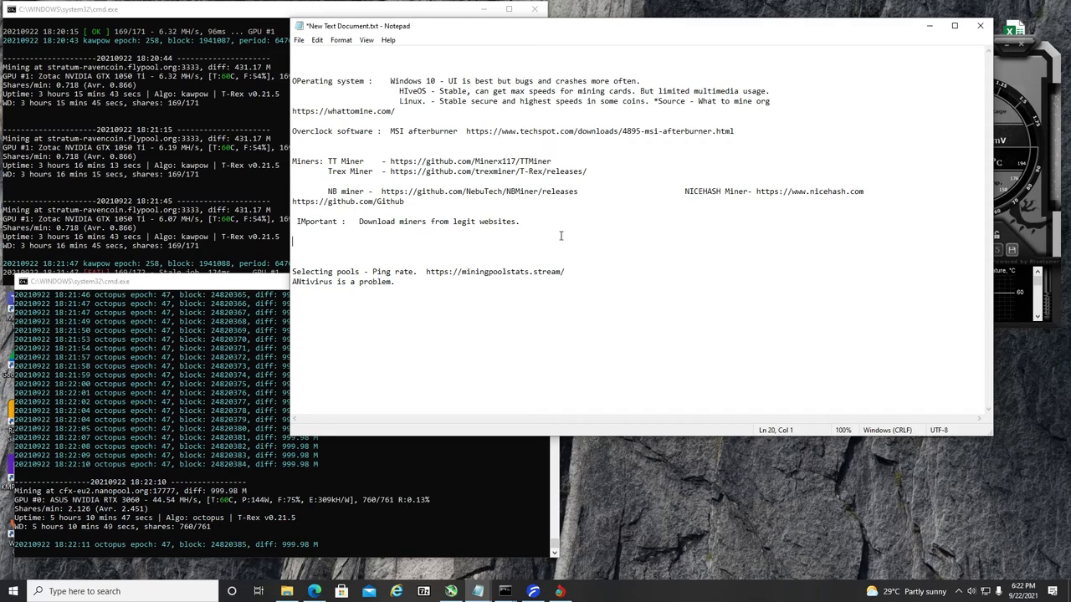
# Step: Add a Wallet line listing the coins eth, btc, ravn and cfx
pyautogui.write('Wallet:')
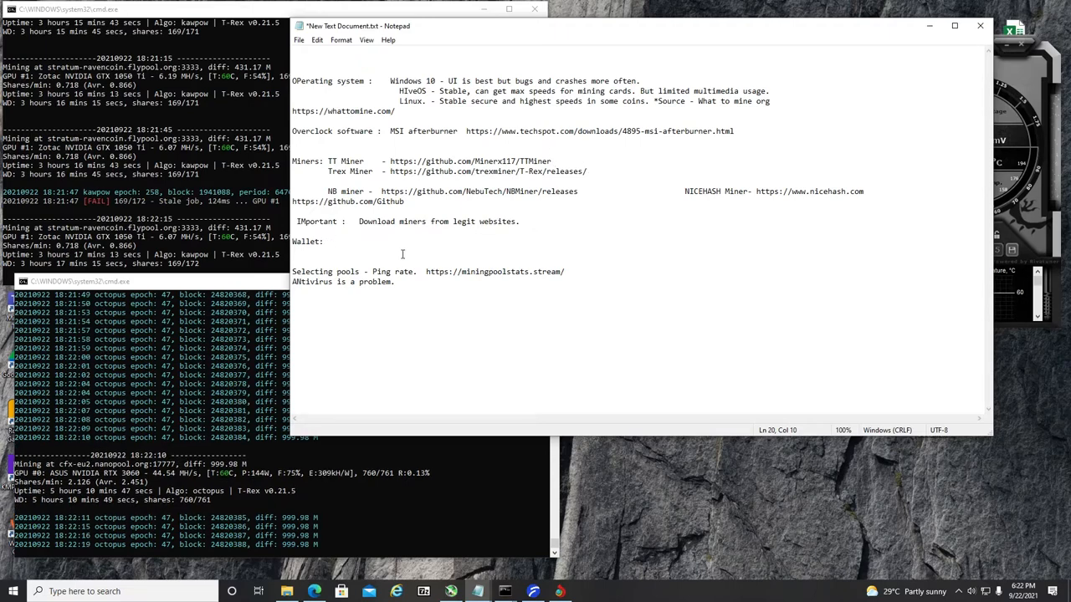
pyautogui.click(332, 242)
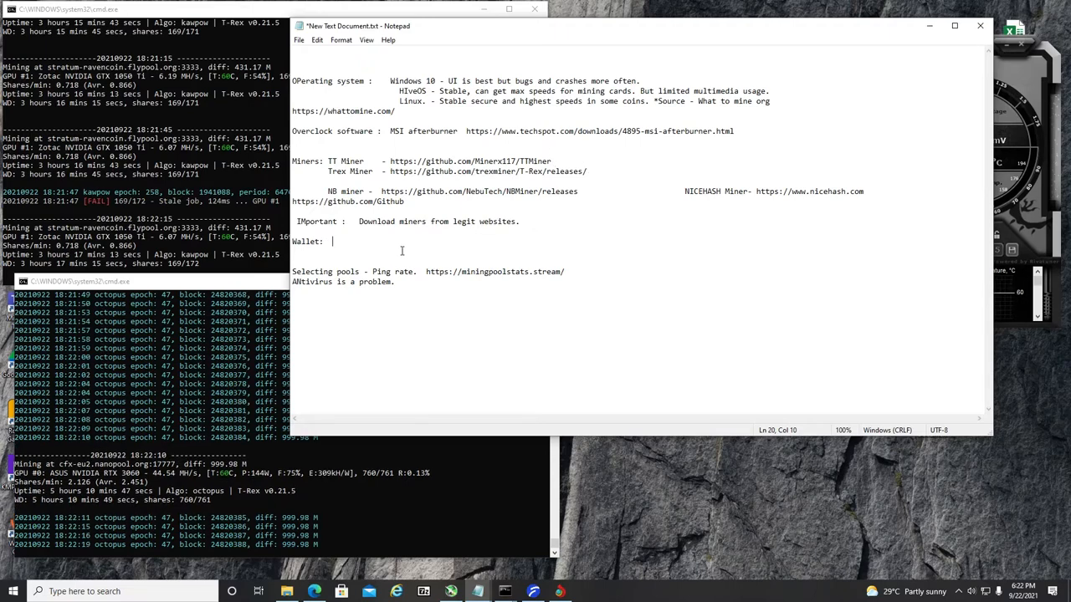
pyautogui.write('eth')
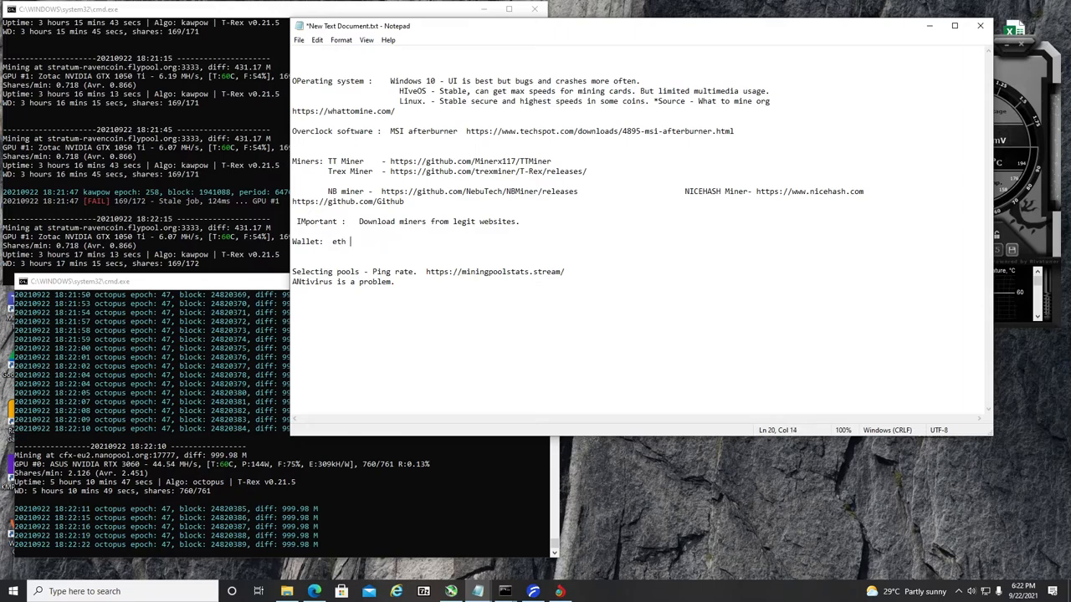
pyautogui.write('btc')
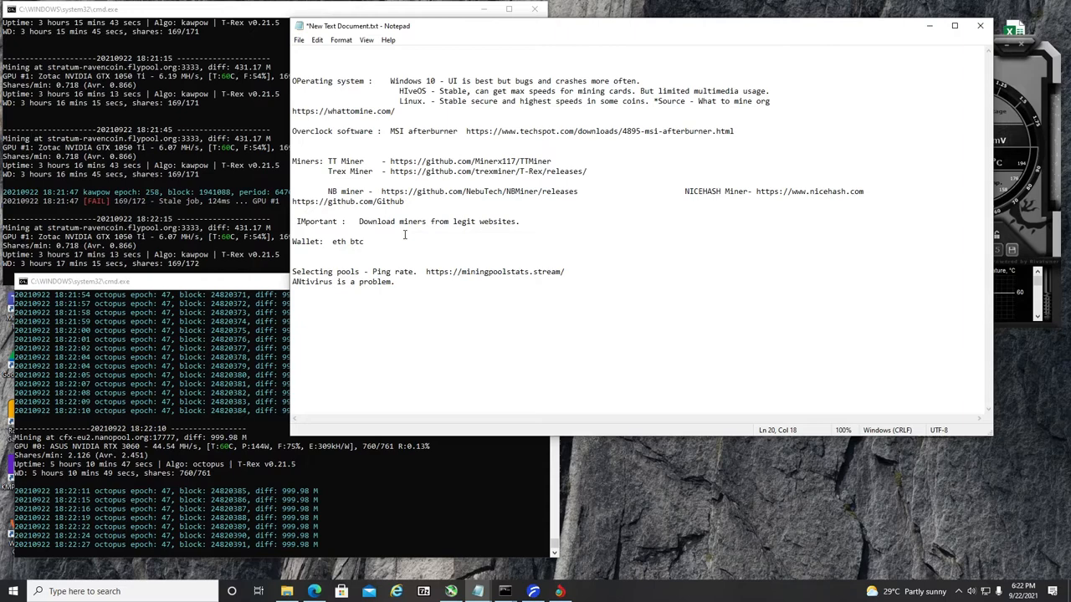
pyautogui.write('ravn')
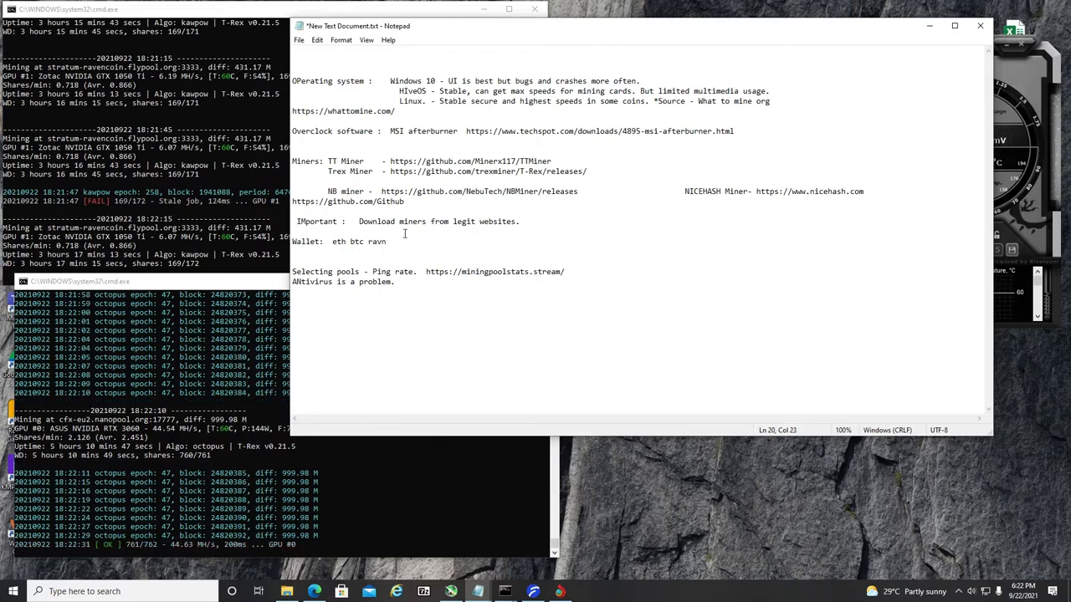
pyautogui.write('cf')
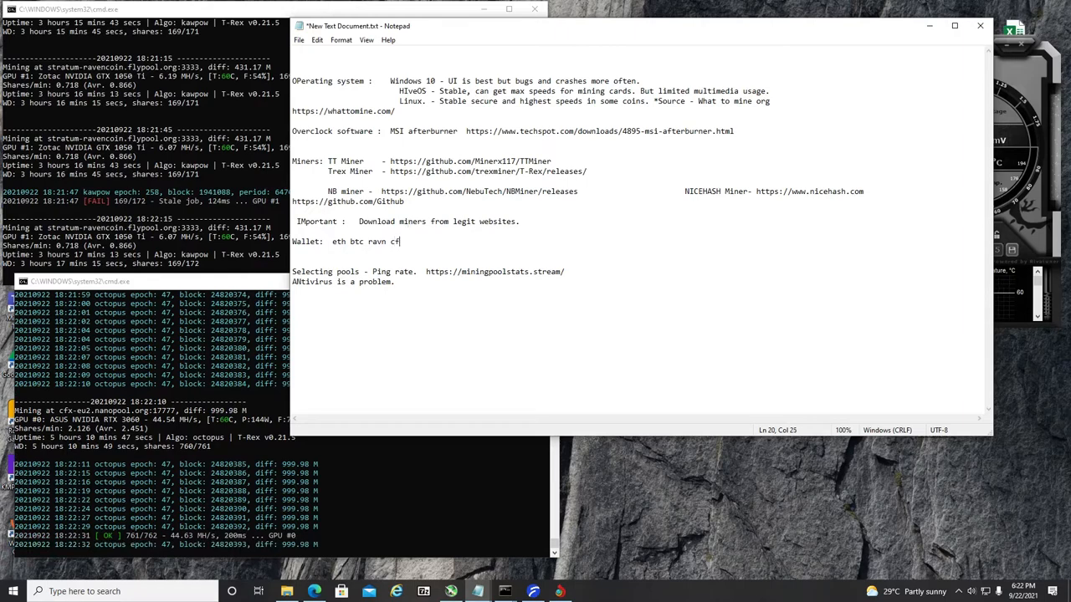
pyautogui.write('x')
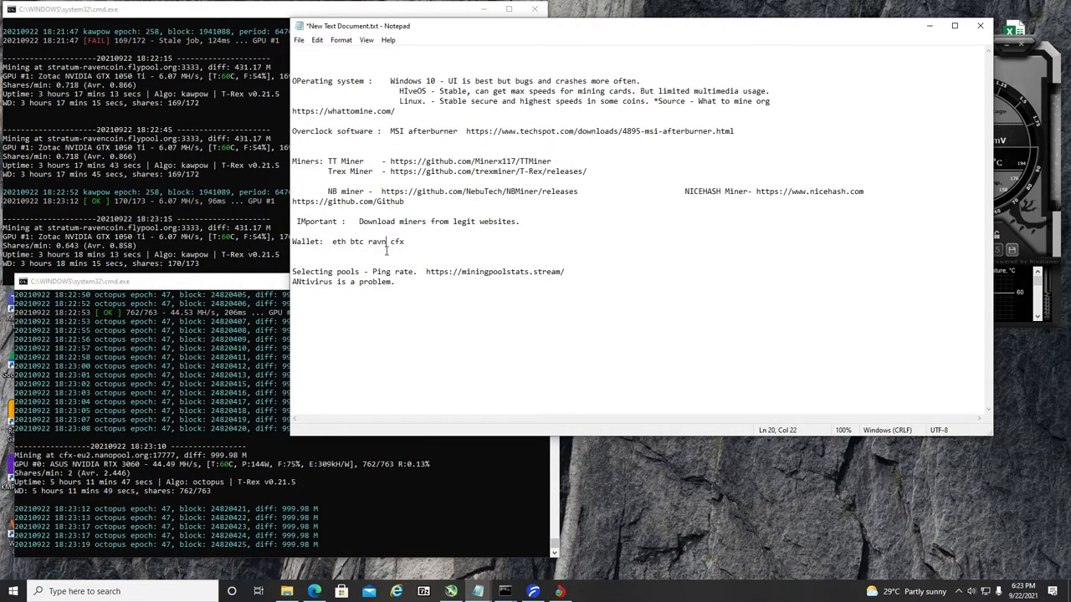
# Step: Note '-trust wallet' beside ravn on the Wallet line
pyautogui.write('-')
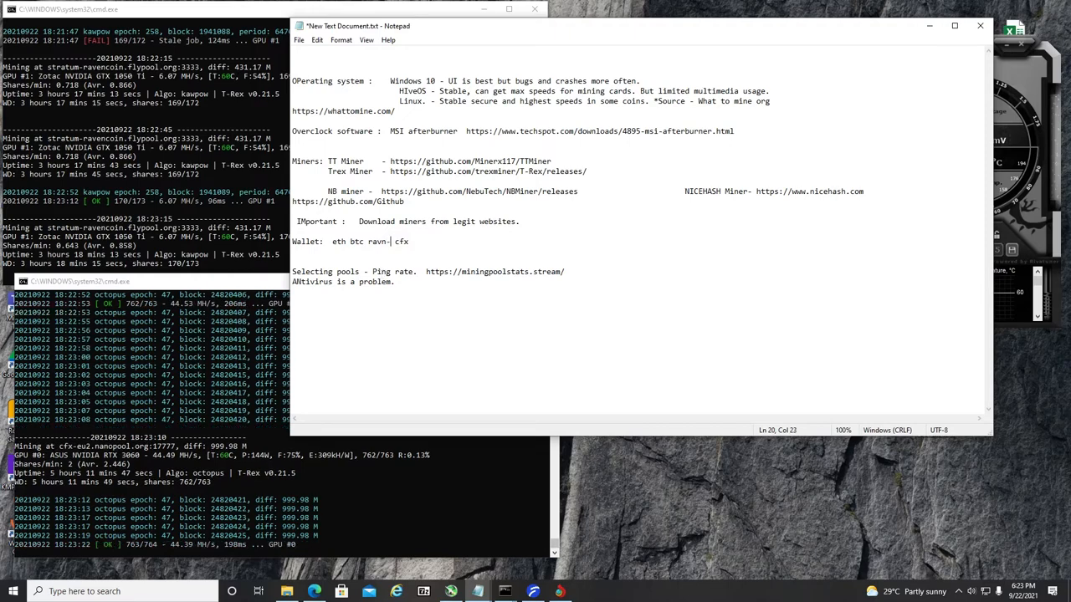
pyautogui.write('trust wallet')
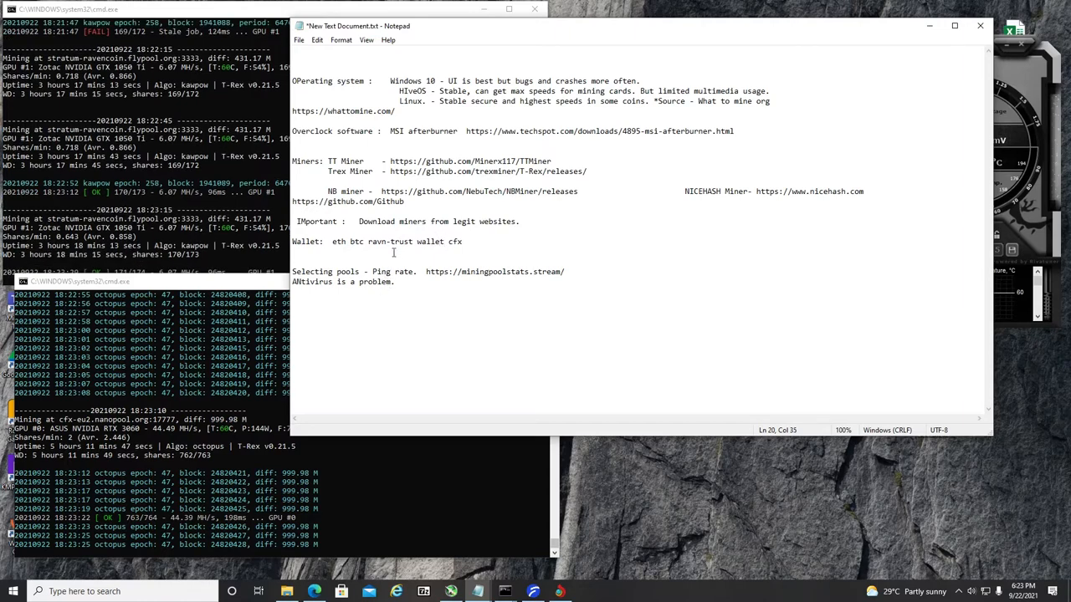
pyautogui.doubleClick(355, 242)
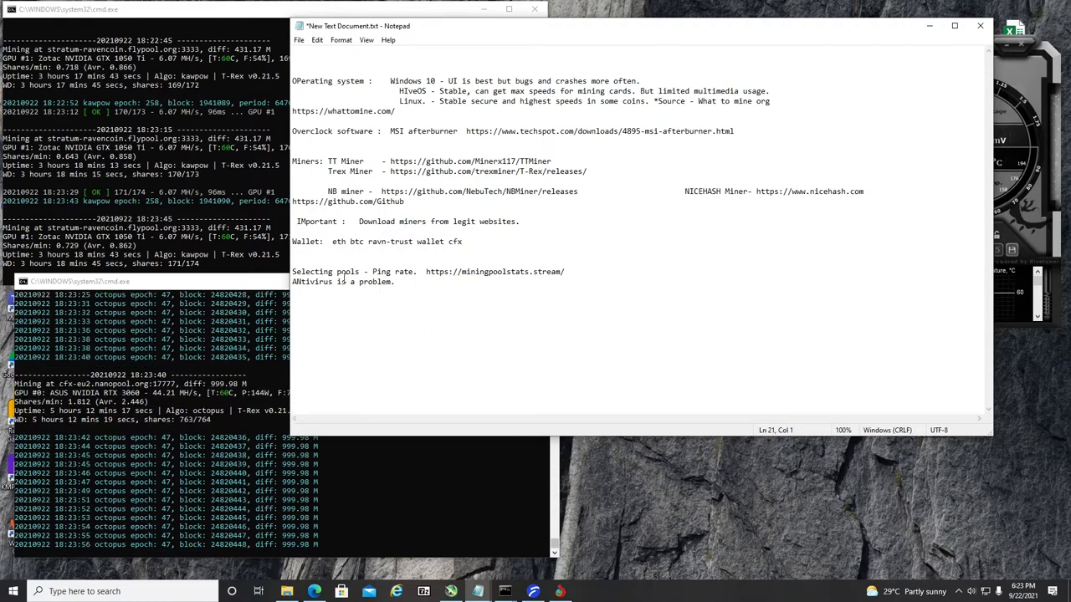
# Step: Select the miningpoolstats.stream link in the notes to bring up the Ravencoin pool ranking
pyautogui.tripleClick(427, 271)
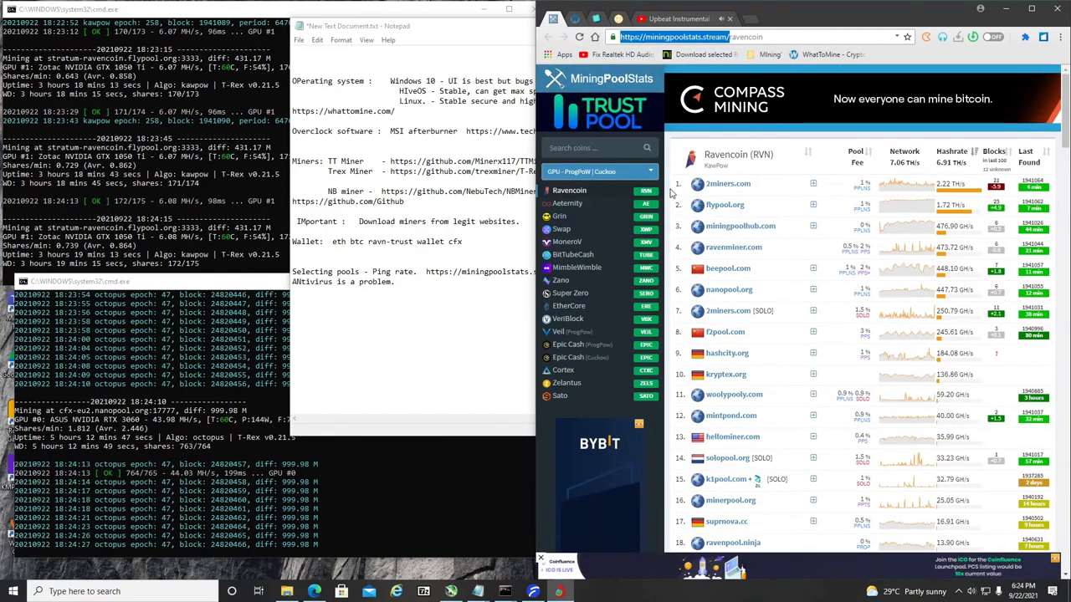
# Step: Maximize the browser so the MiningPoolStats Ravencoin ranking fills the screen
pyautogui.click(1031, 9)
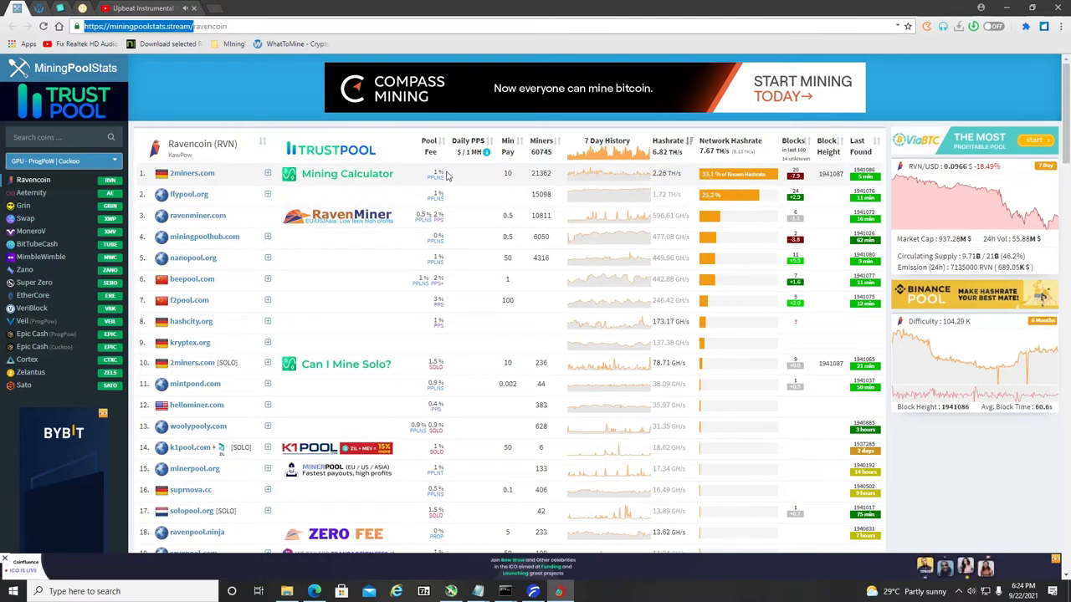
pyautogui.moveTo(423, 186)
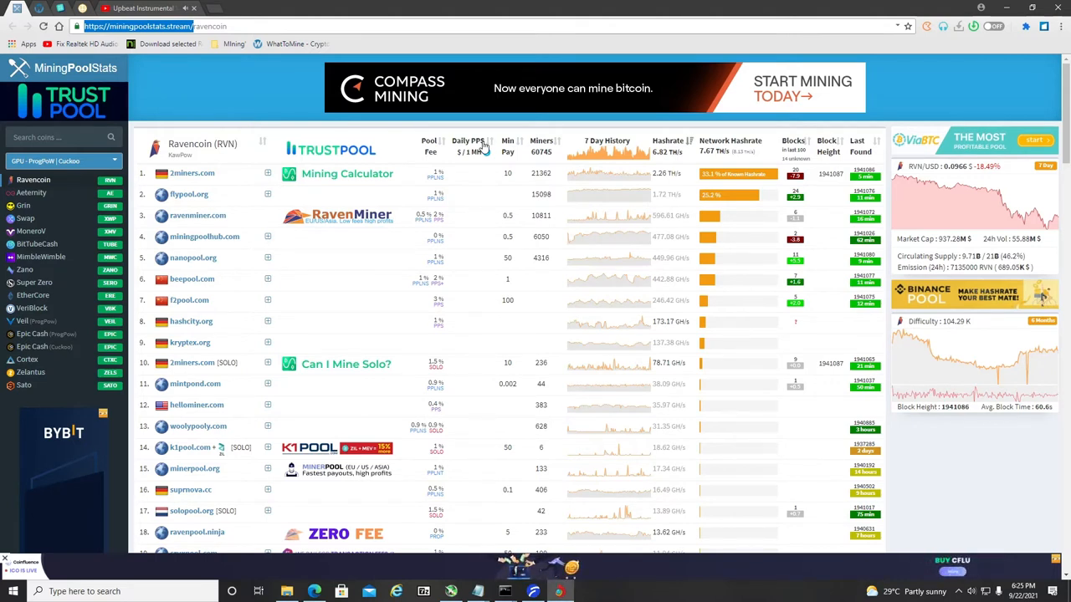
pyautogui.moveTo(204, 237)
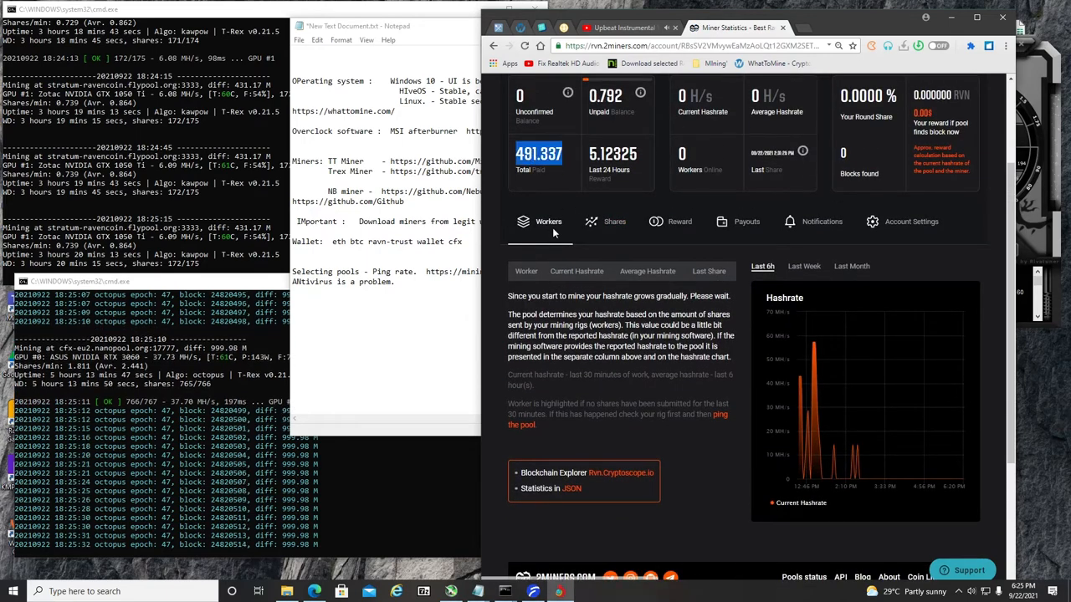
pyautogui.moveTo(636, 259)
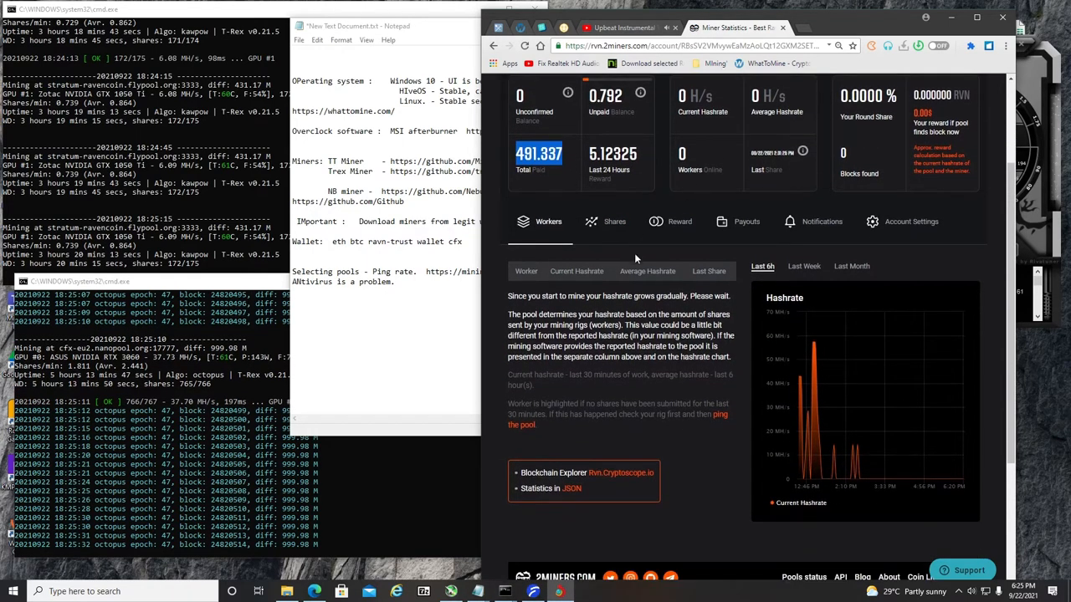
# Step: Scroll the 2Miners Ravencoin account stats and view its Payouts history
pyautogui.scroll(-3)
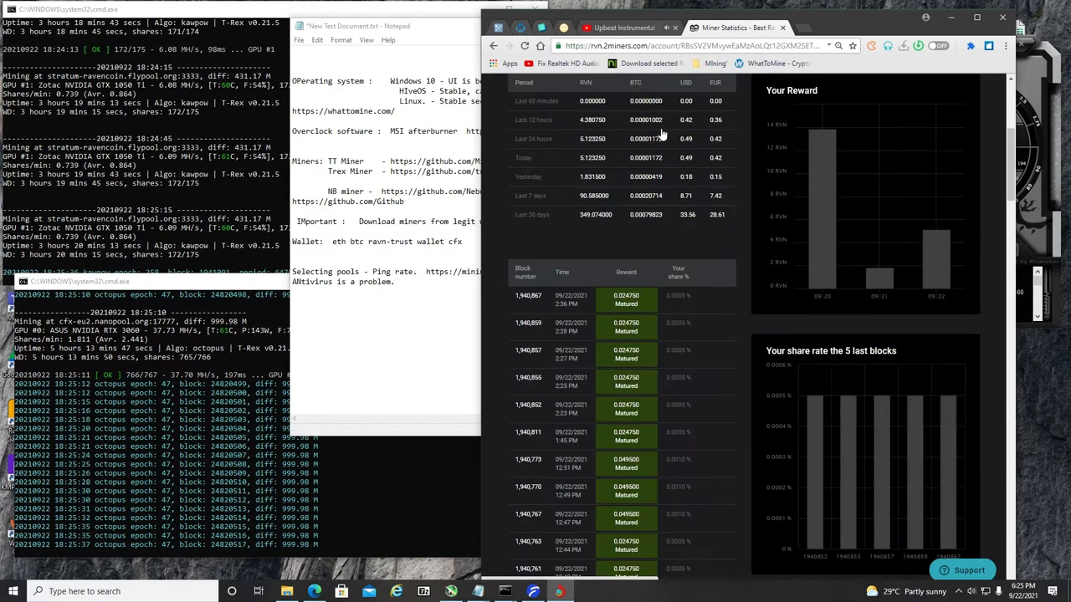
pyautogui.moveTo(828, 134)
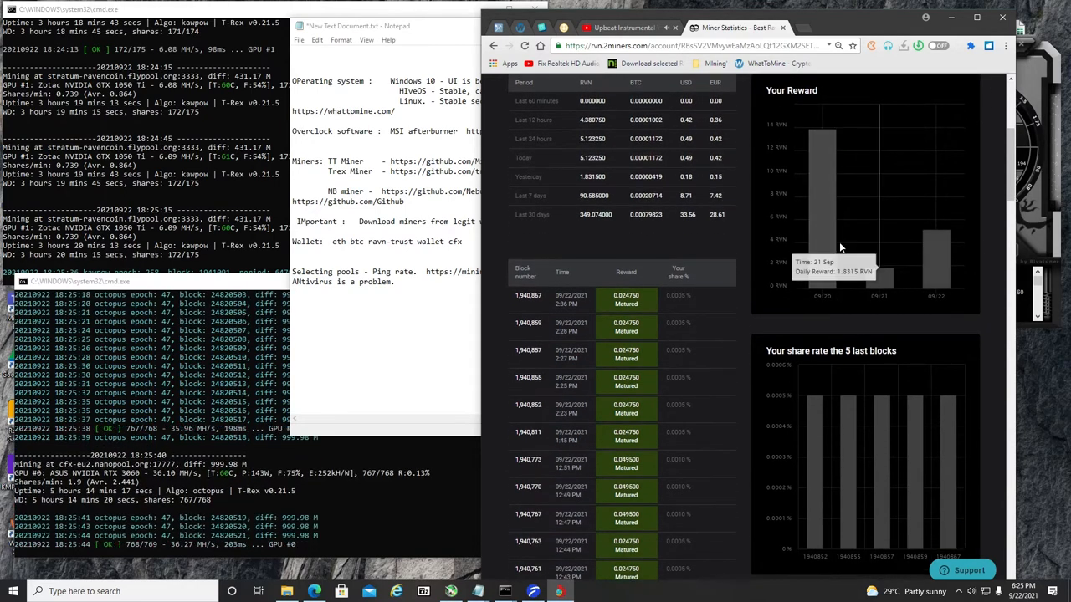
pyautogui.scroll(-3)
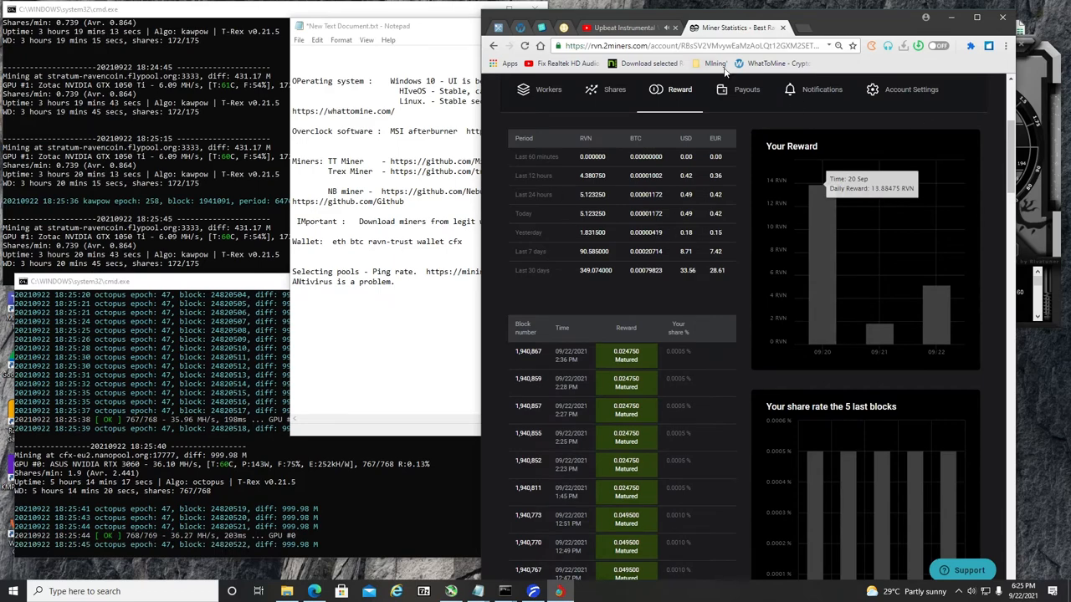
pyautogui.click(746, 90)
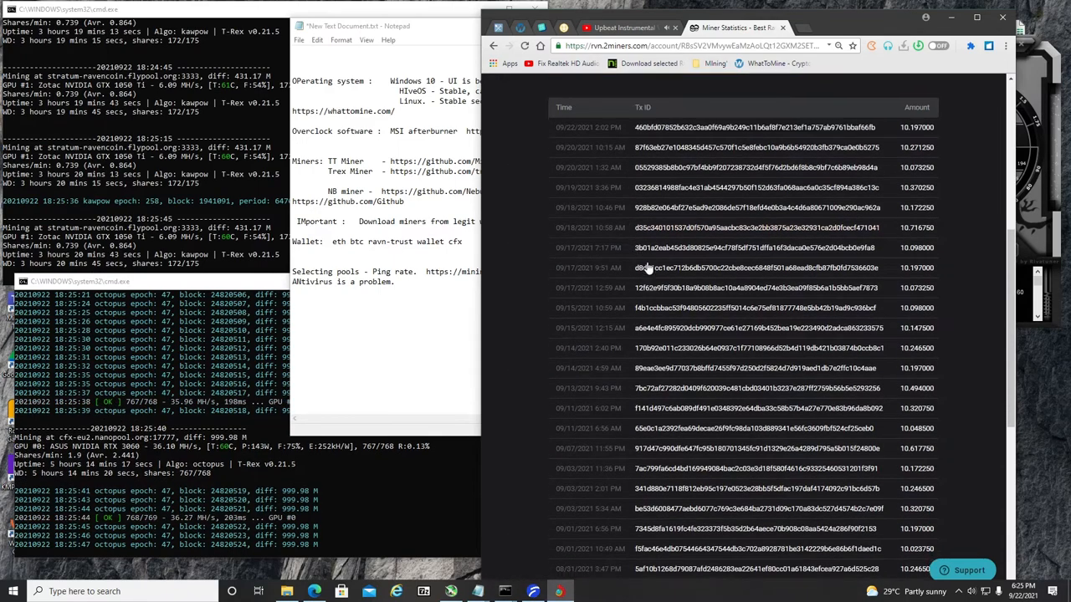
pyautogui.click(746, 90)
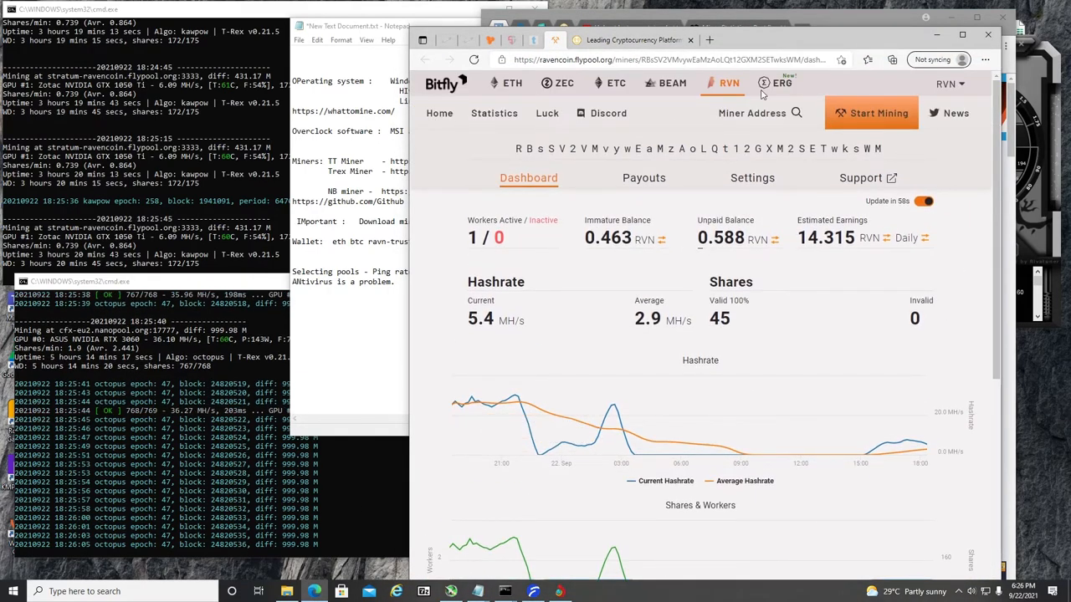
pyautogui.moveTo(686, 323)
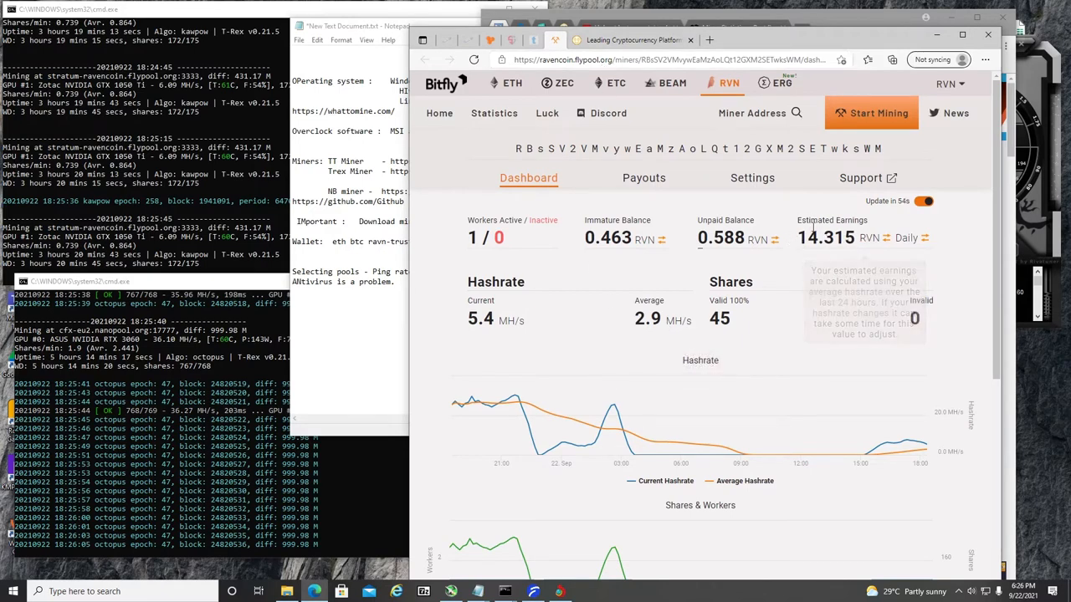
pyautogui.moveTo(783, 238)
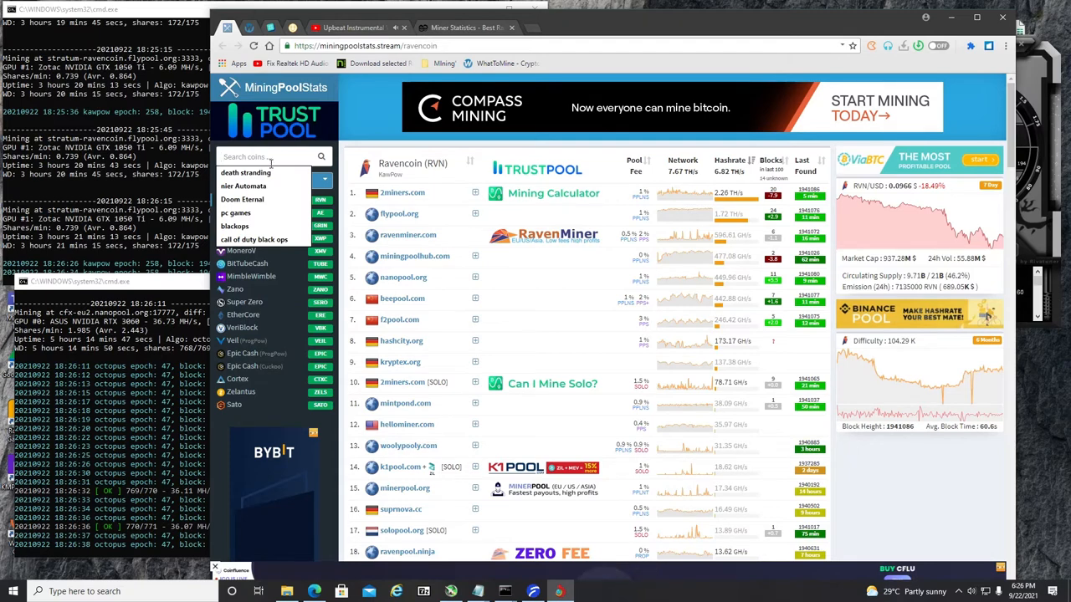
# Step: Search 'eth' and view the Ethereum pool ranking
pyautogui.write('eth')
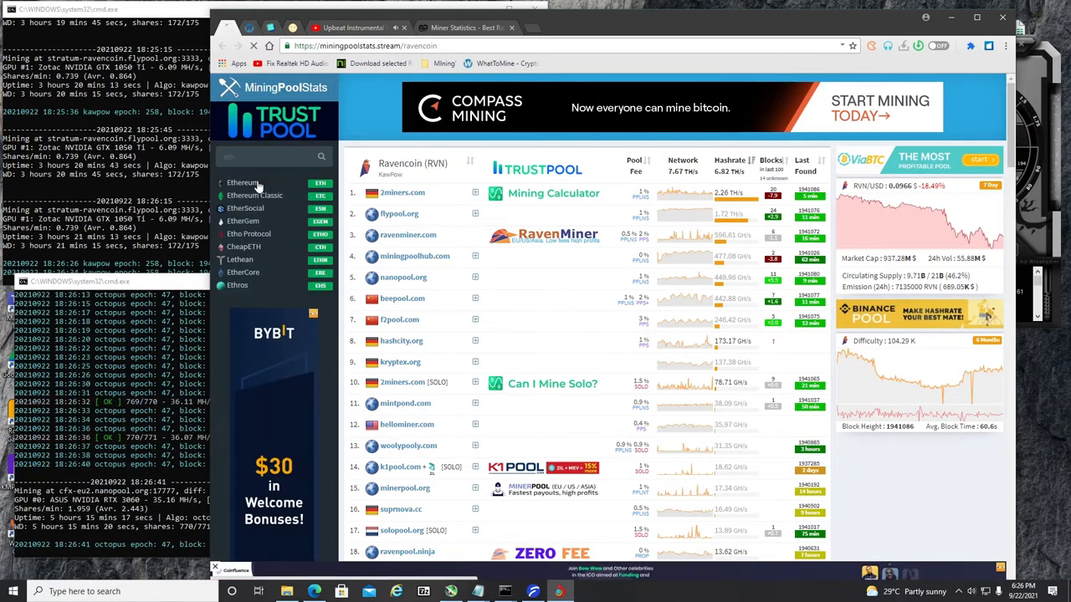
pyautogui.click(243, 182)
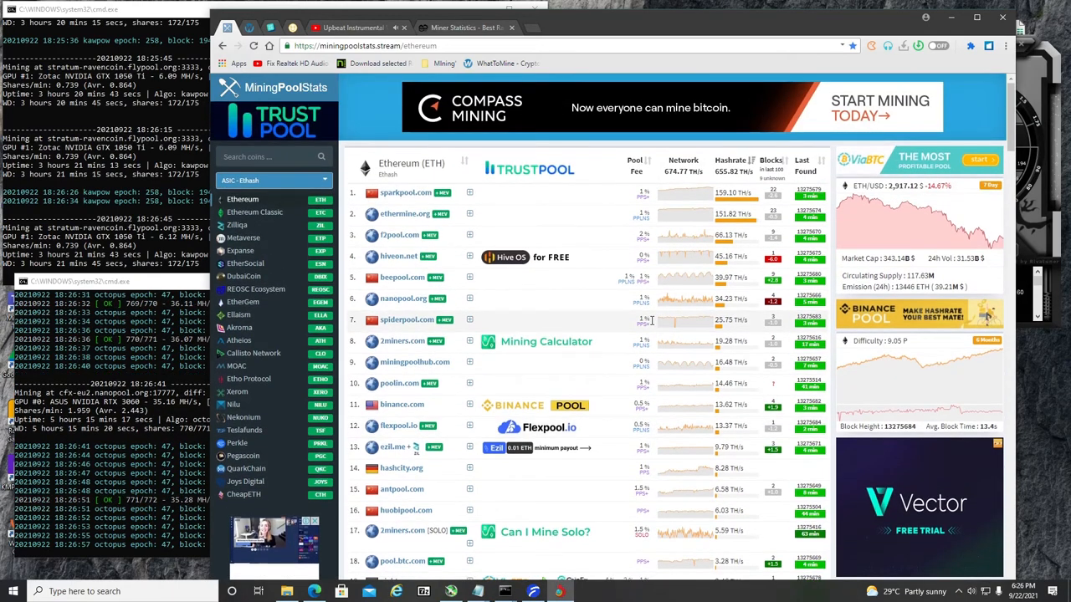
pyautogui.scroll(-3)
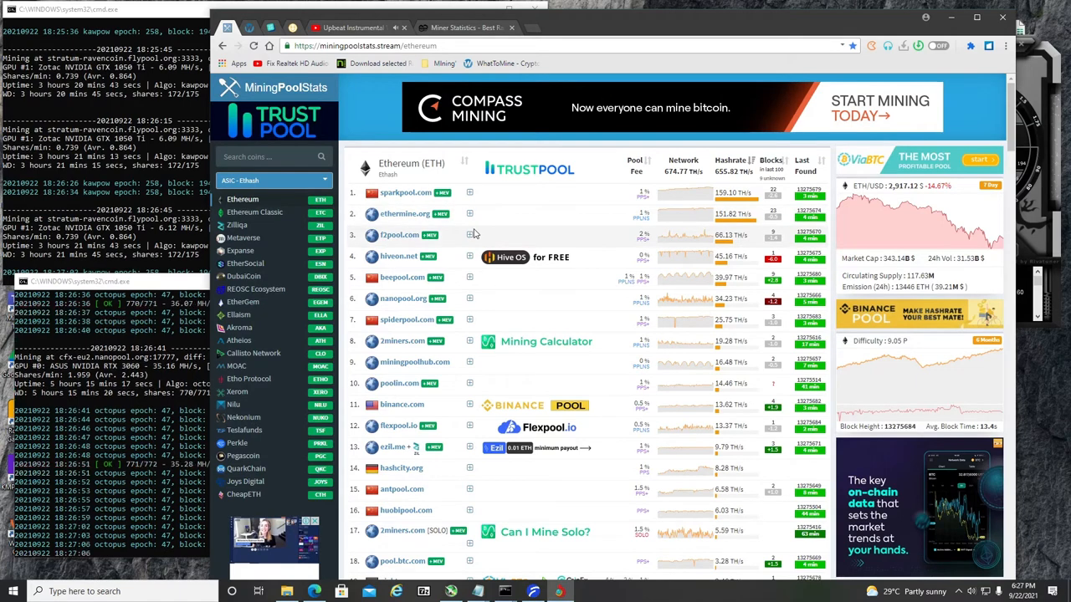
# Step: Search 'cfx' and bring up the Conflux pool listing
pyautogui.click(268, 157)
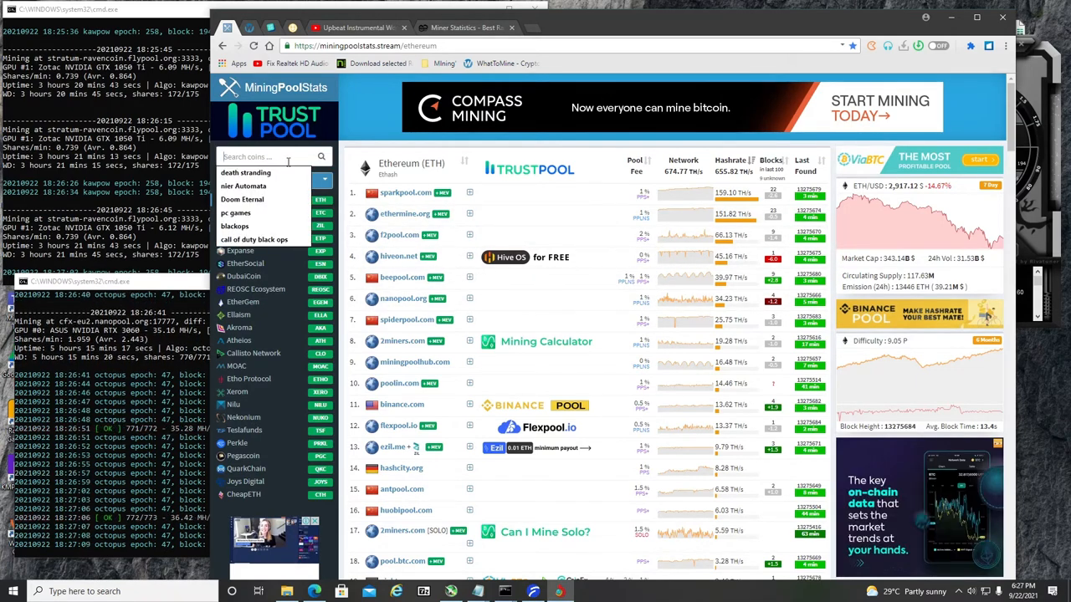
pyautogui.write('cfx')
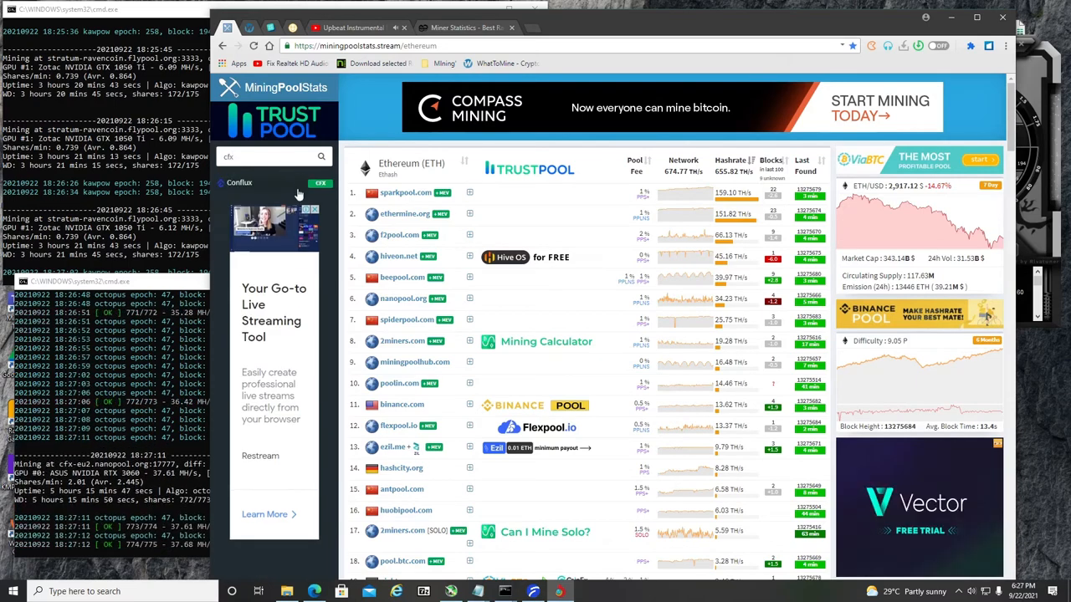
pyautogui.click(239, 183)
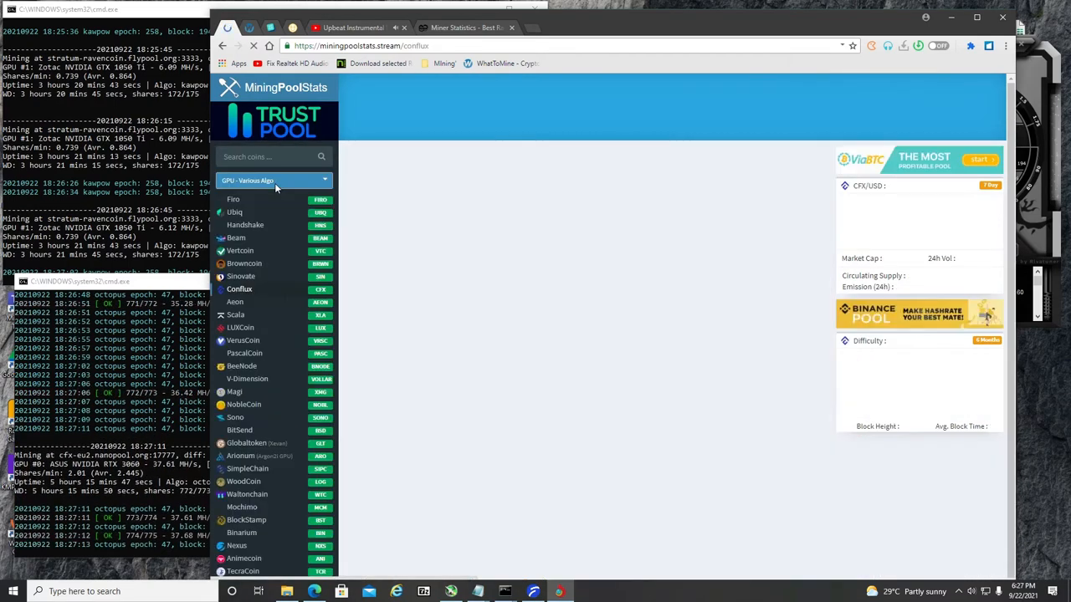
# Step: Choose a pool from the loaded Conflux ranking to reach the nanopool account dashboard
pyautogui.click(239, 289)
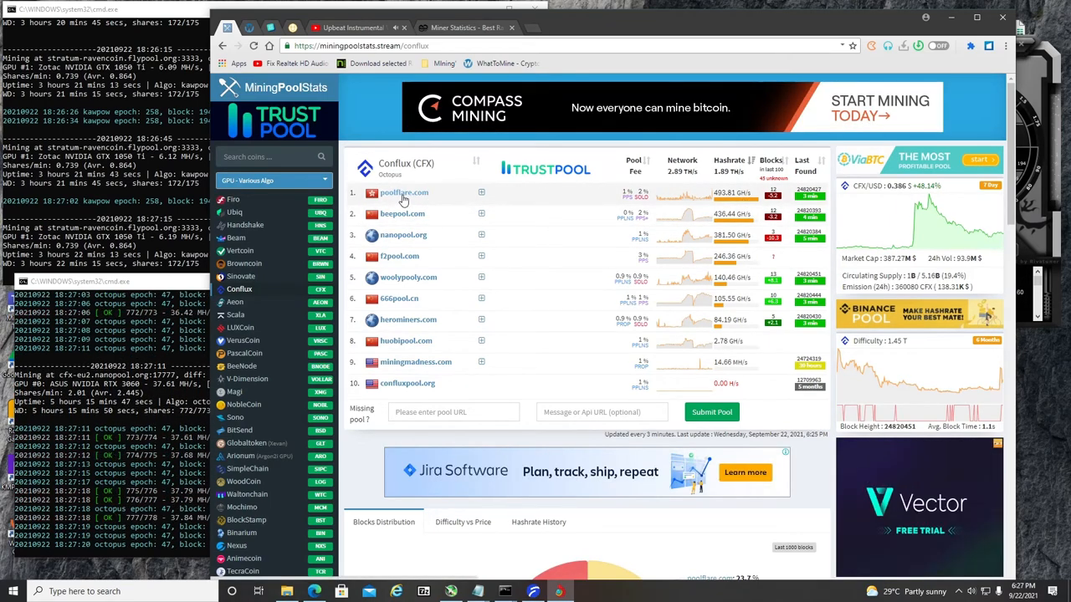
pyautogui.moveTo(694, 192)
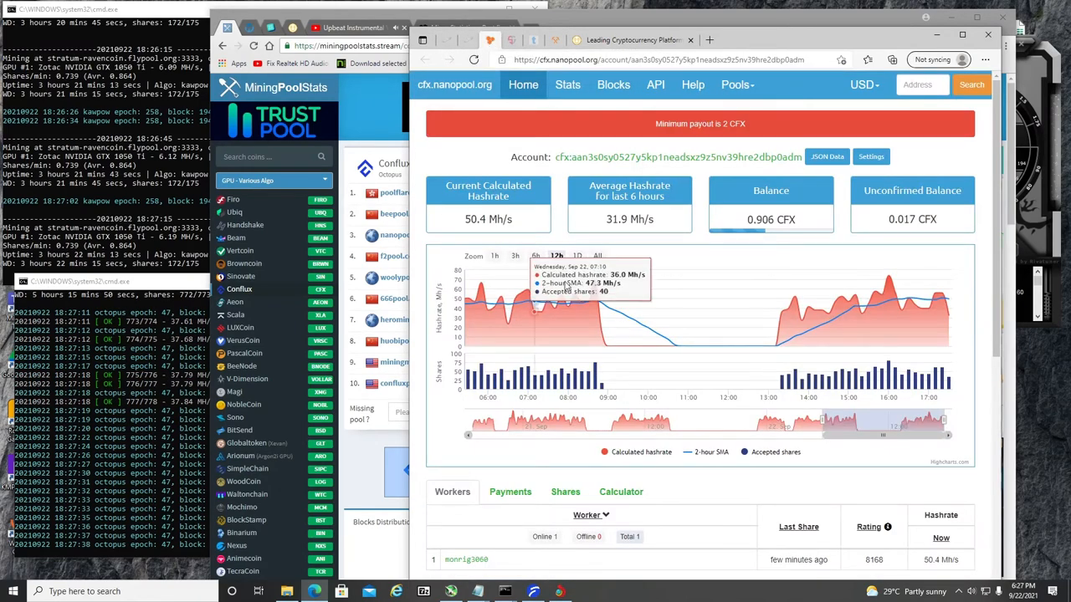
# Step: Scroll past the hashrate chart to the Payments history showing three CFX payouts
pyautogui.scroll(-3)
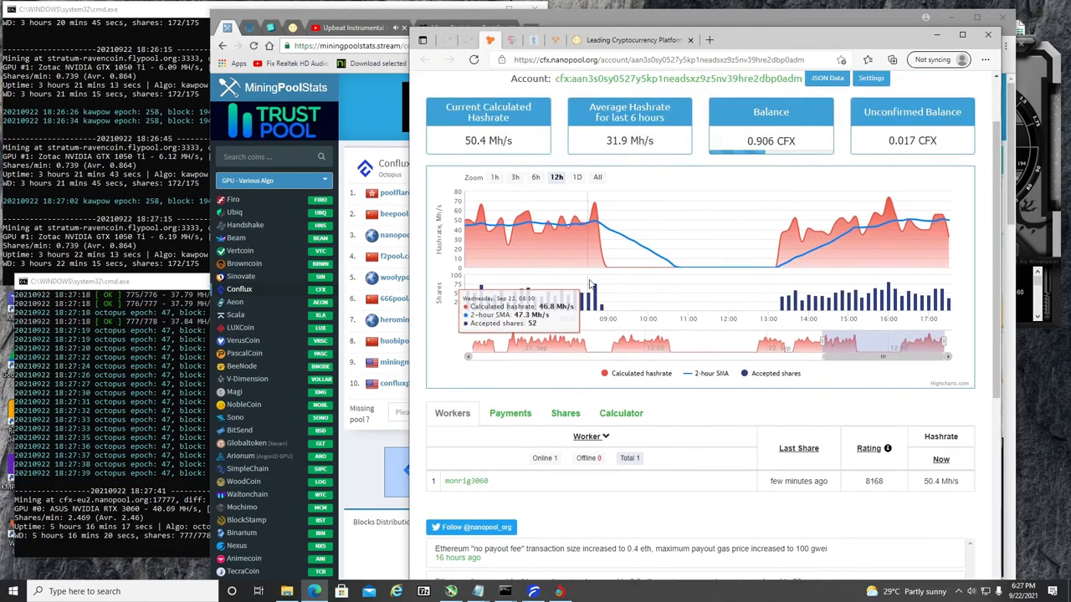
pyautogui.scroll(-3)
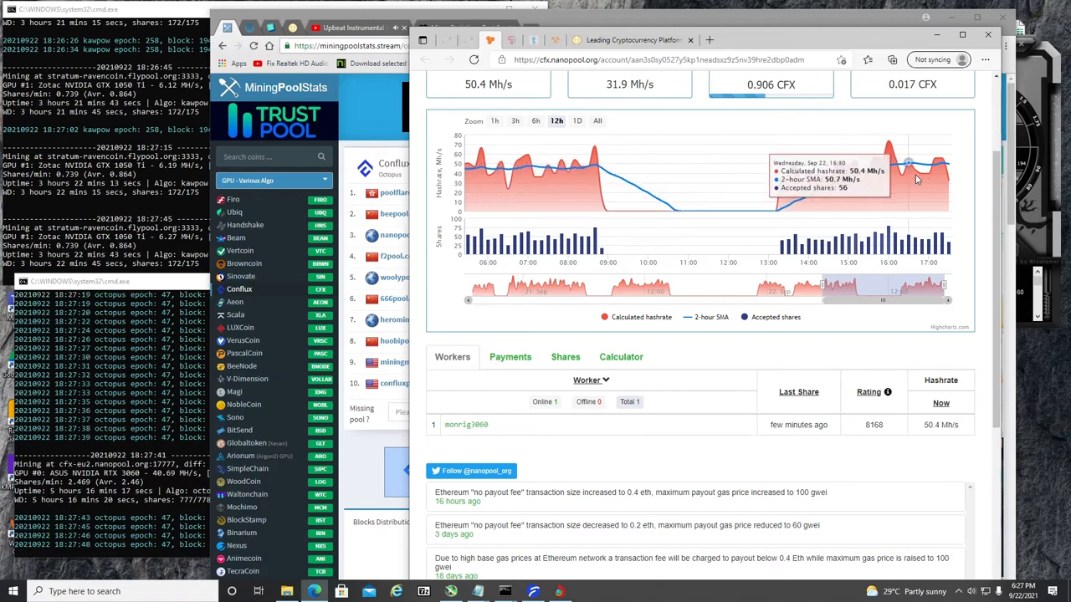
pyautogui.moveTo(803, 172)
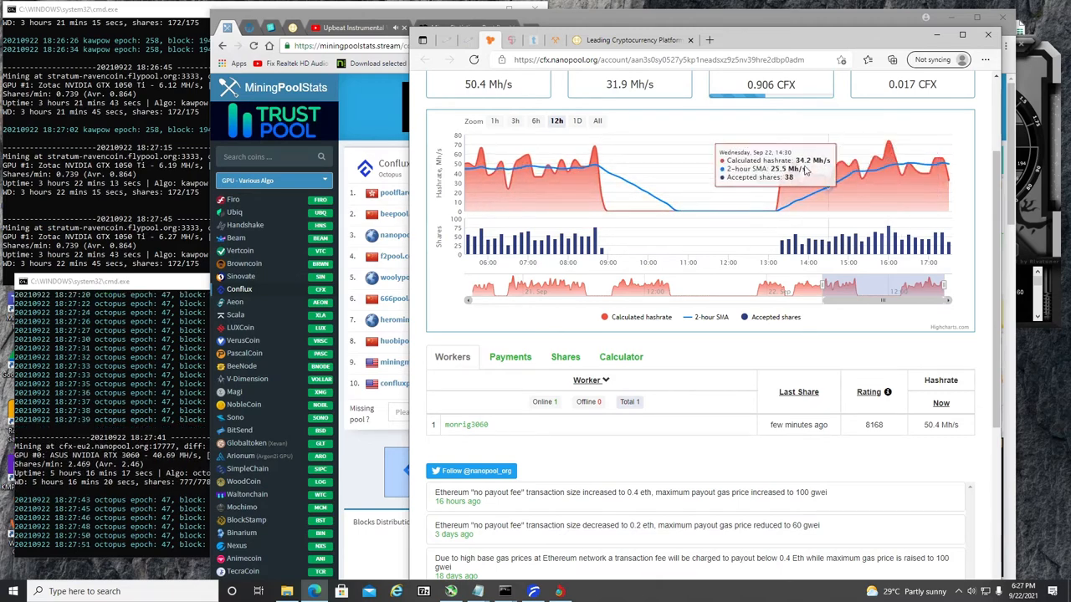
pyautogui.click(509, 357)
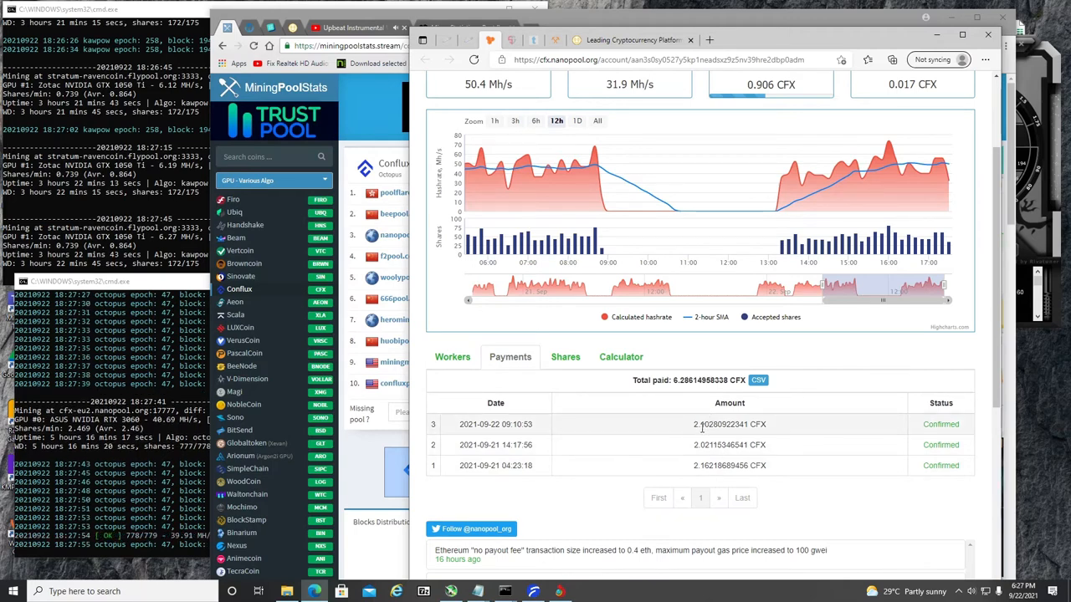
pyautogui.moveTo(882, 155)
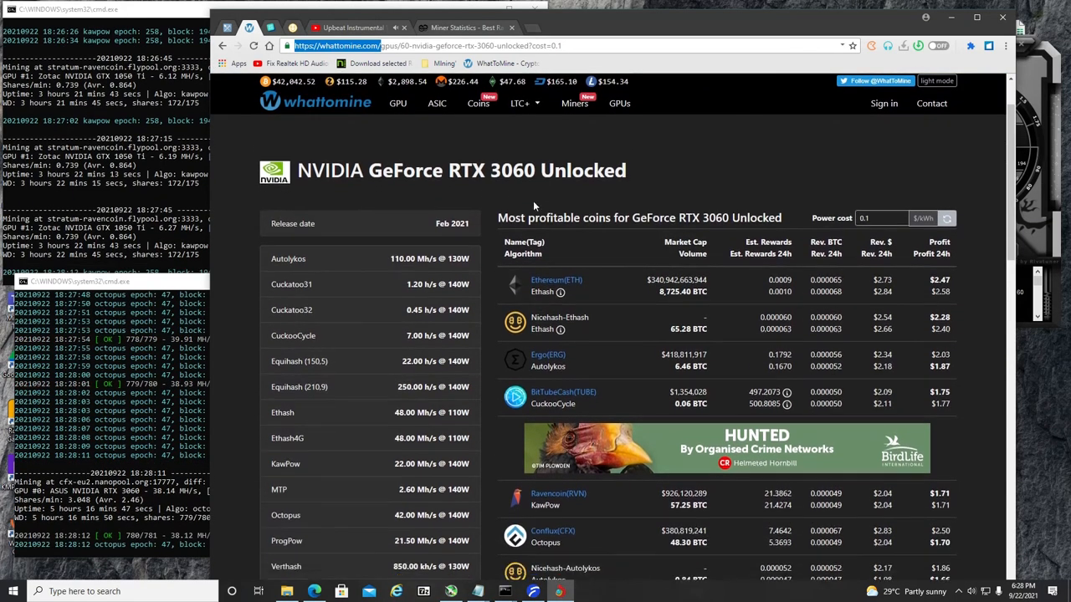
# Step: Scroll through the WhatToMine RTX 3060 Unlocked coin profitability list
pyautogui.scroll(-3)
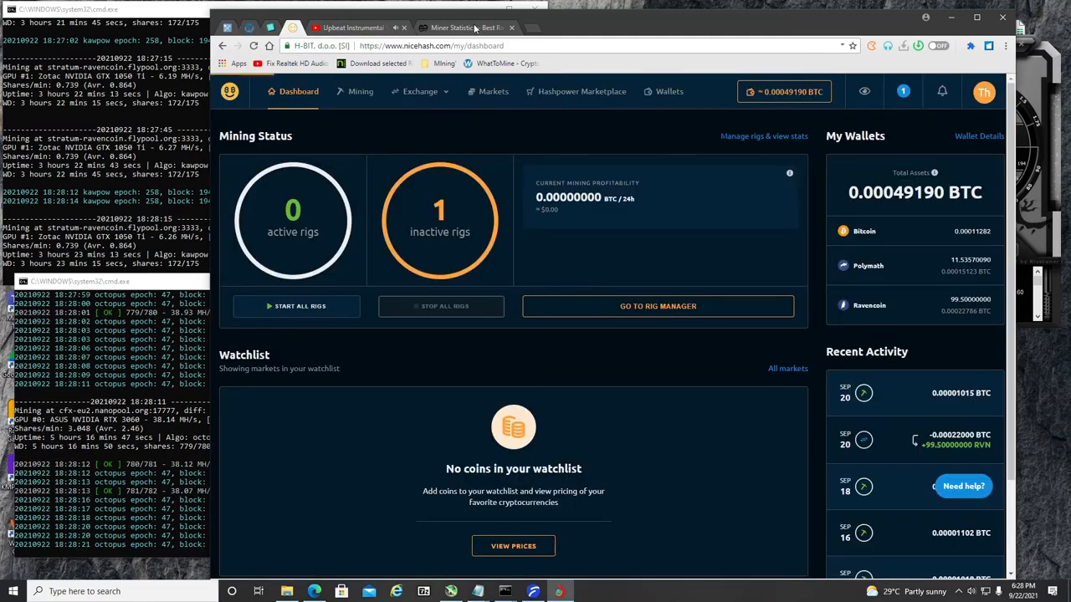
# Step: Open NiceHash Exchange for Bitcoin and browse the Receiving currencies without choosing one
pyautogui.click(419, 91)
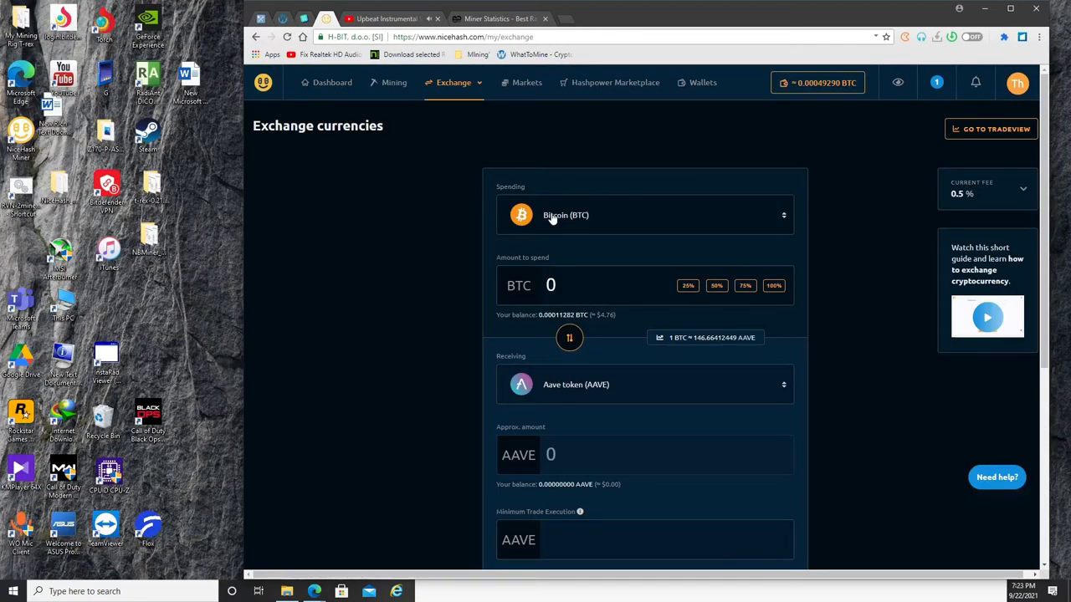
pyautogui.moveTo(464, 120)
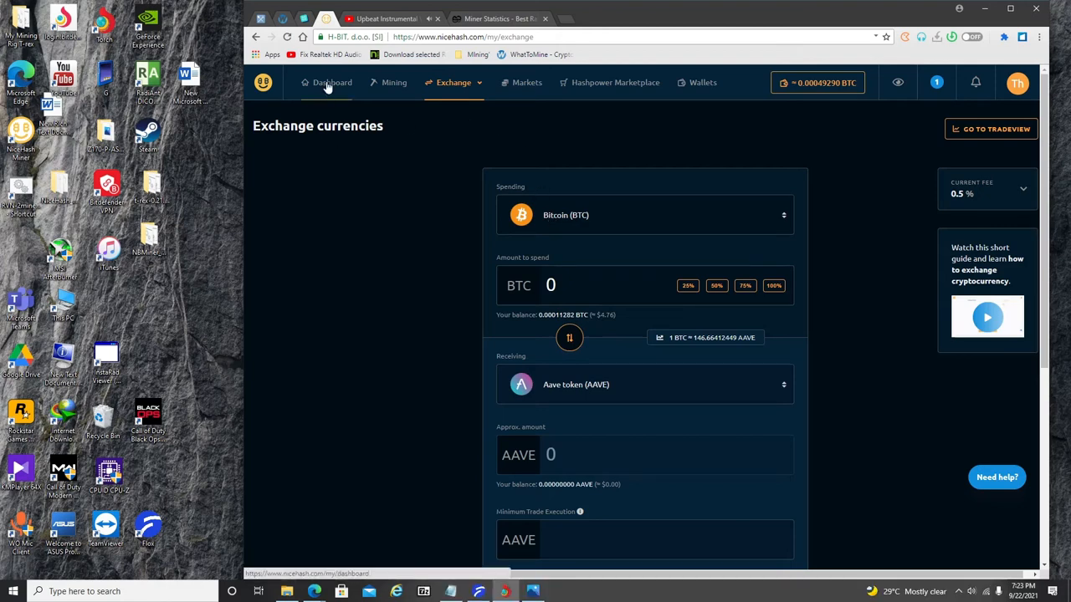
pyautogui.click(331, 82)
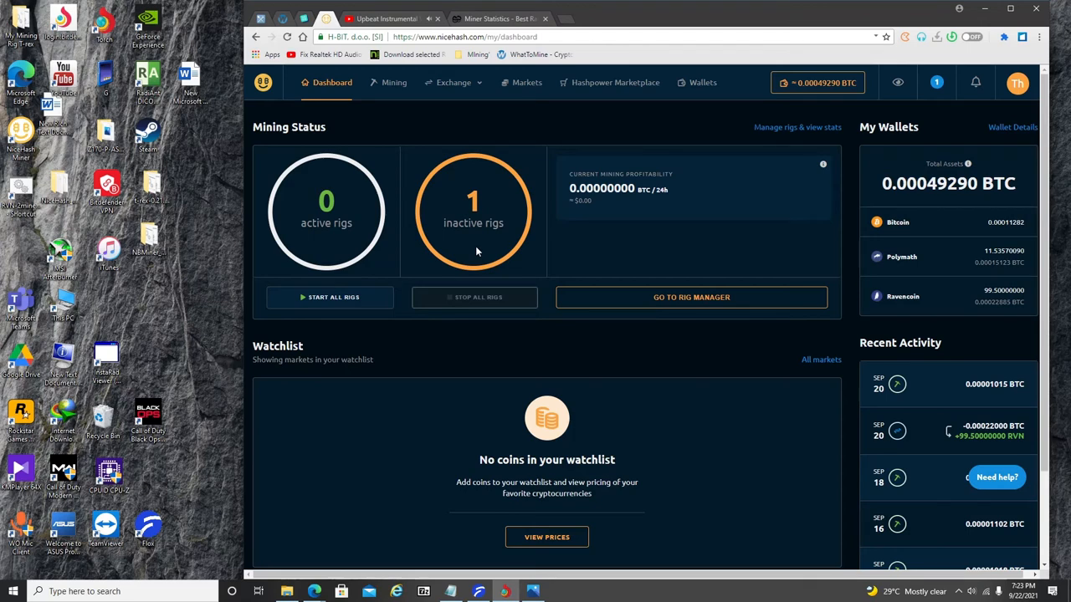
pyautogui.moveTo(895, 428)
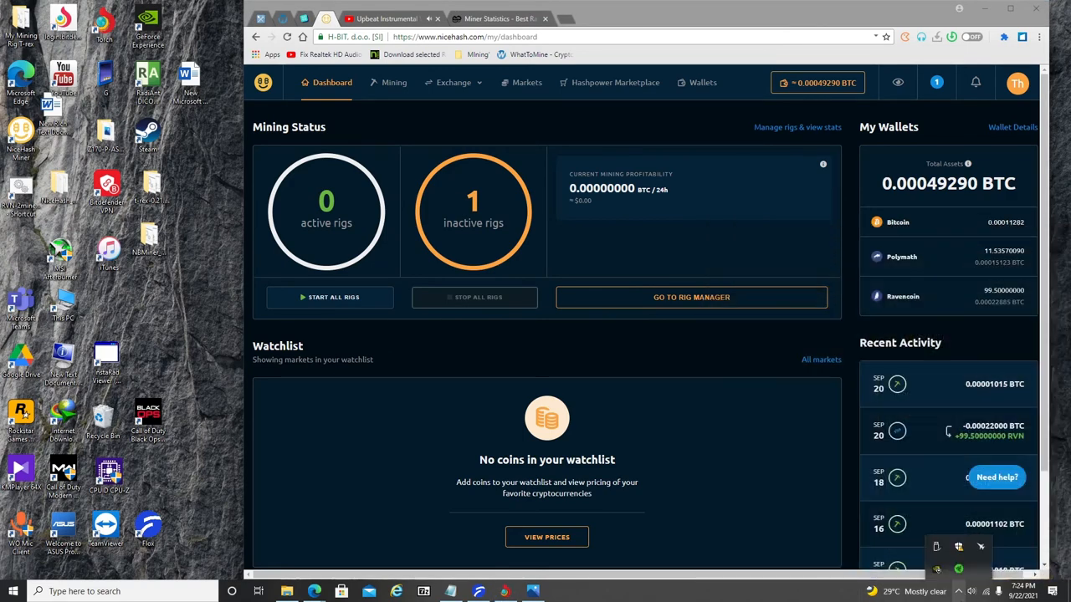
pyautogui.moveTo(761, 351)
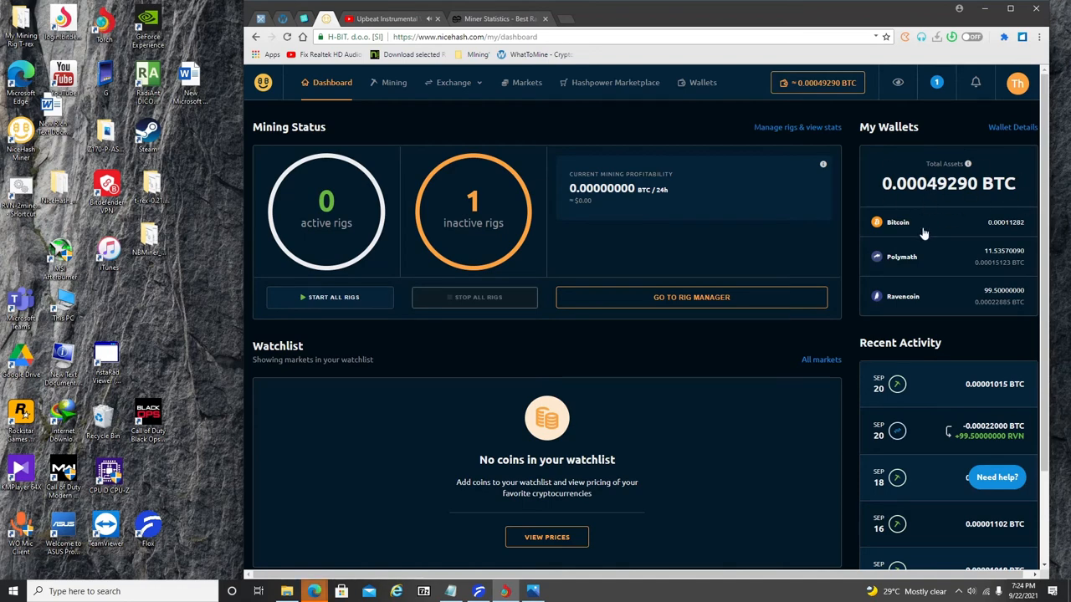
pyautogui.moveTo(453, 82)
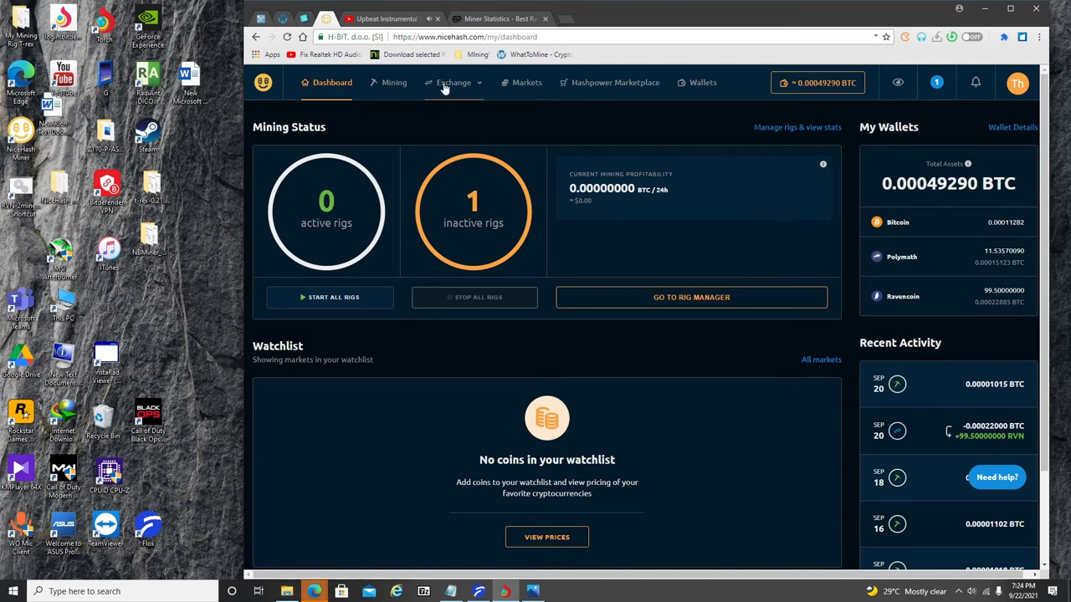
pyautogui.click(453, 82)
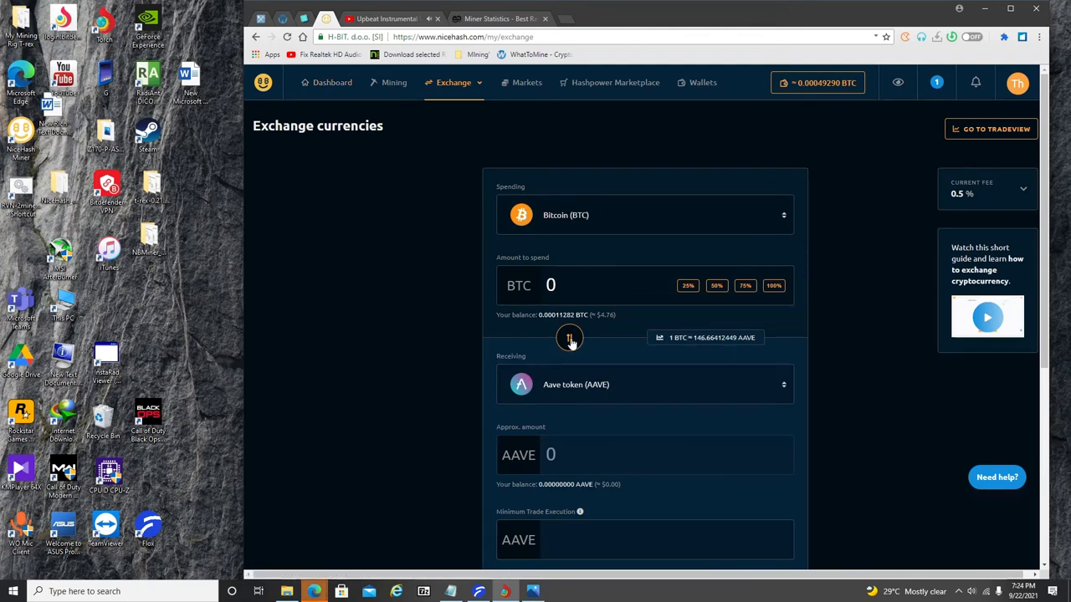
pyautogui.click(644, 384)
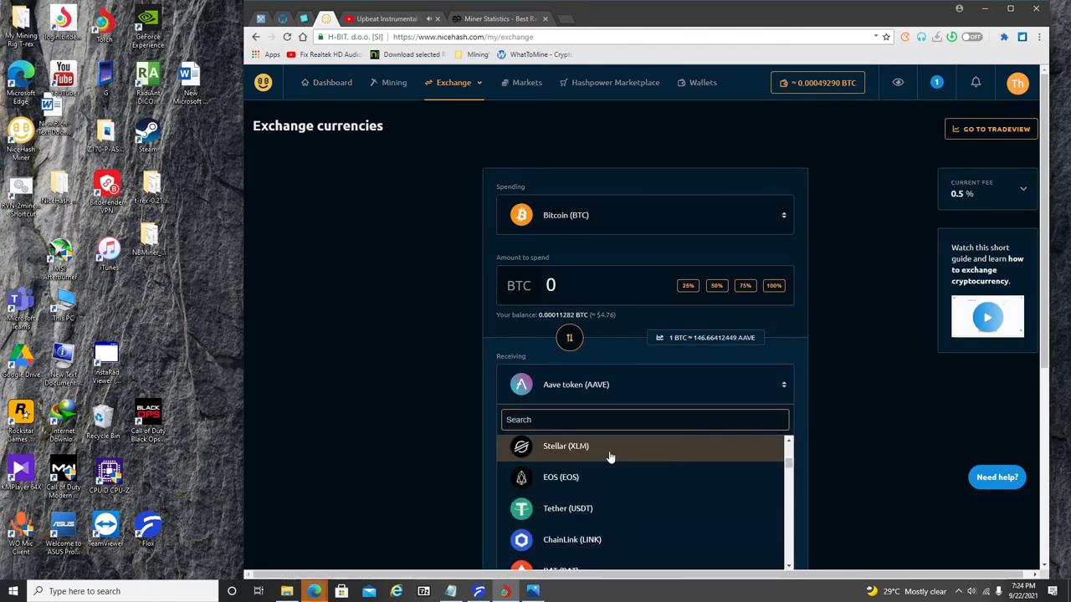
pyautogui.scroll(-3)
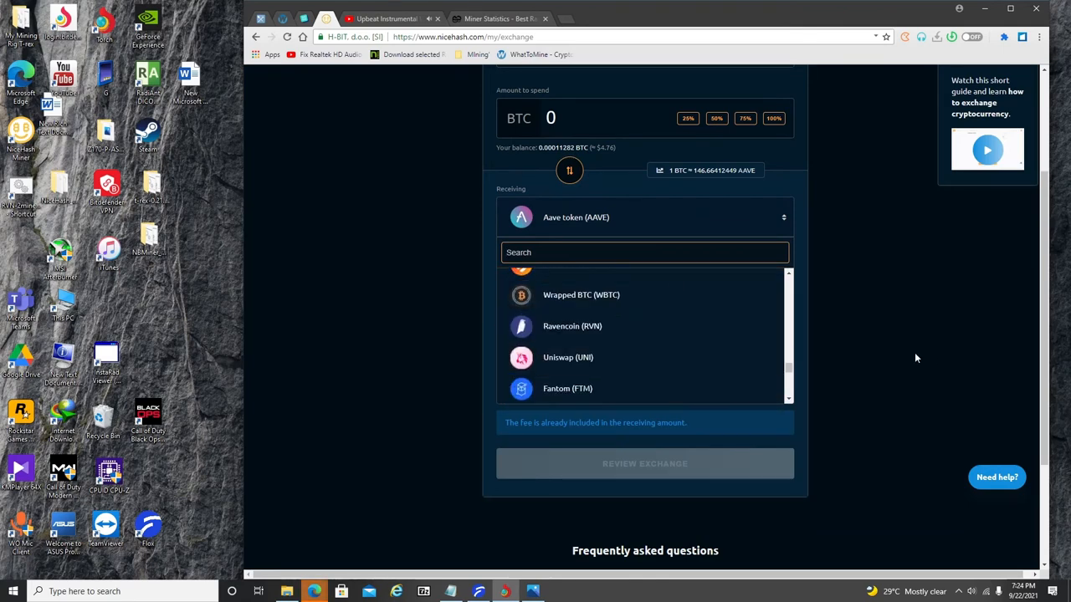
pyautogui.click(337, 172)
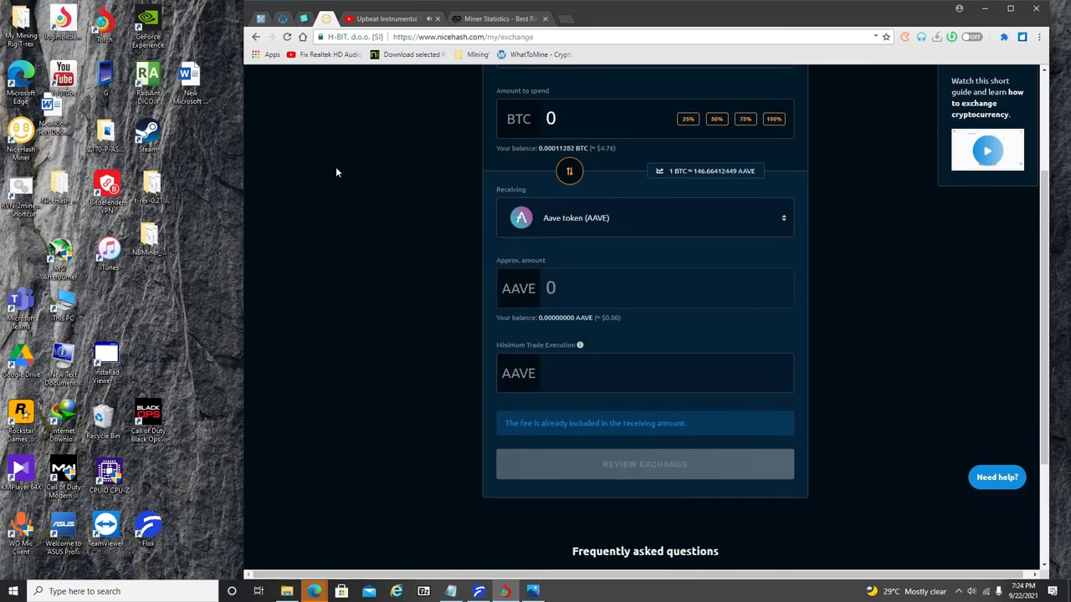
pyautogui.scroll(3)
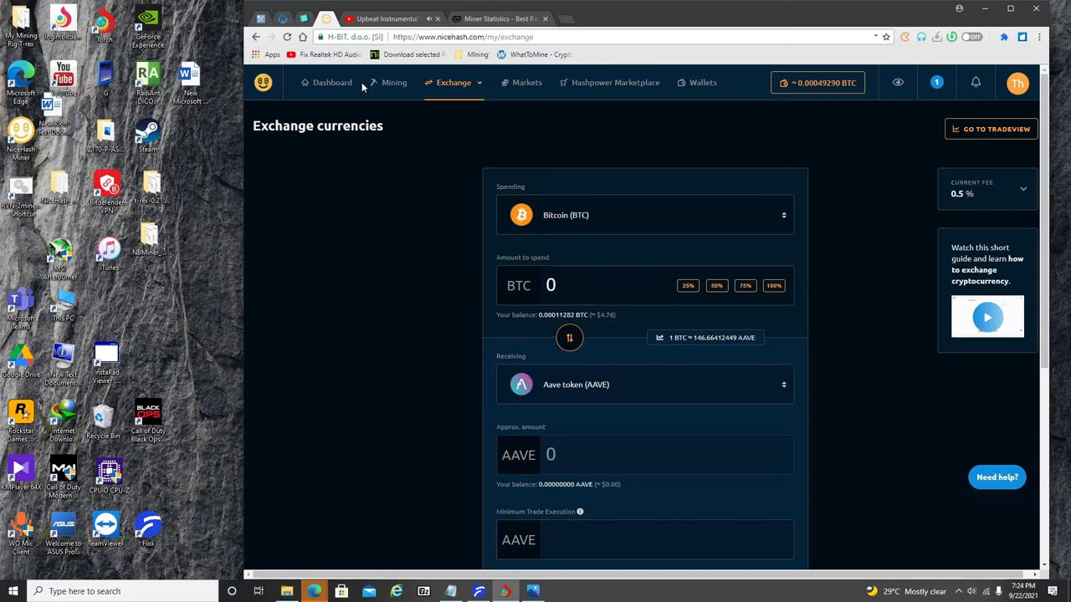
pyautogui.moveTo(452, 87)
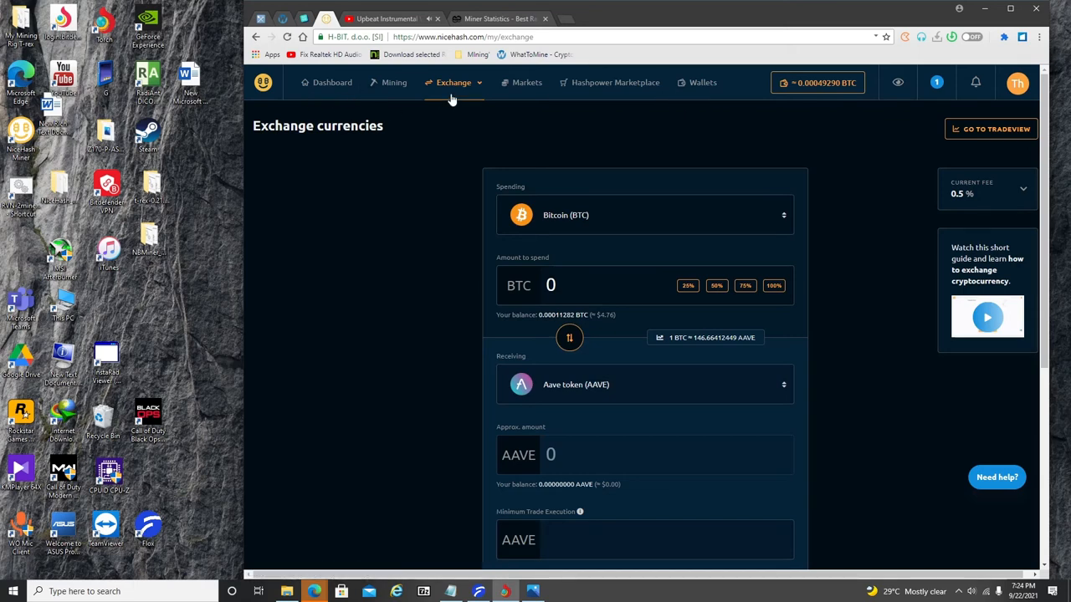
pyautogui.moveTo(443, 92)
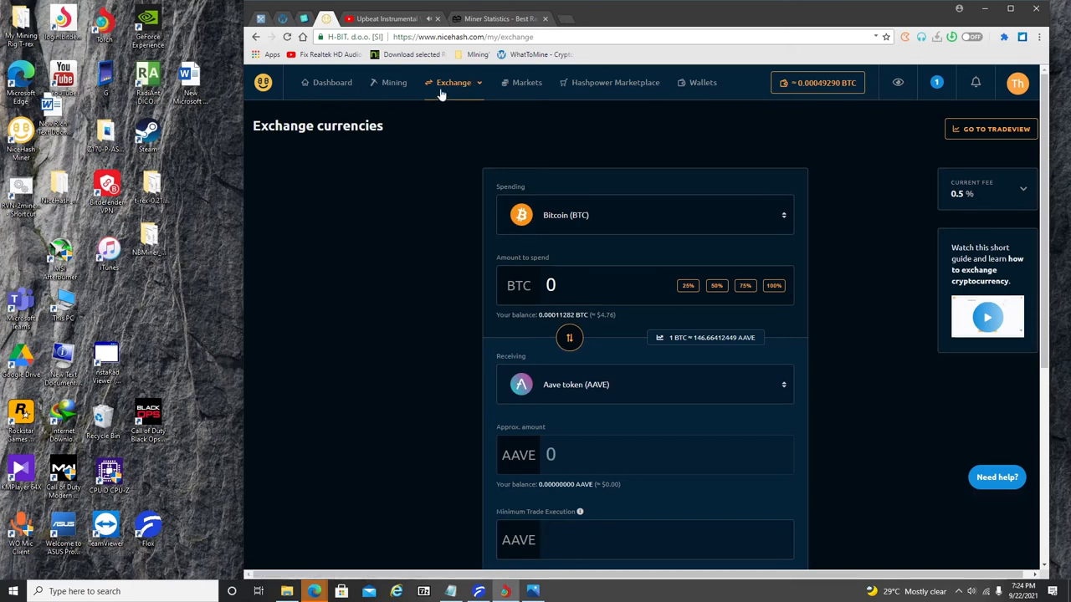
pyautogui.moveTo(468, 103)
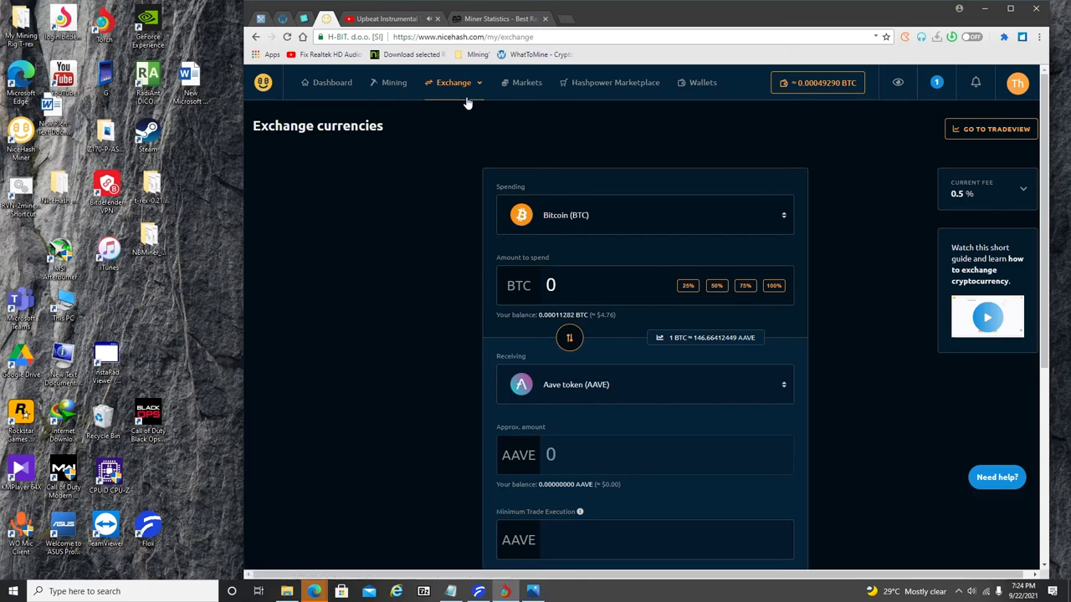
pyautogui.moveTo(468, 101)
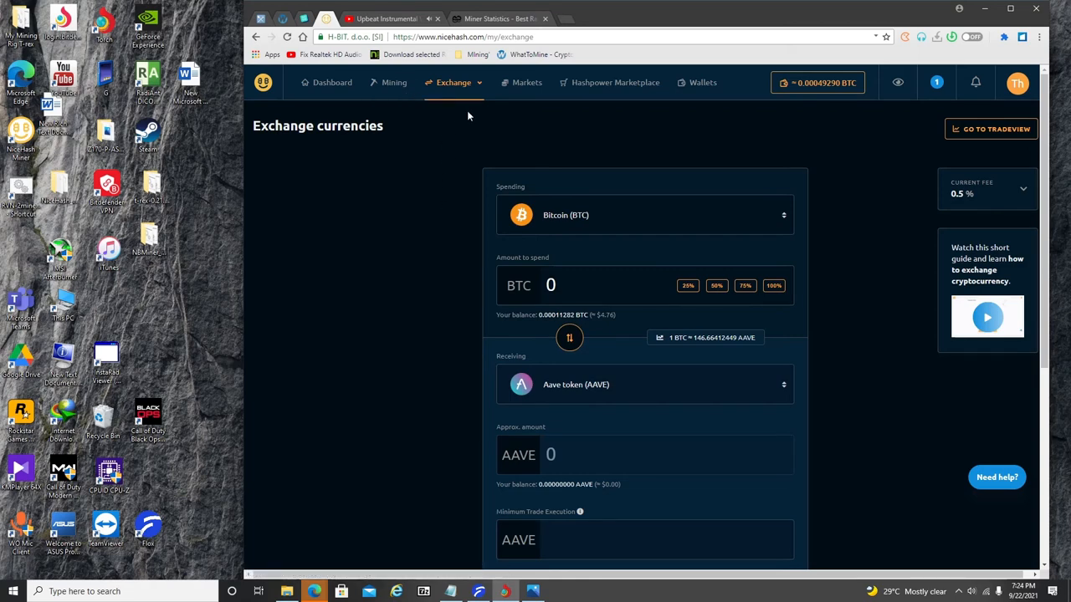
pyautogui.moveTo(393, 82)
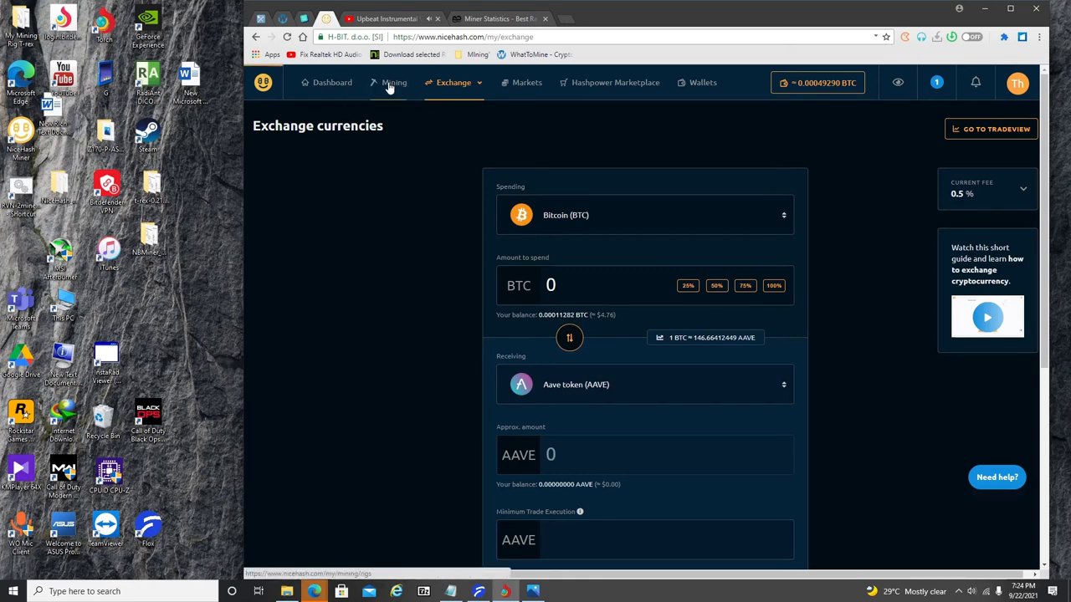
# Step: Open the Mining rig manager showing worker1 offline with zero profitability
pyautogui.click(393, 82)
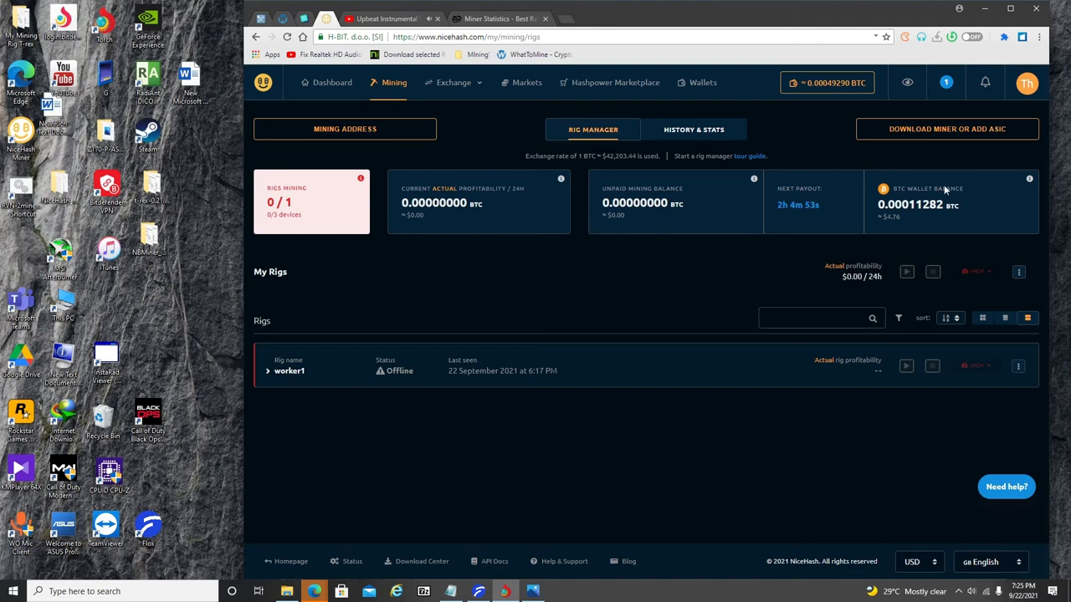
pyautogui.moveTo(811, 343)
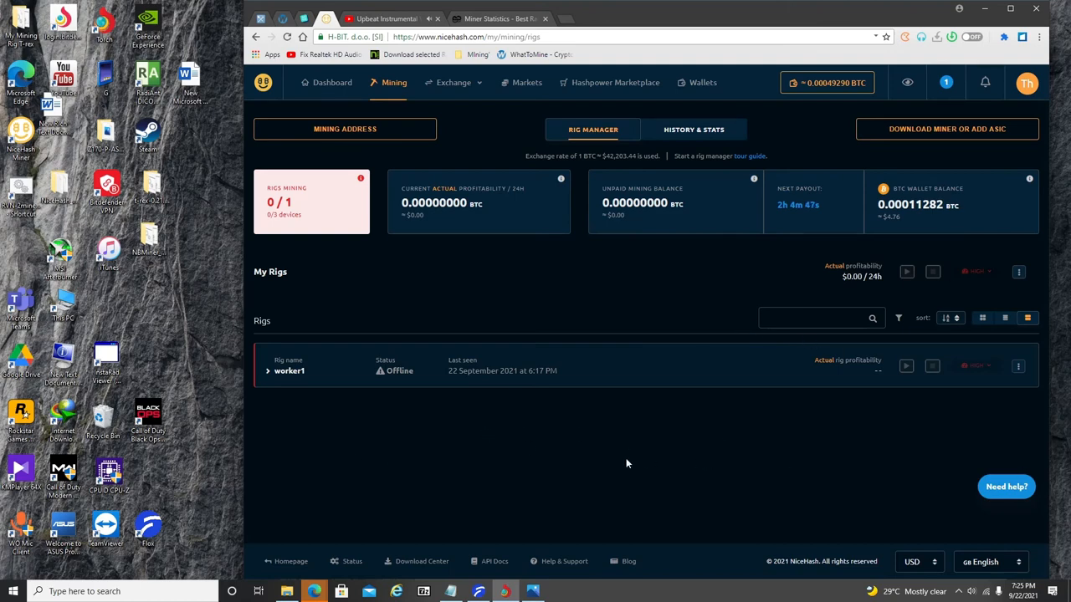
pyautogui.moveTo(625, 459)
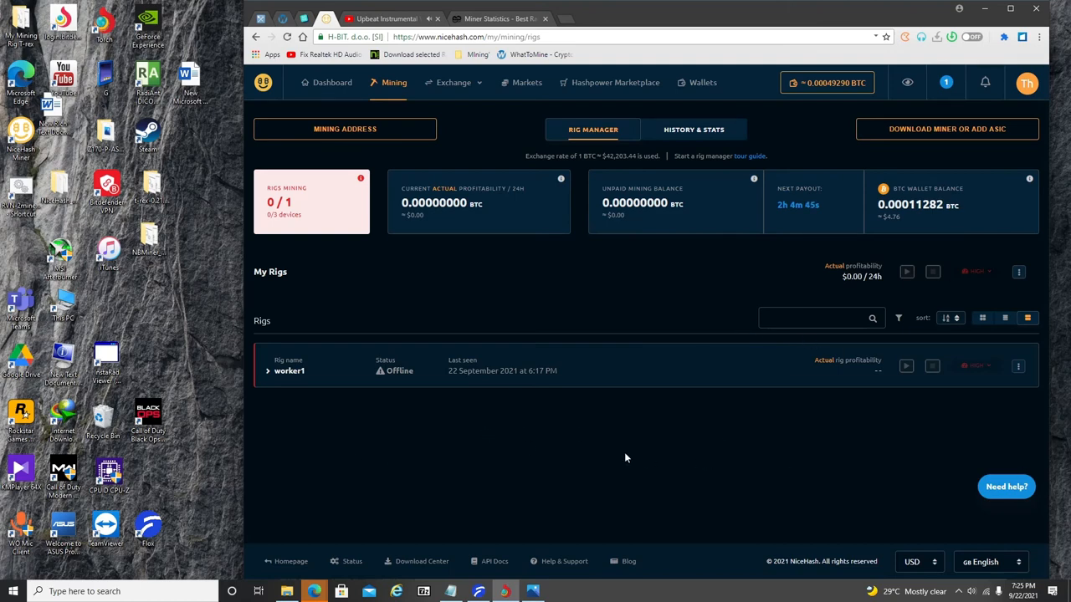
pyautogui.moveTo(636, 460)
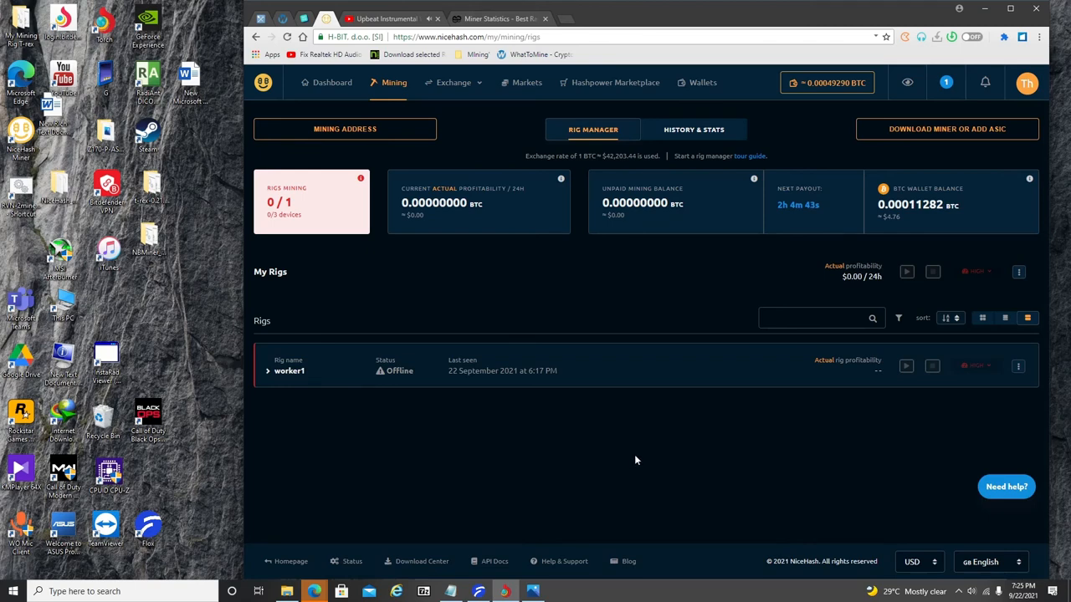
pyautogui.moveTo(686, 301)
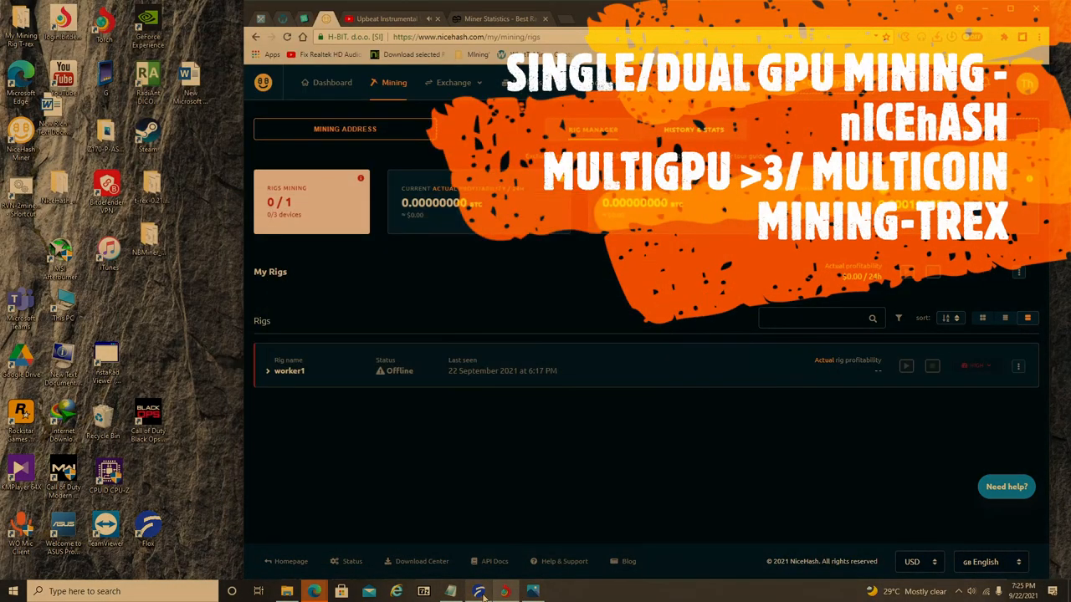
pyautogui.moveTo(504, 592)
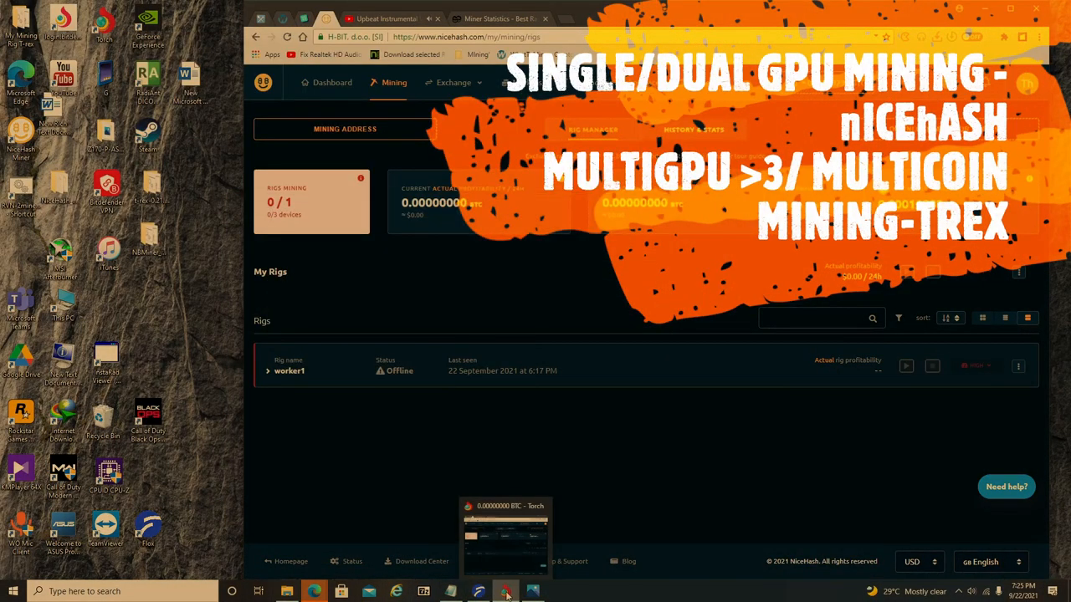